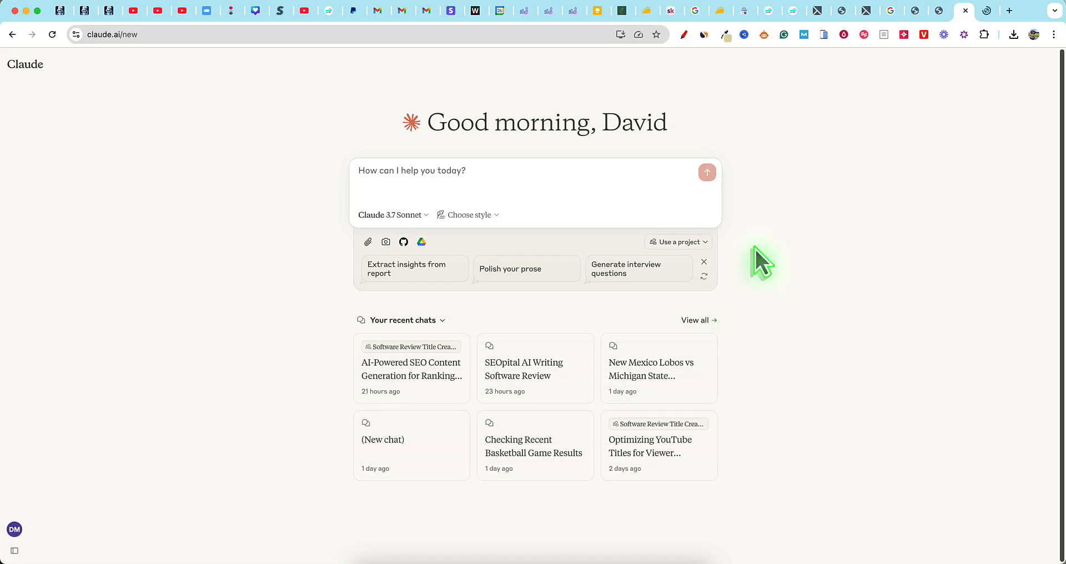
pyautogui.moveTo(761, 265)
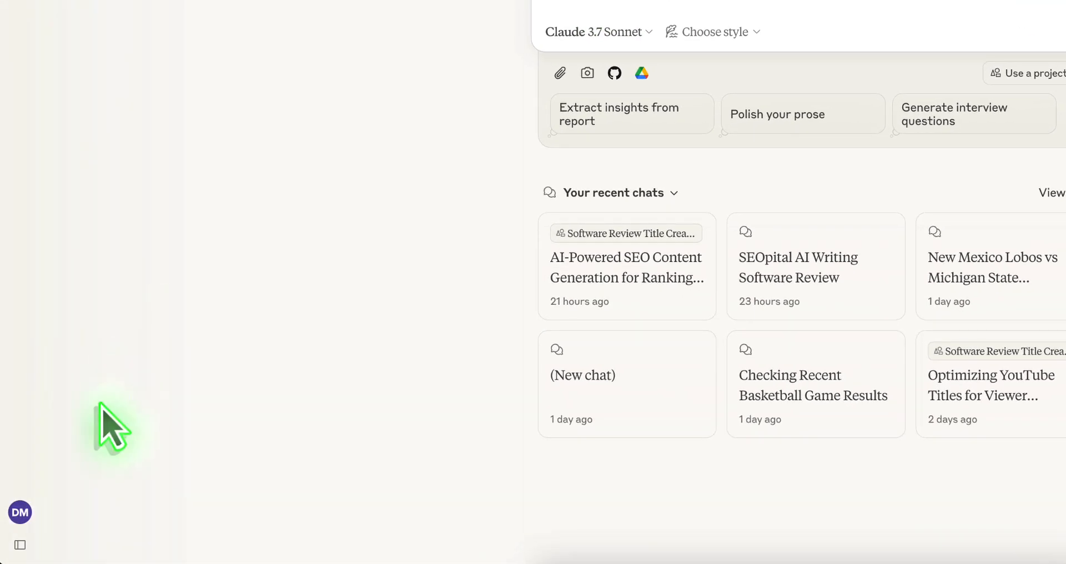
# - Reach the account settings page from the sidebar's account menu to check web search
pyautogui.click(19, 545)
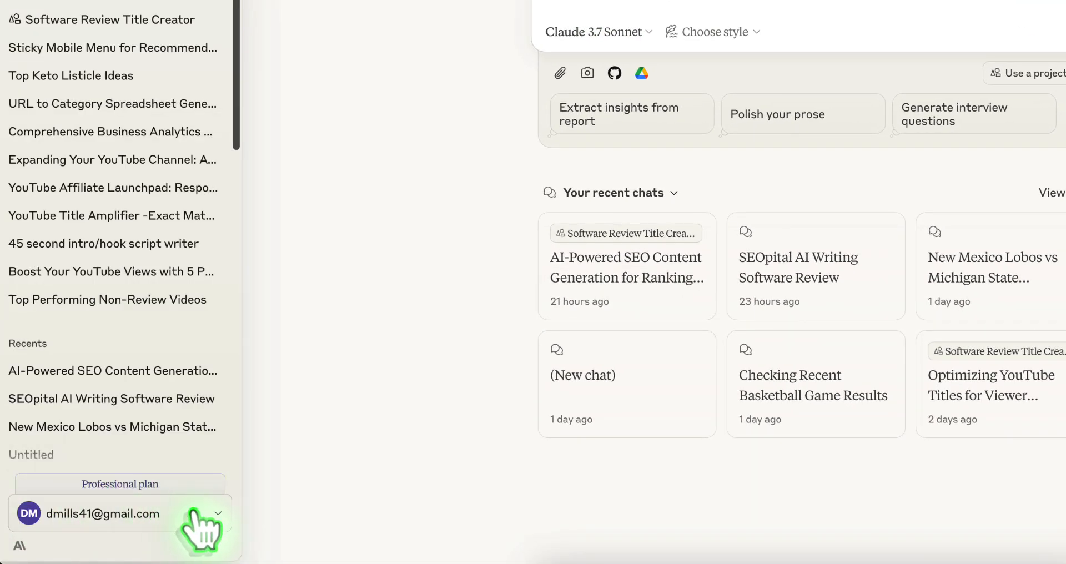
pyautogui.click(103, 513)
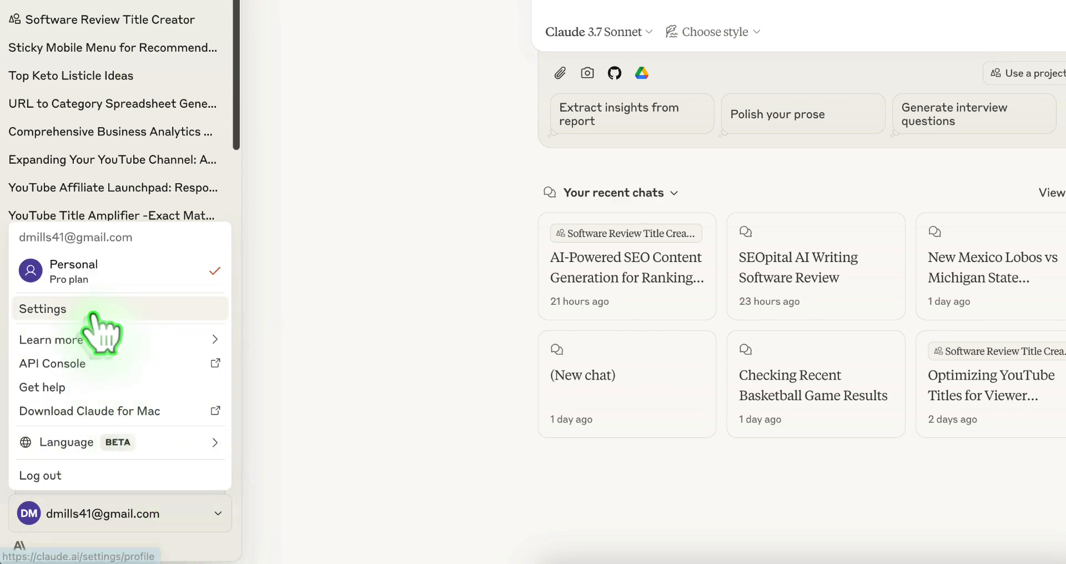
pyautogui.click(43, 309)
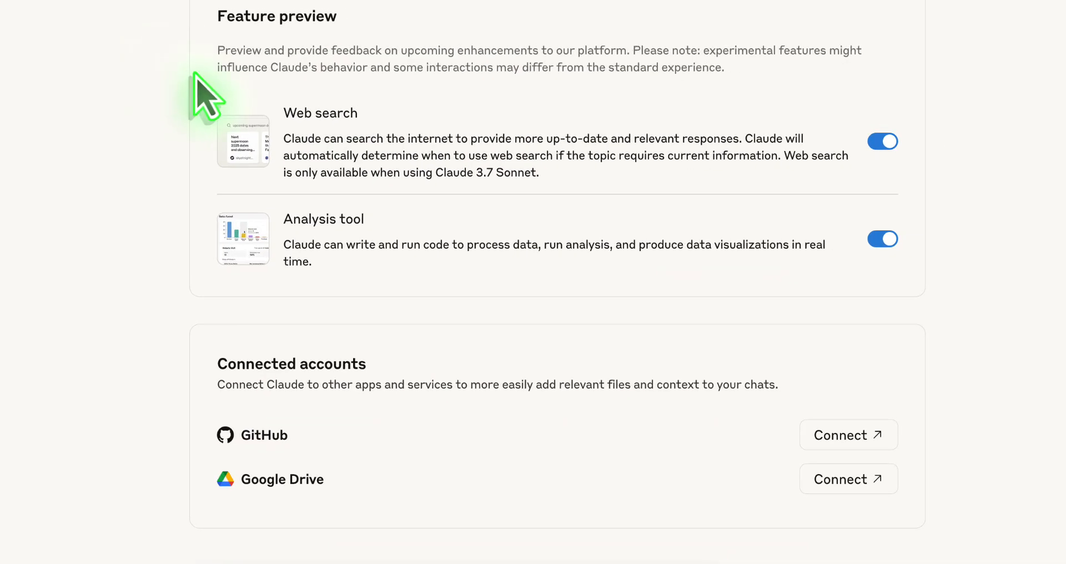
pyautogui.moveTo(320, 150)
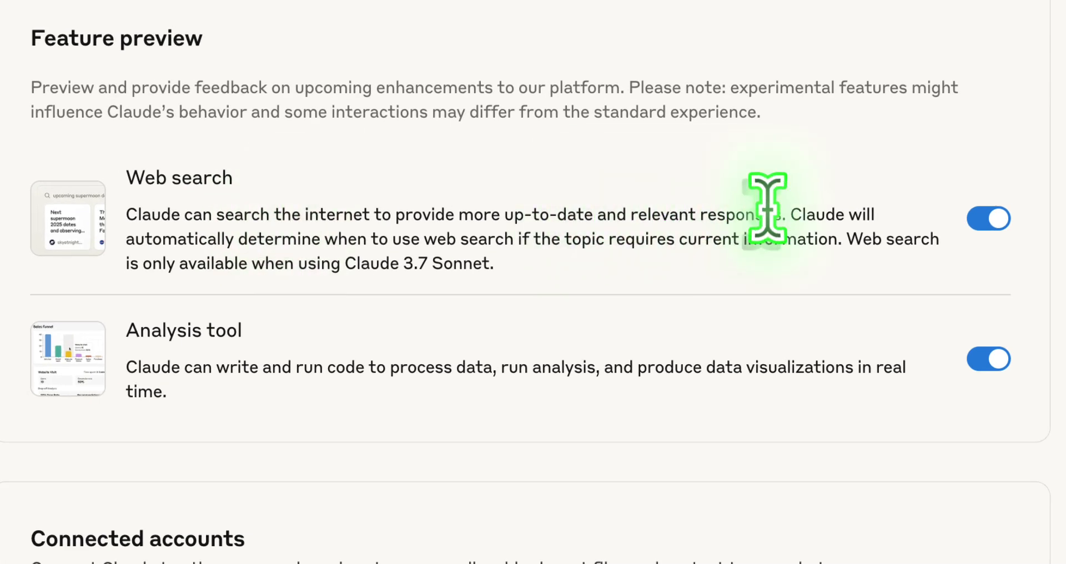
pyautogui.moveTo(328, 238)
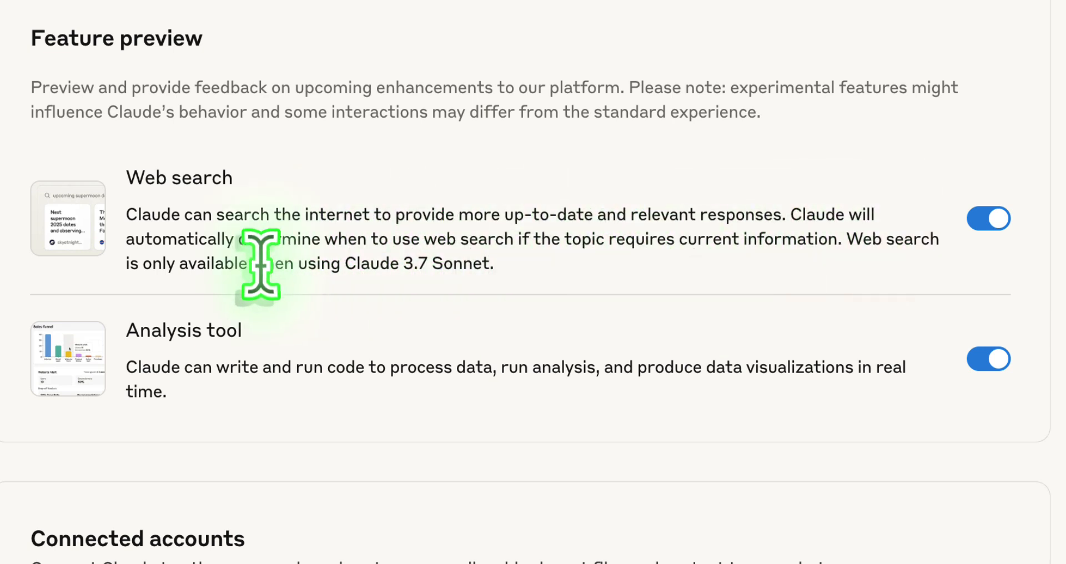
pyautogui.moveTo(382, 263)
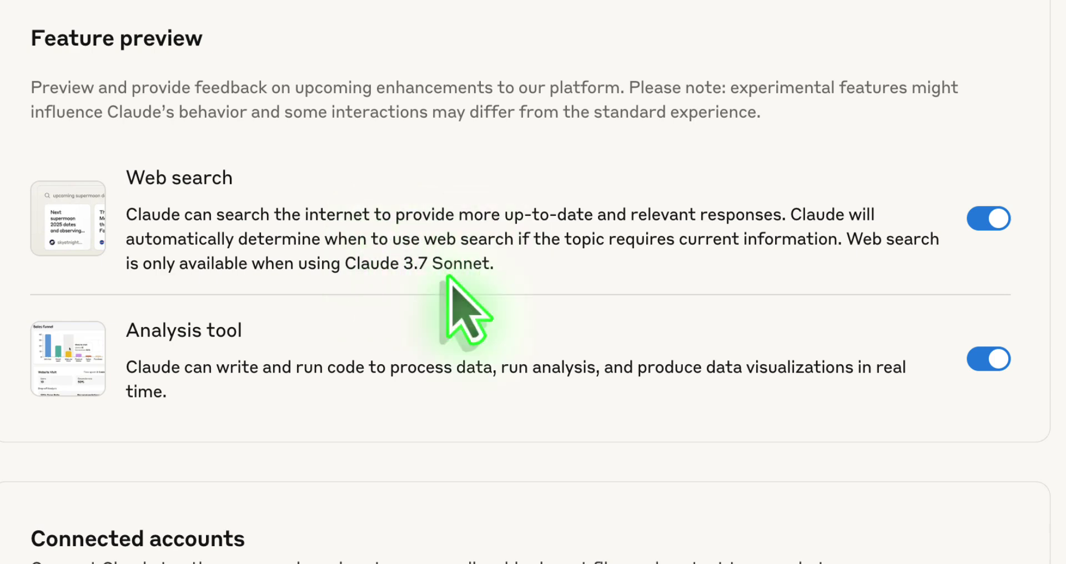
pyautogui.moveTo(476, 346)
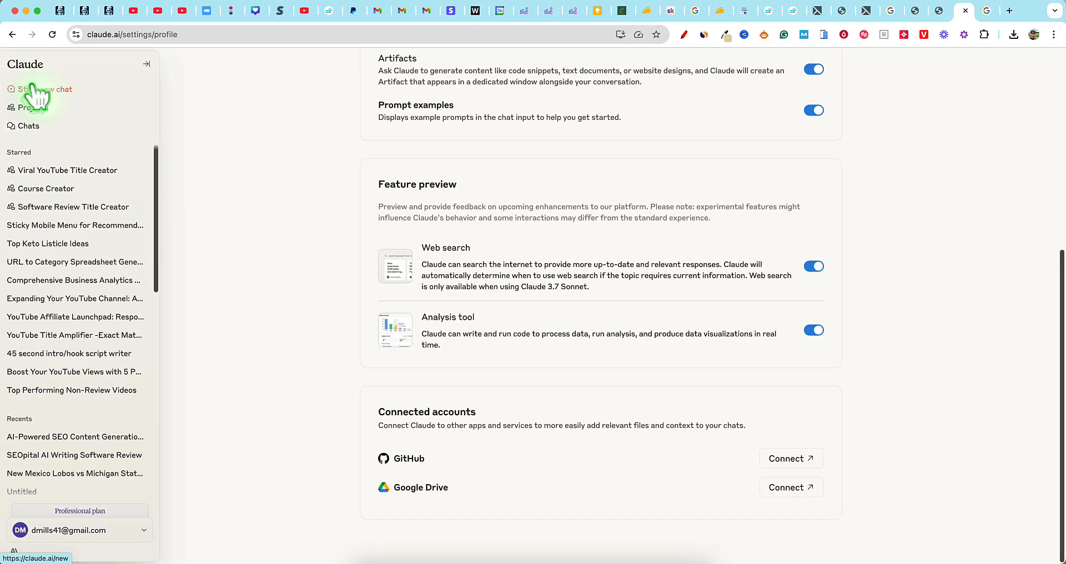
# - Send a new chat asking "who won the lakers game the other night"
pyautogui.click(47, 89)
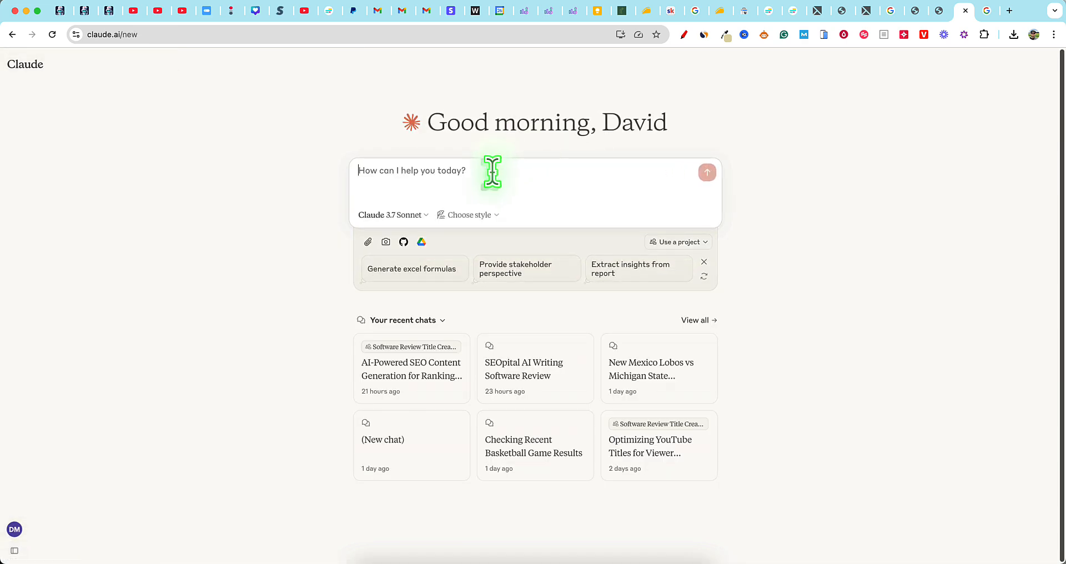
pyautogui.write('w')
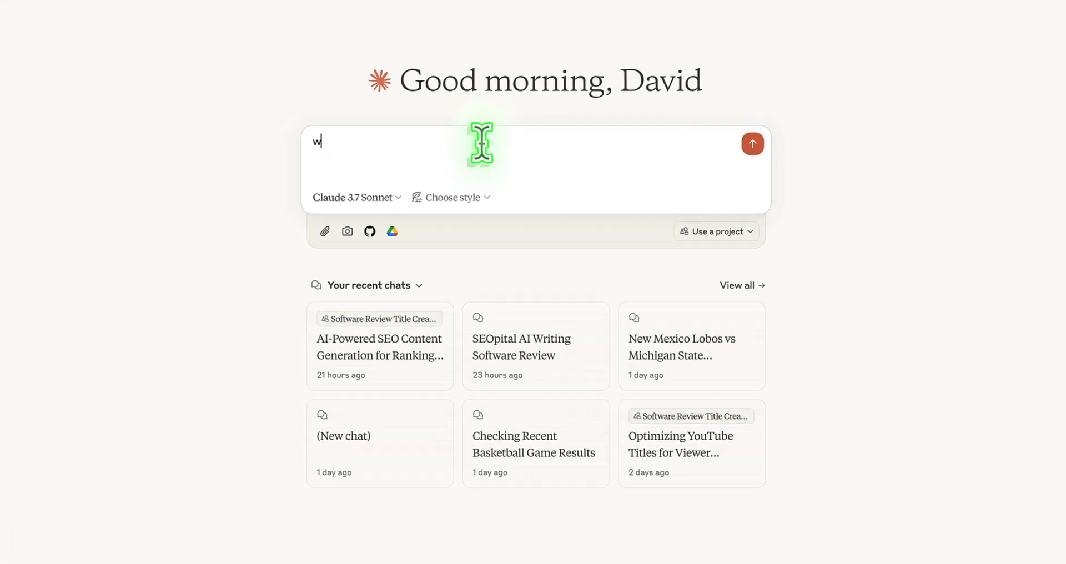
pyautogui.write('ho won the lakers')
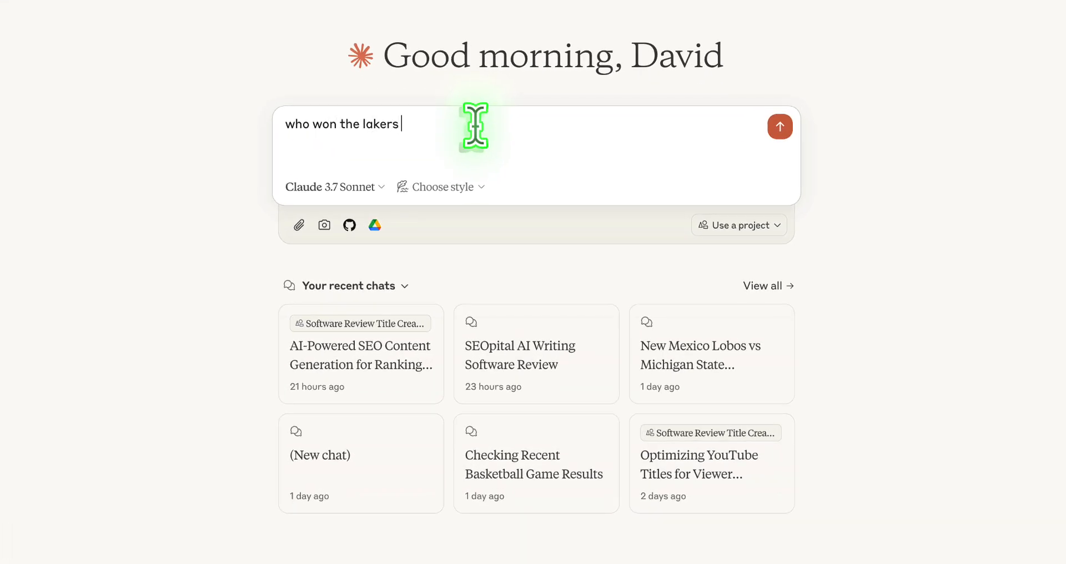
pyautogui.write('game the')
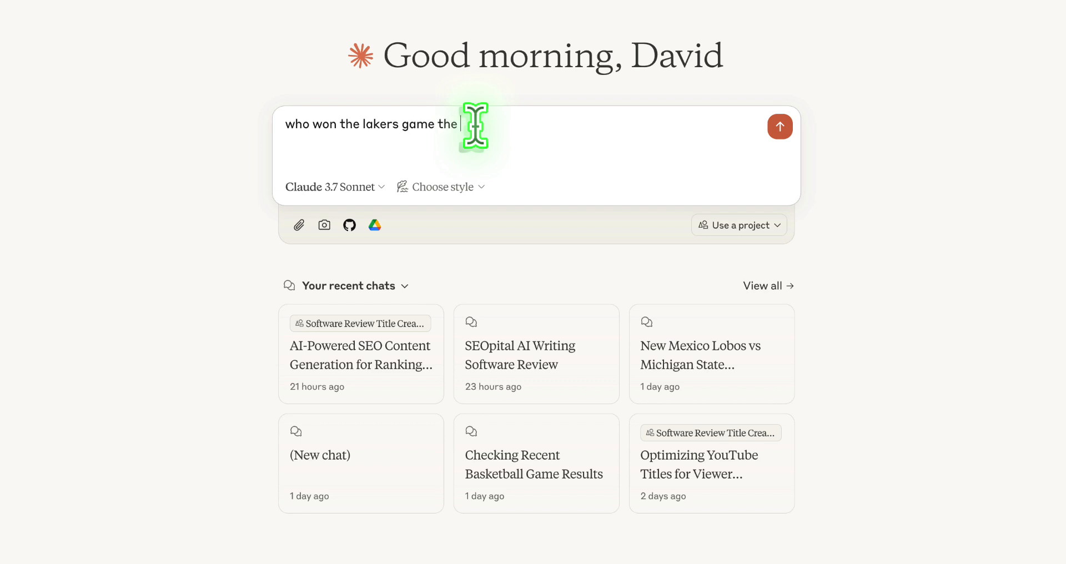
pyautogui.write('other night')
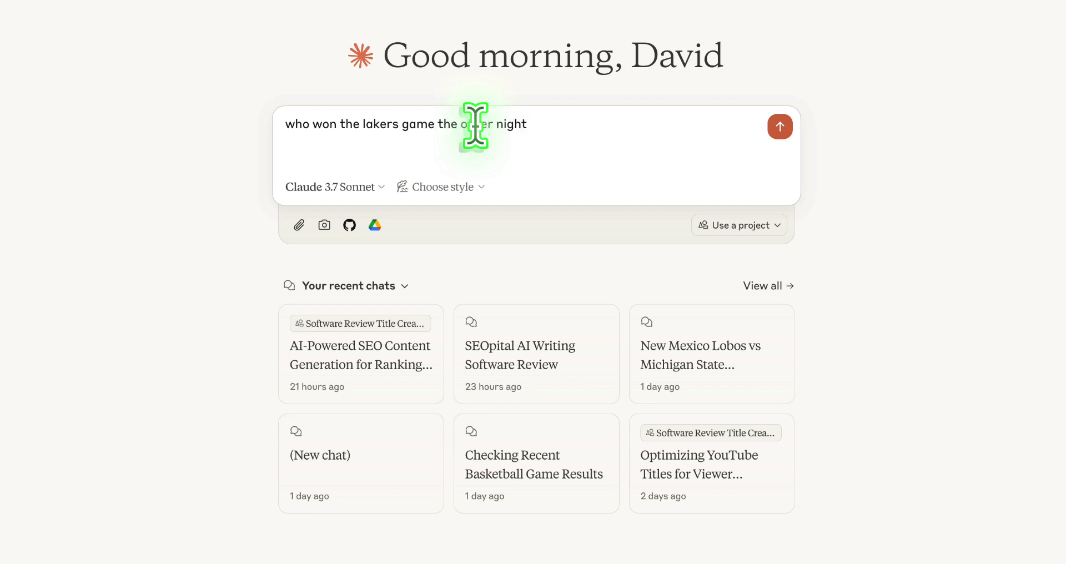
pyautogui.click(780, 127)
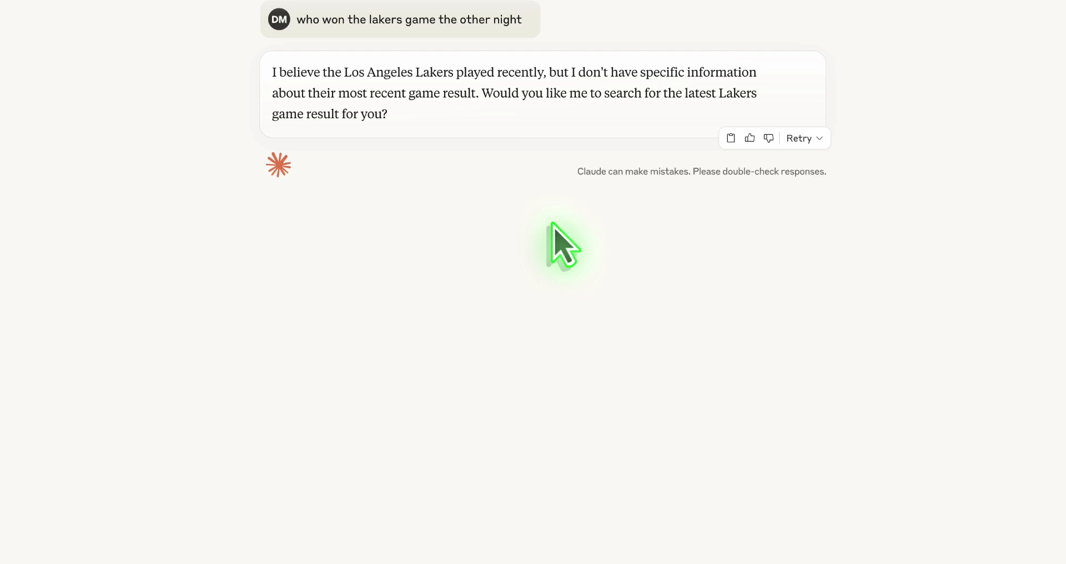
# - Reply "yes" so Claude runs the web search for the Lakers result
pyautogui.write('yes')
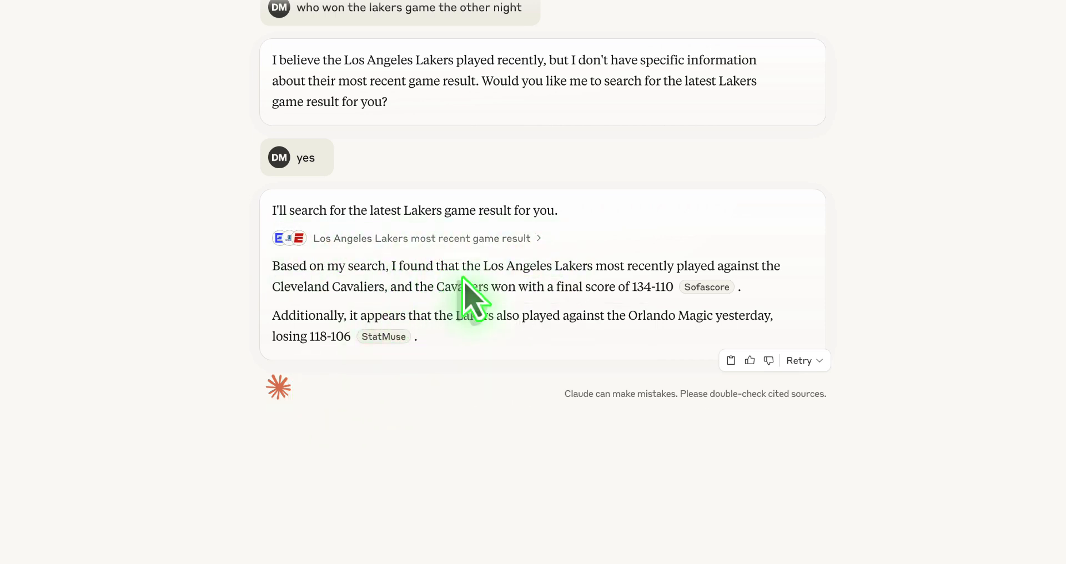
pyautogui.moveTo(769, 269)
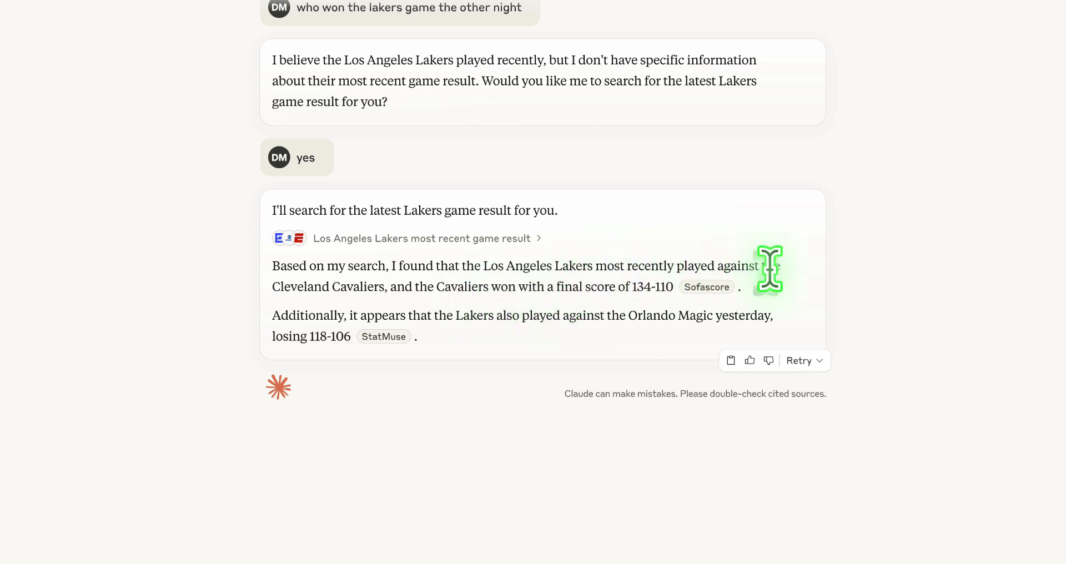
pyautogui.moveTo(367, 285)
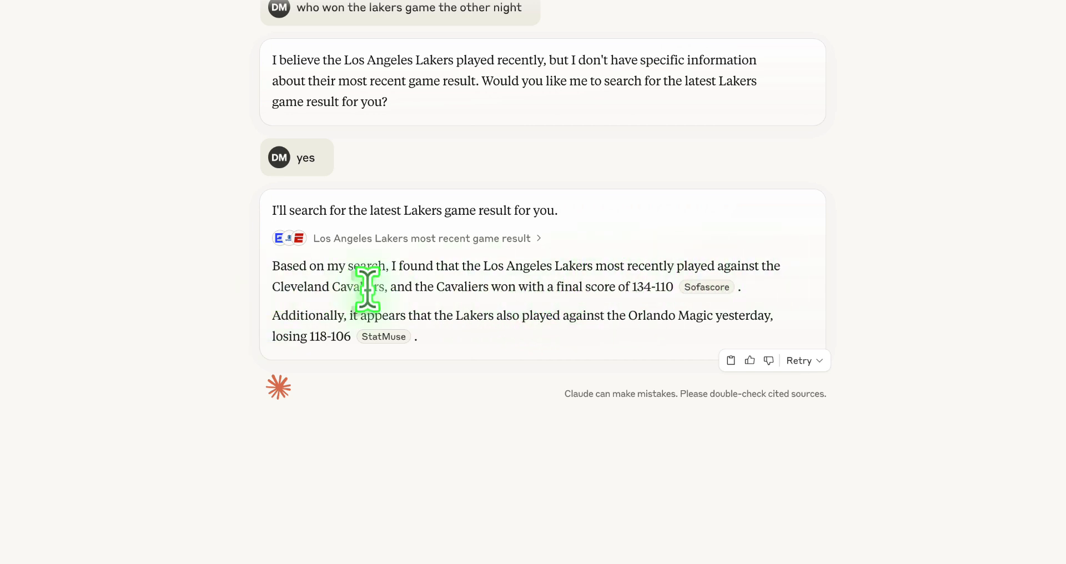
pyautogui.moveTo(537, 294)
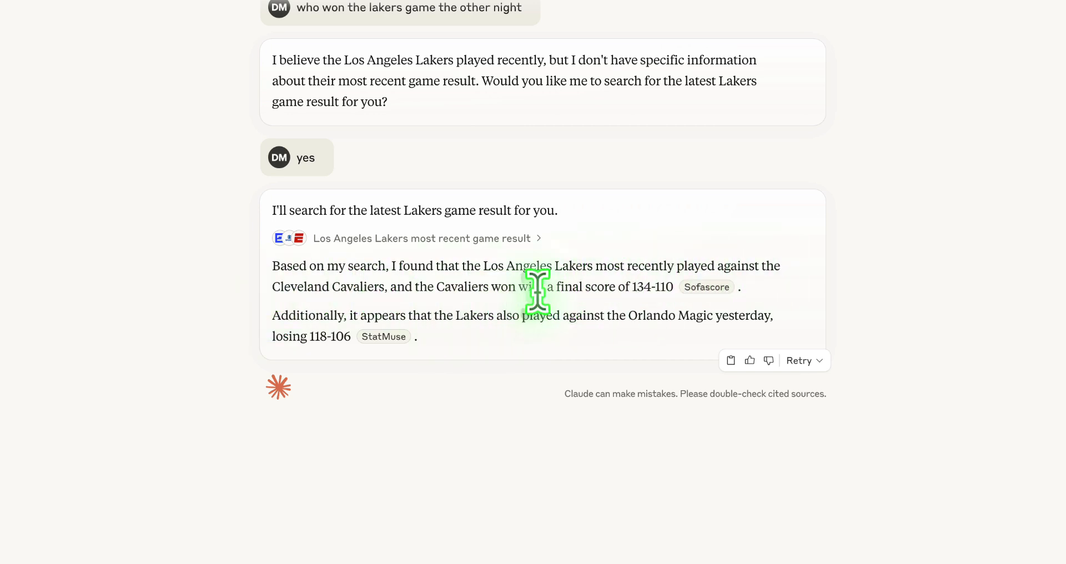
pyautogui.moveTo(706, 286)
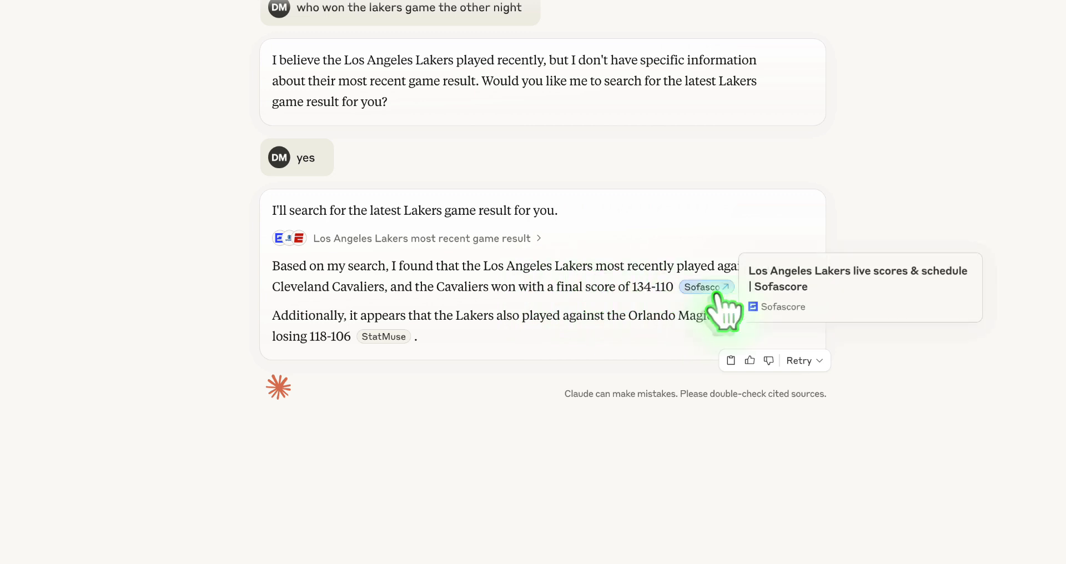
pyautogui.moveTo(724, 303)
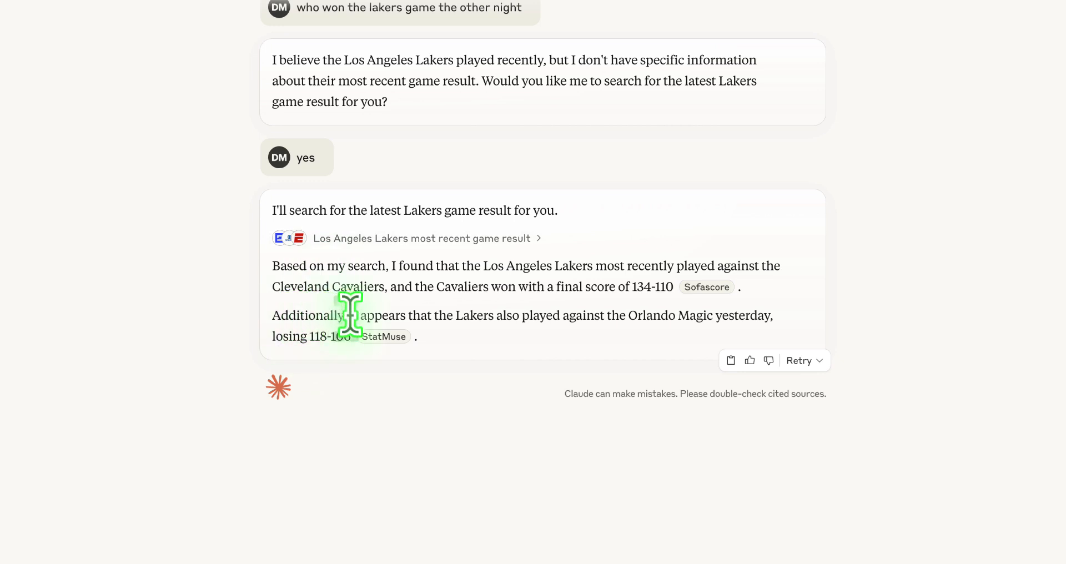
pyautogui.moveTo(601, 322)
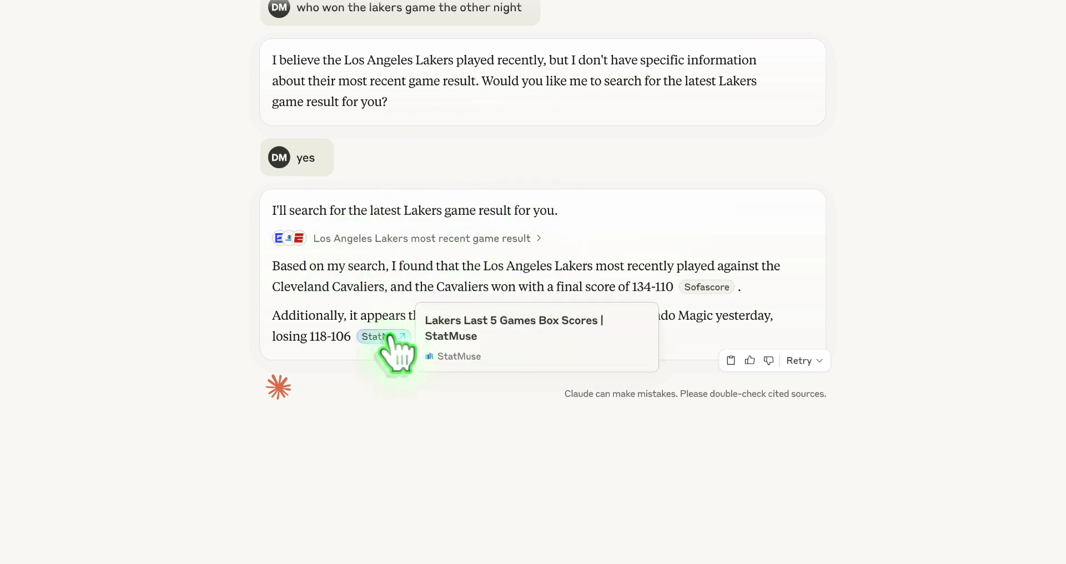
pyautogui.moveTo(706, 286)
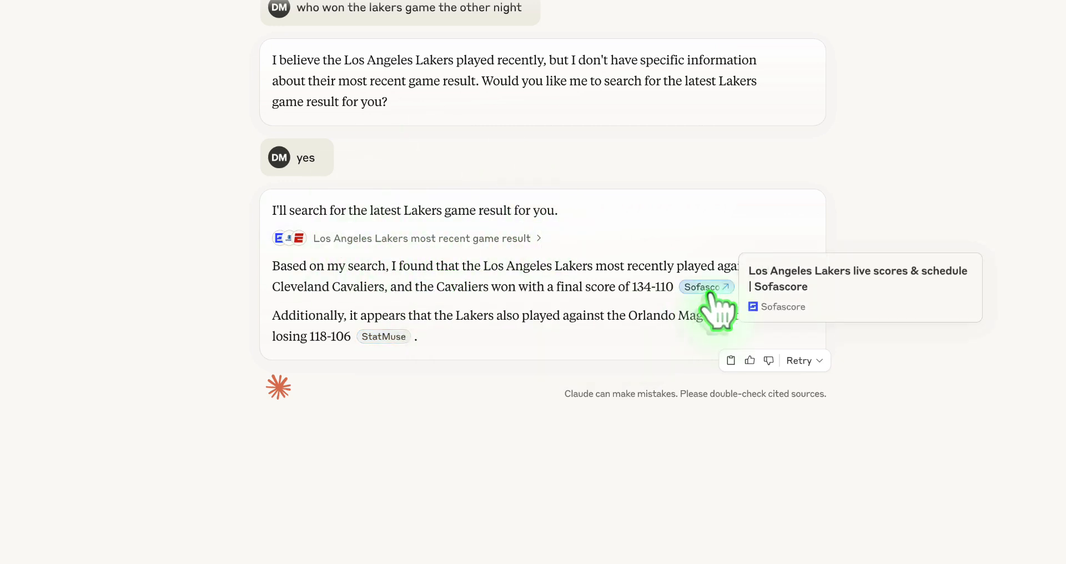
# - Expand the 10 web search result cards above the Lakers scores
pyautogui.click(423, 237)
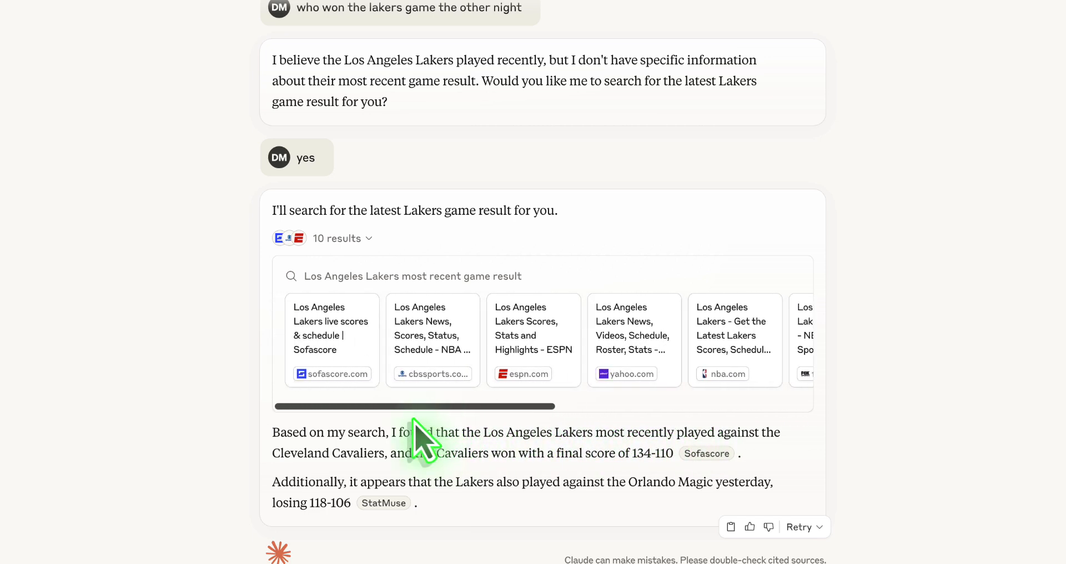
pyautogui.moveTo(911, 443)
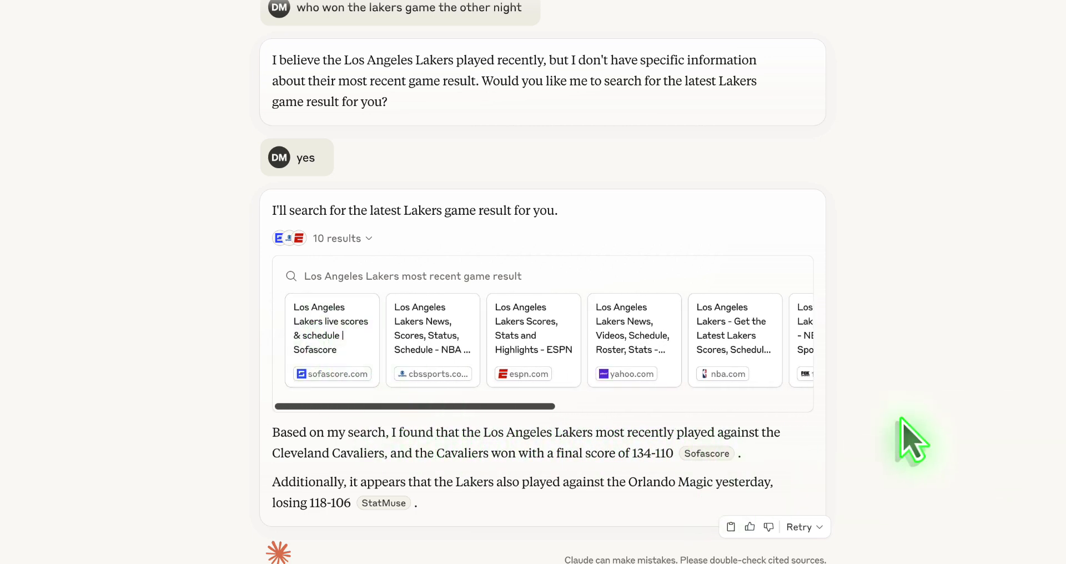
pyautogui.scroll(-3)
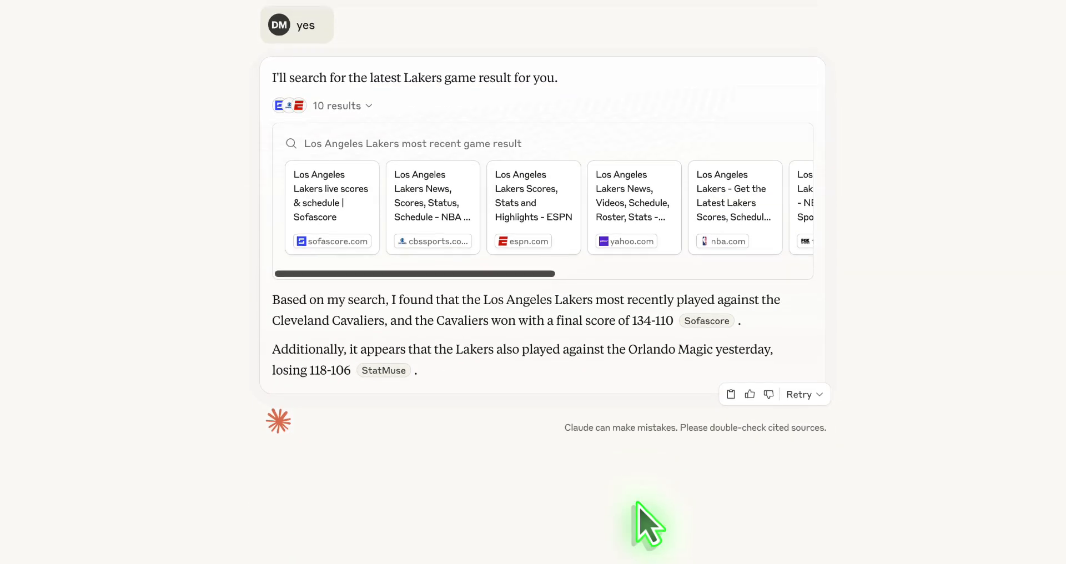
pyautogui.scroll(-3)
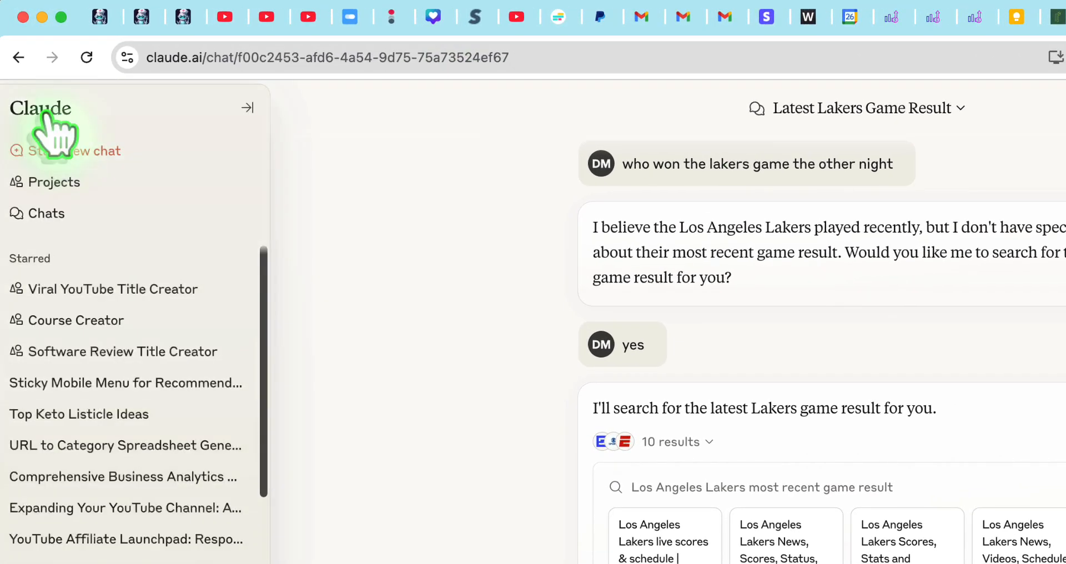
# - Scroll through the Lakers chat, then leave it for a fresh new-chat page
pyautogui.click(247, 107)
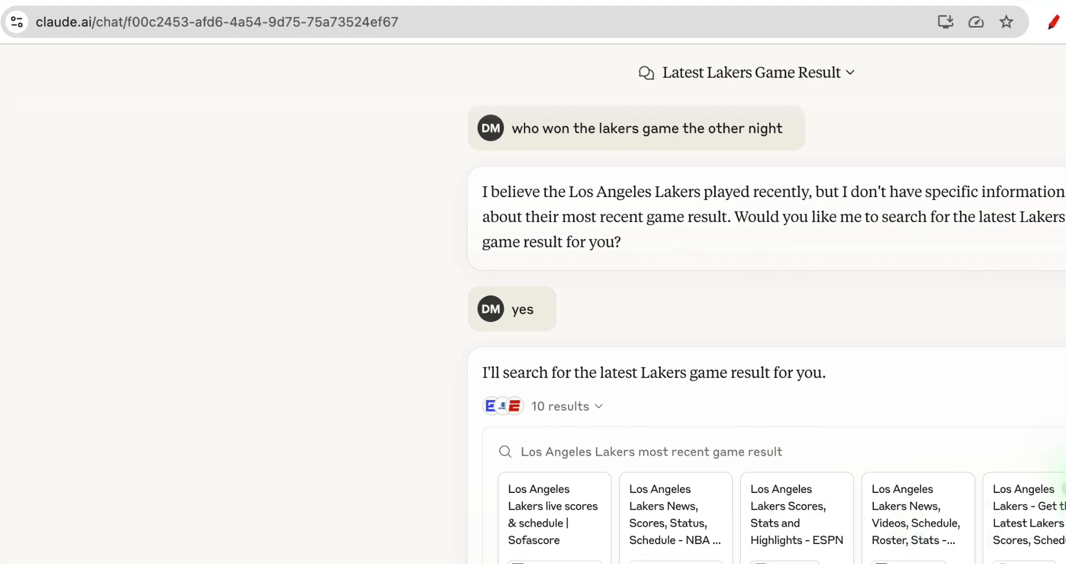
pyautogui.scroll(-3)
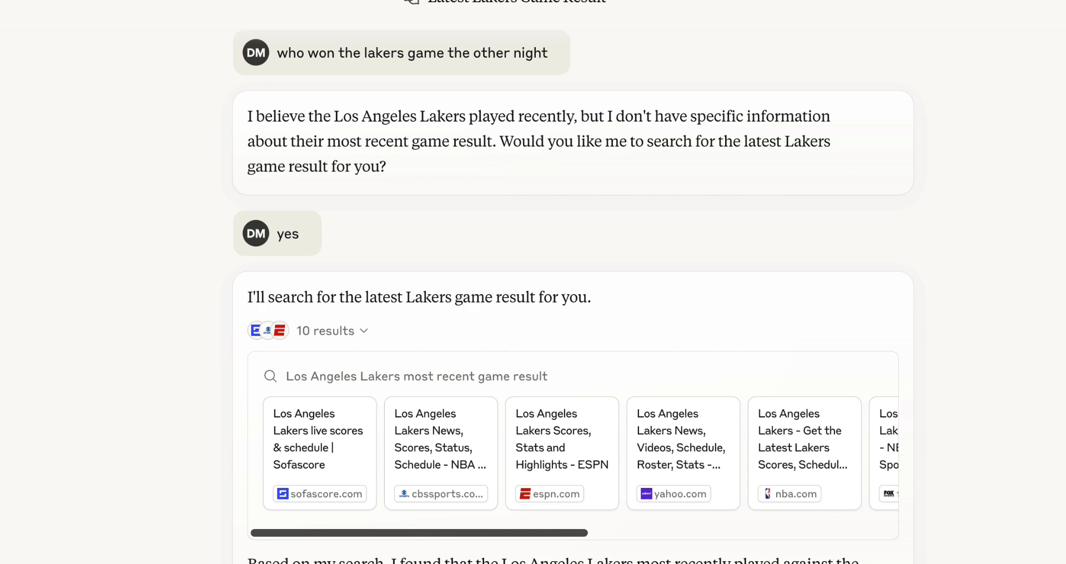
pyautogui.moveTo(966, 381)
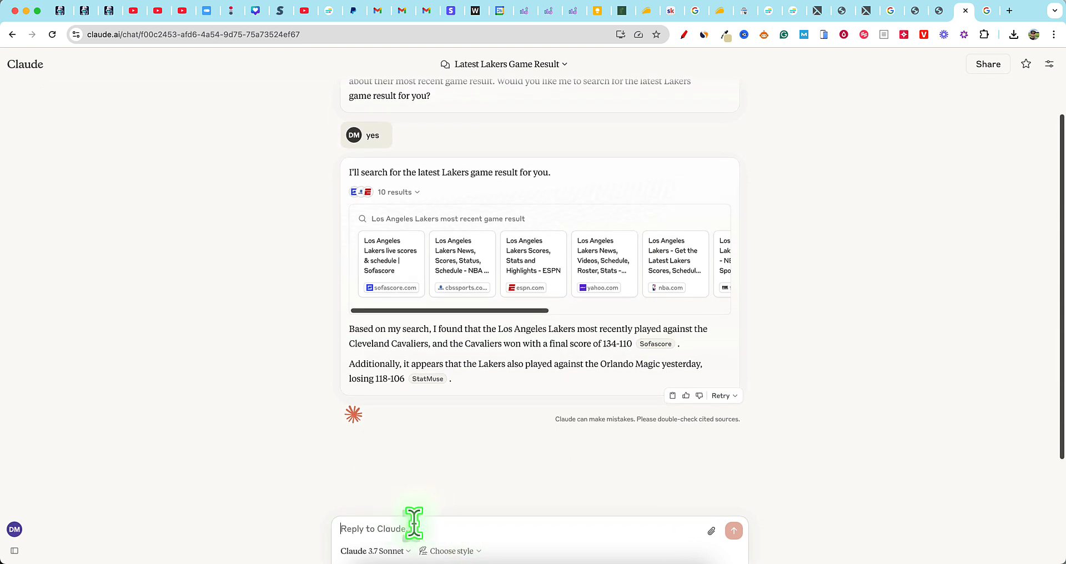
pyautogui.scroll(-3)
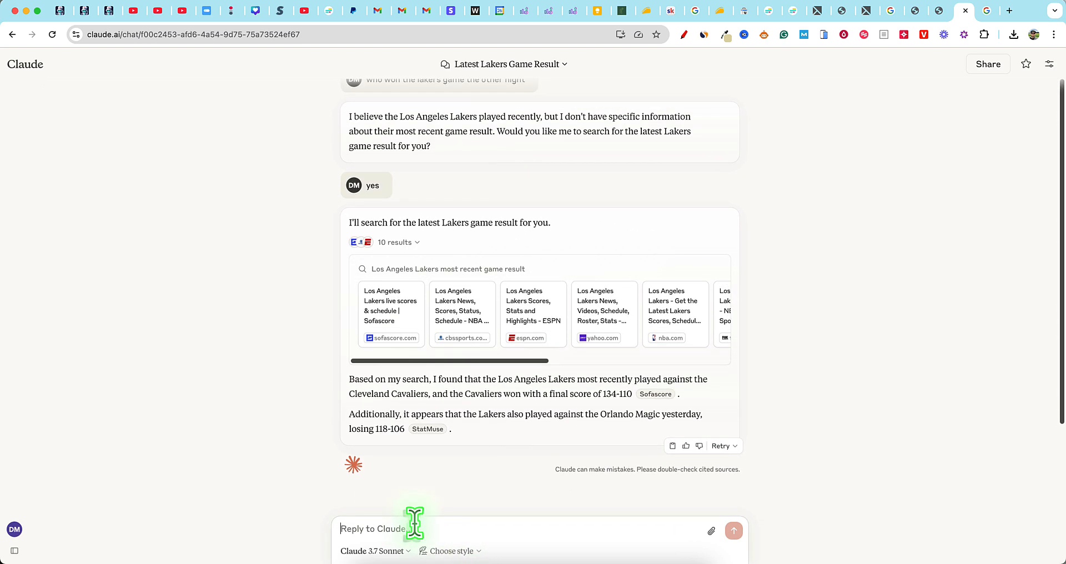
pyautogui.moveTo(427, 529)
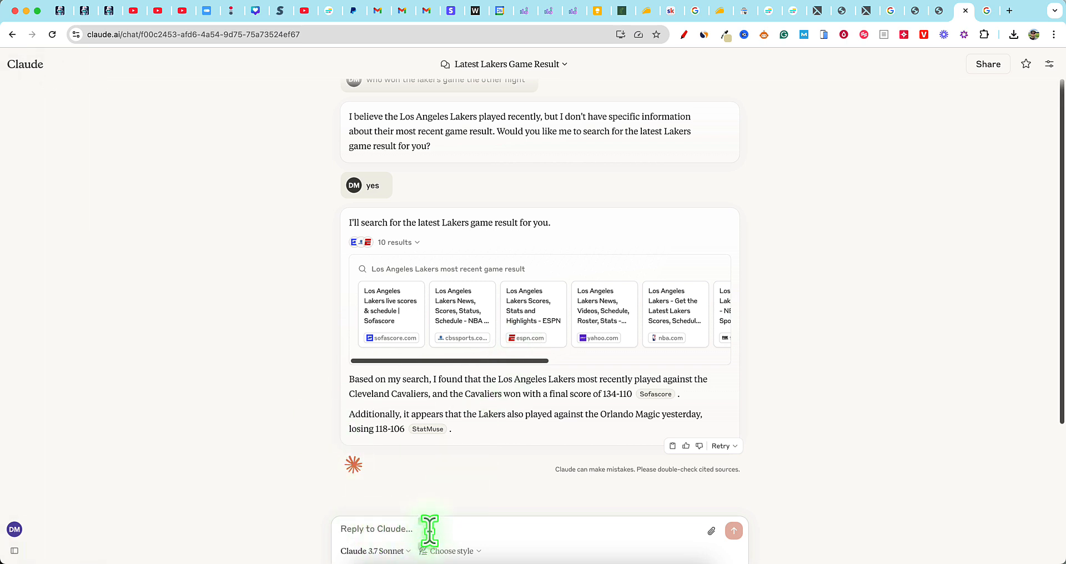
pyautogui.moveTo(149, 459)
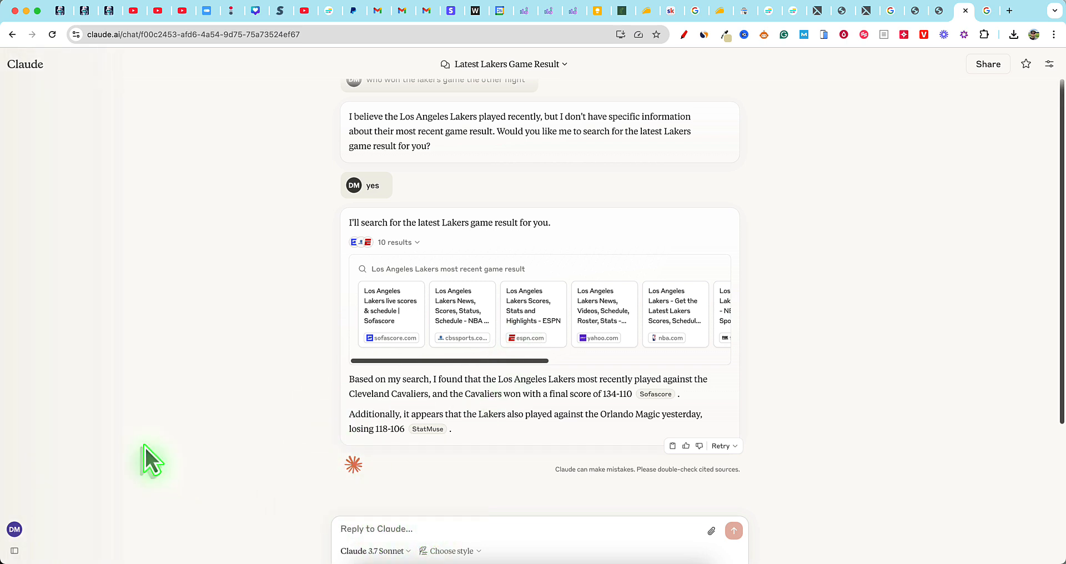
pyautogui.moveTo(227, 459)
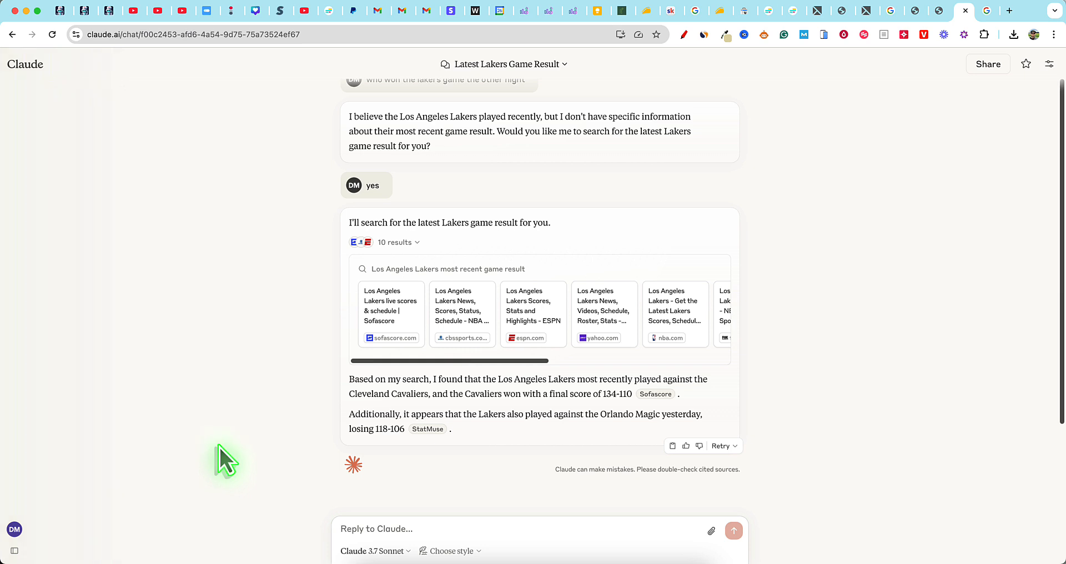
pyautogui.moveTo(211, 428)
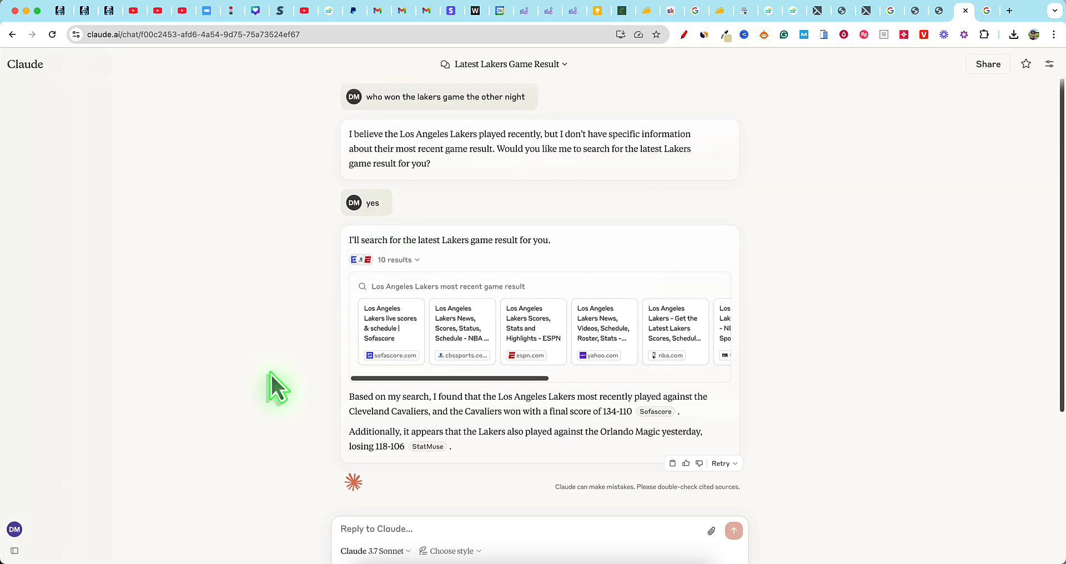
pyautogui.moveTo(257, 391)
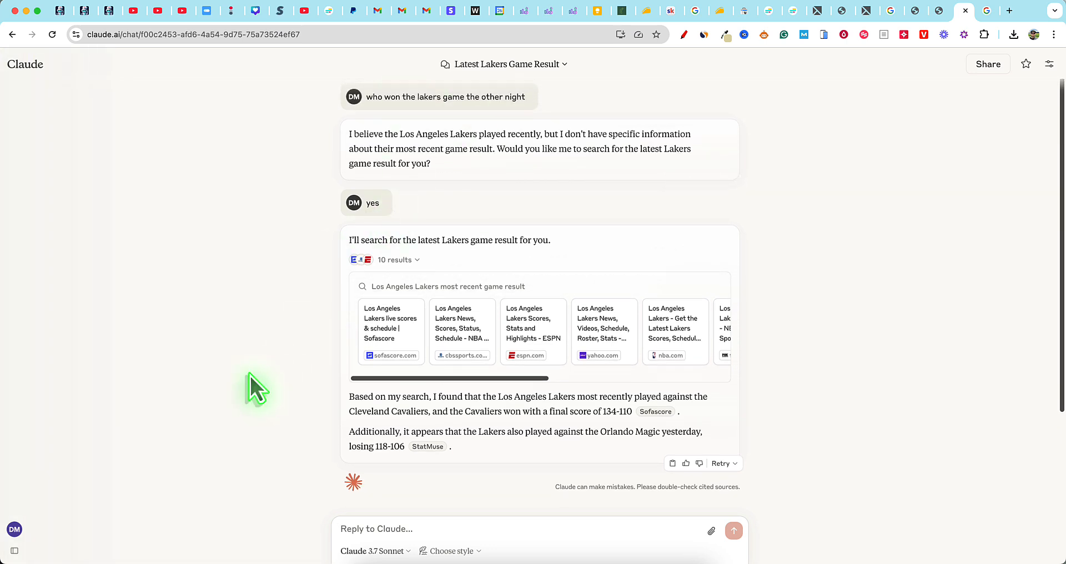
pyautogui.moveTo(259, 396)
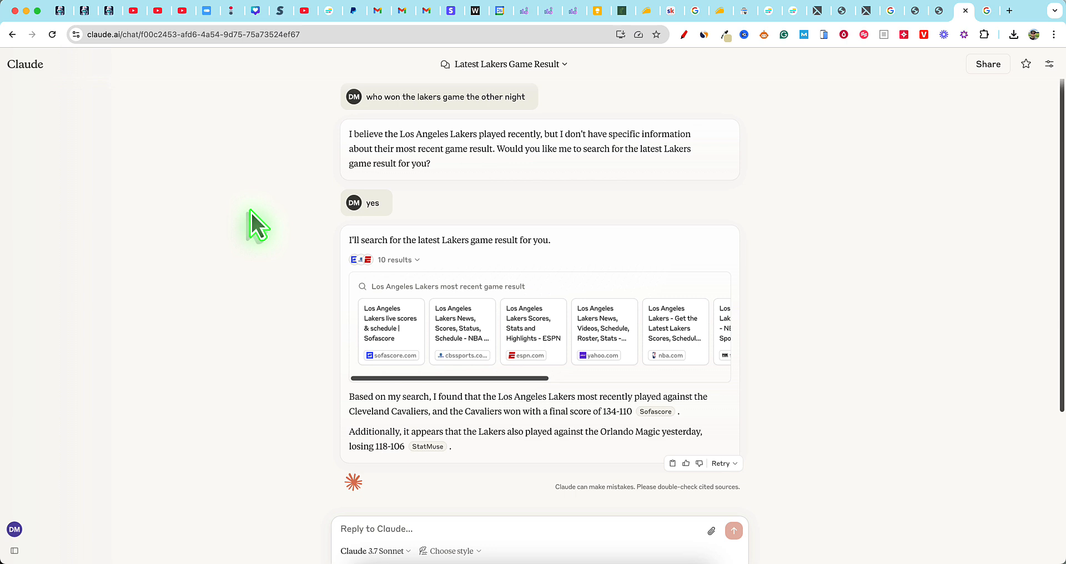
pyautogui.moveTo(306, 250)
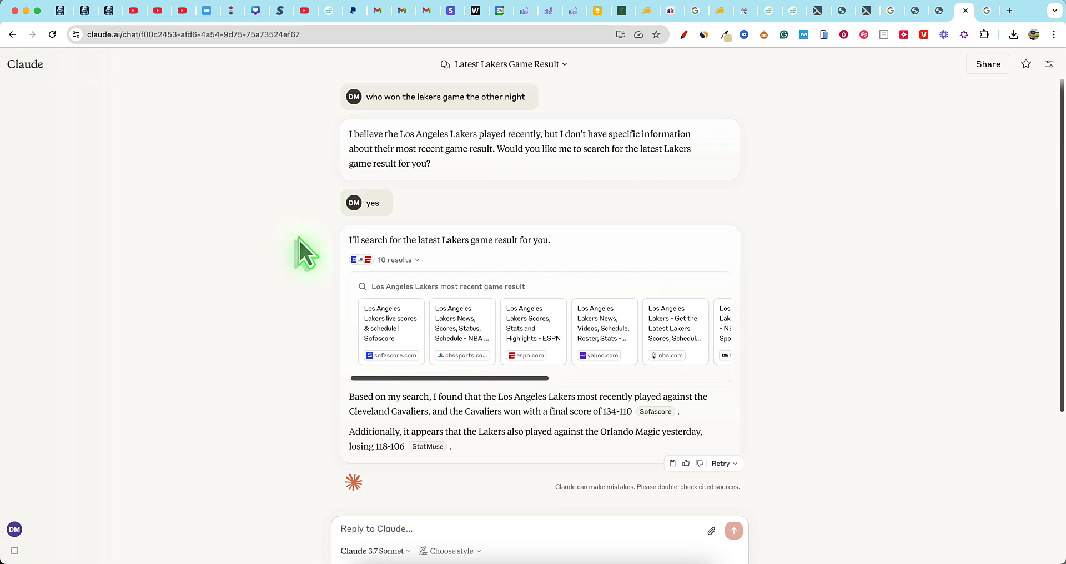
pyautogui.moveTo(255, 285)
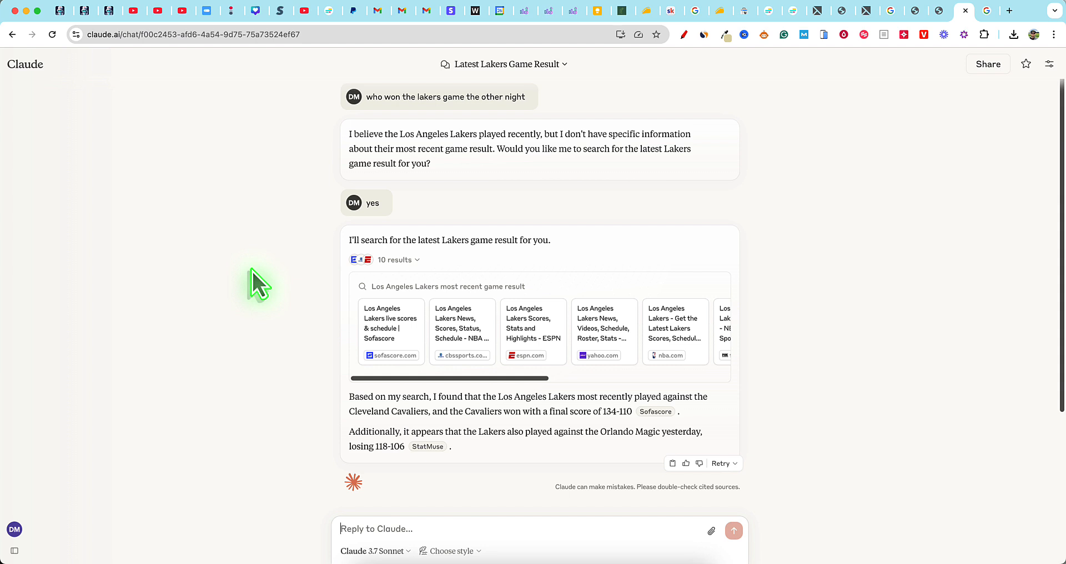
pyautogui.moveTo(517, 188)
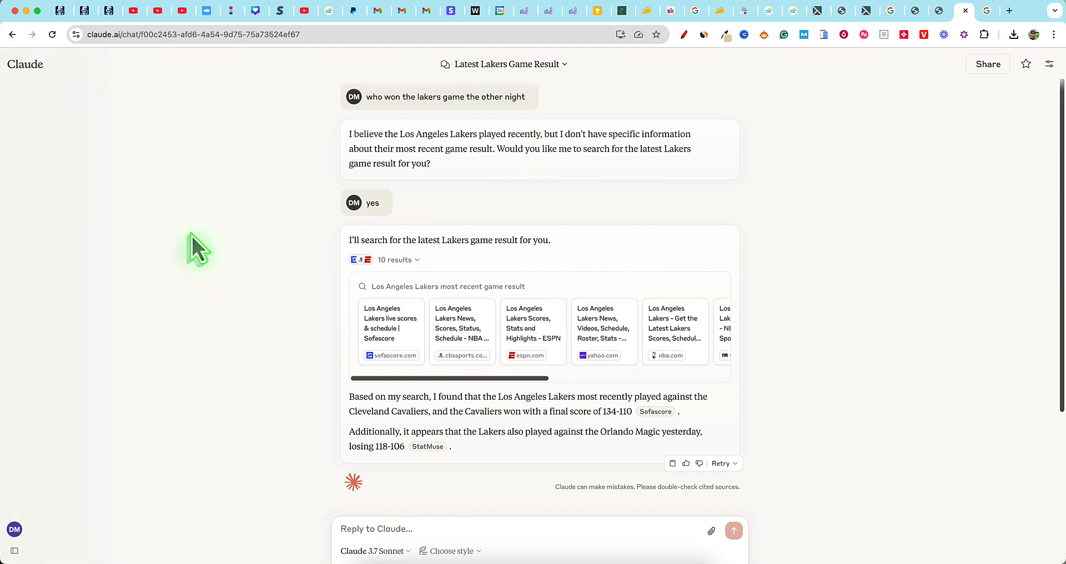
pyautogui.moveTo(242, 227)
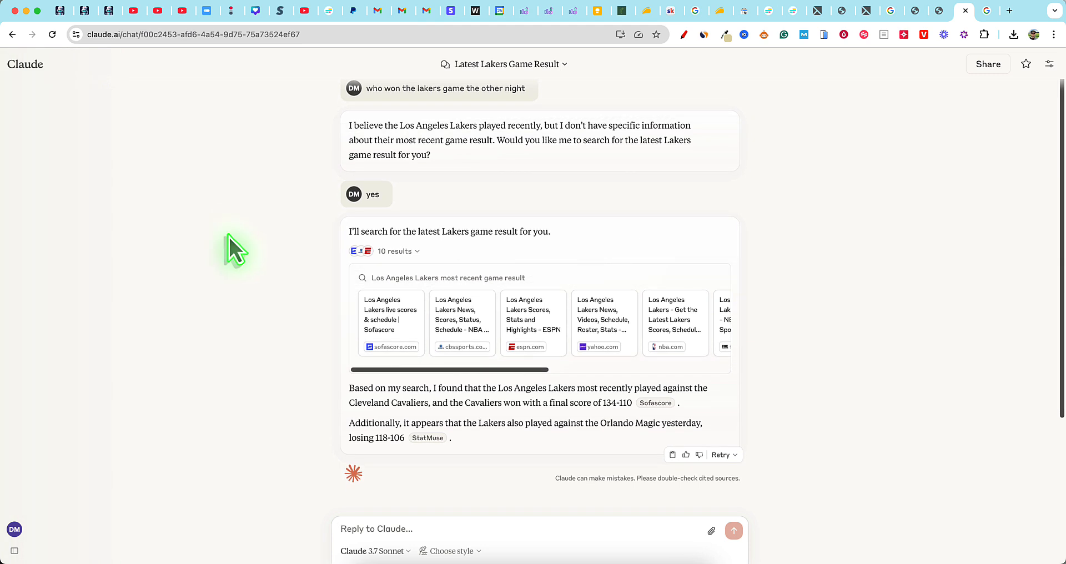
pyautogui.scroll(-3)
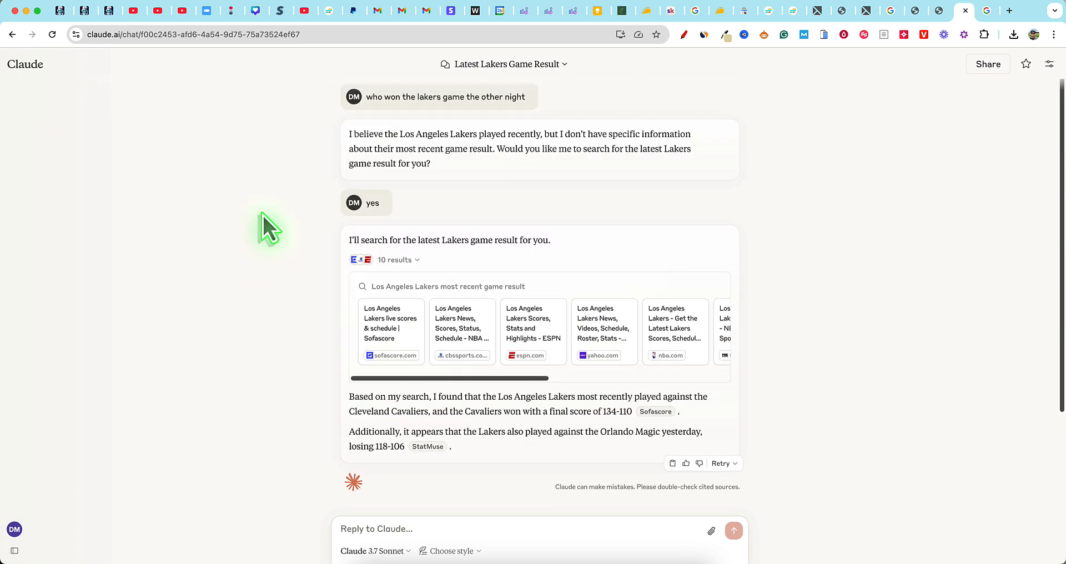
pyautogui.moveTo(99, 88)
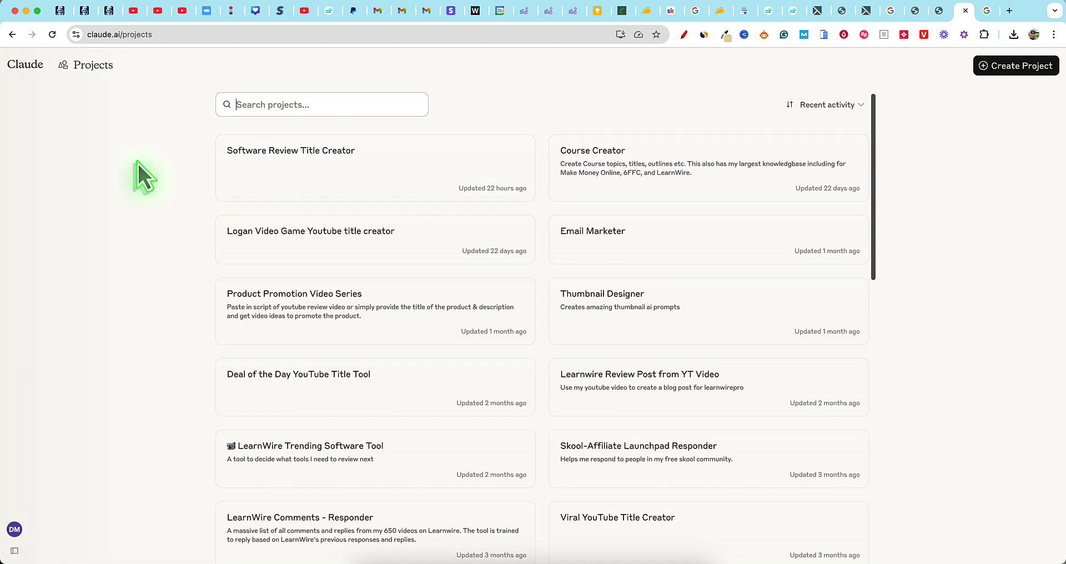
pyautogui.moveTo(173, 184)
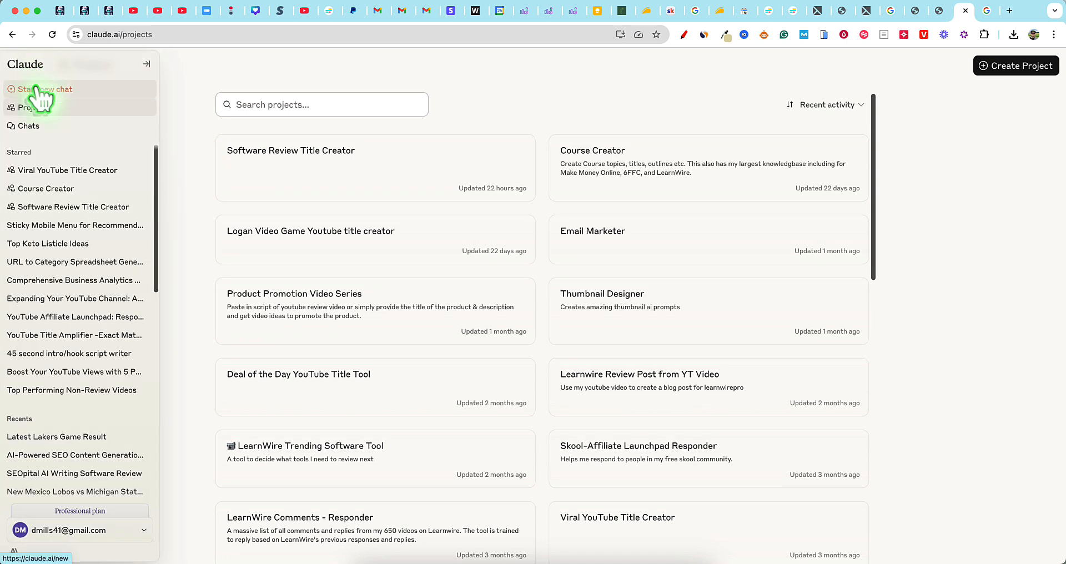
pyautogui.click(145, 65)
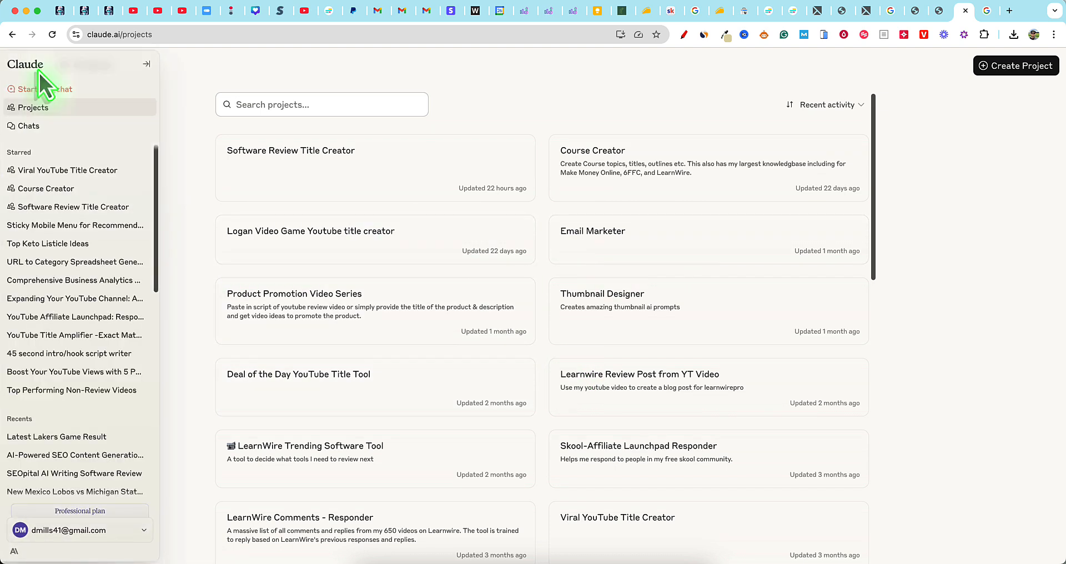
pyautogui.moveTo(42, 87)
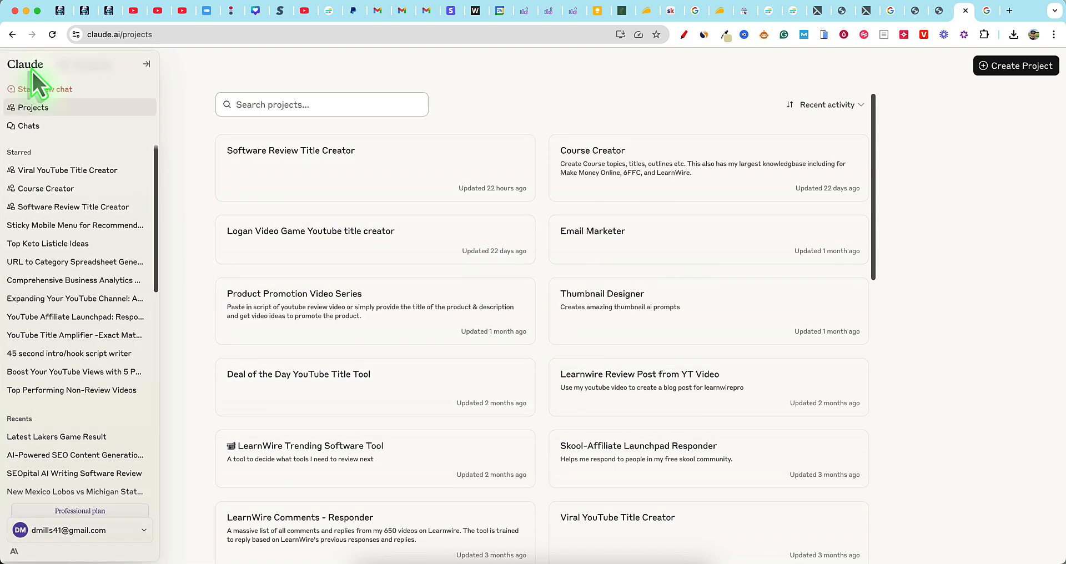
pyautogui.moveTo(43, 88)
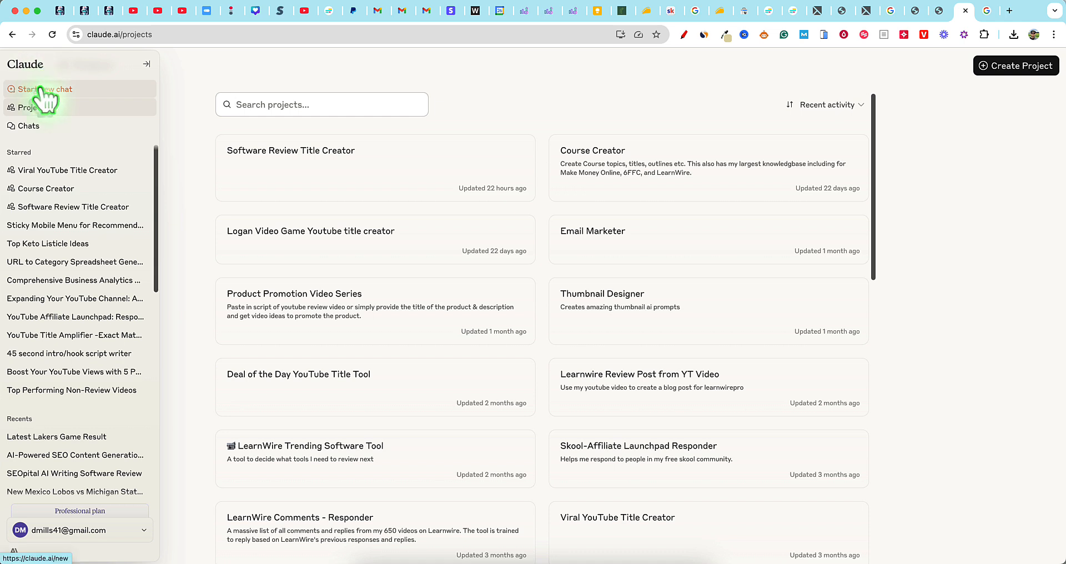
pyautogui.click(46, 88)
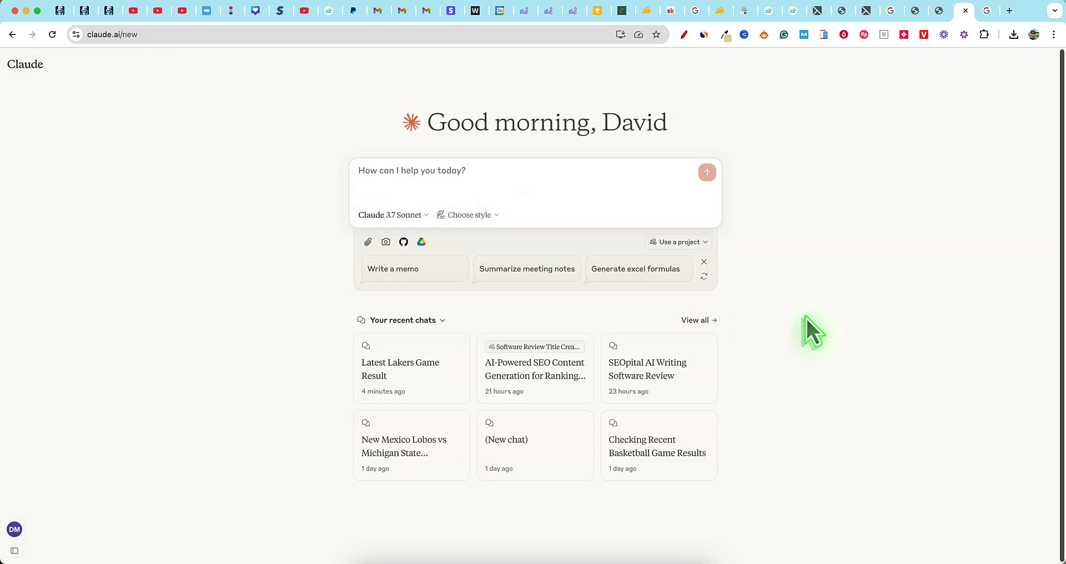
pyautogui.moveTo(624, 301)
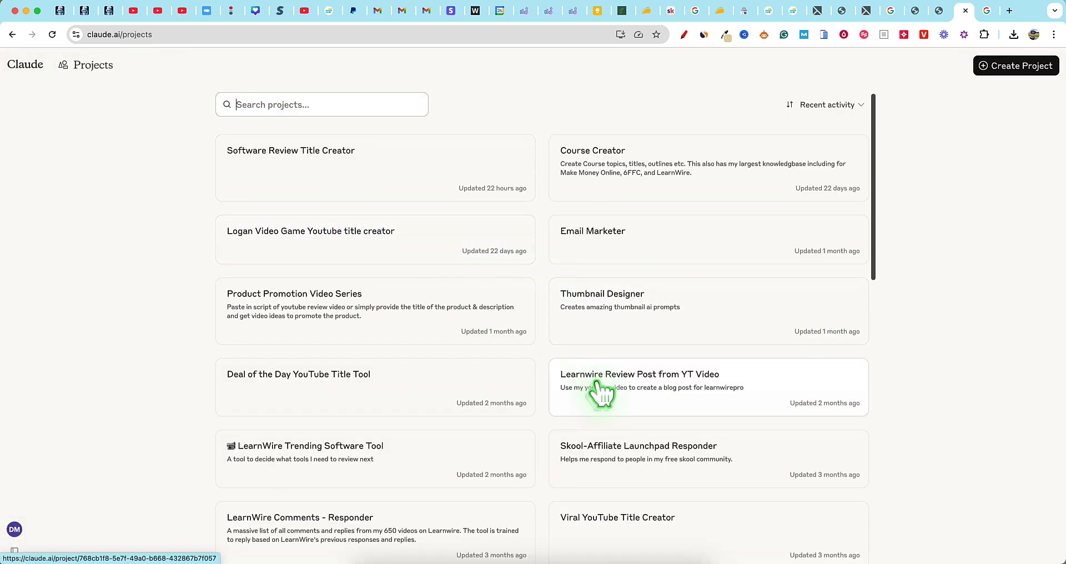
pyautogui.moveTo(646, 398)
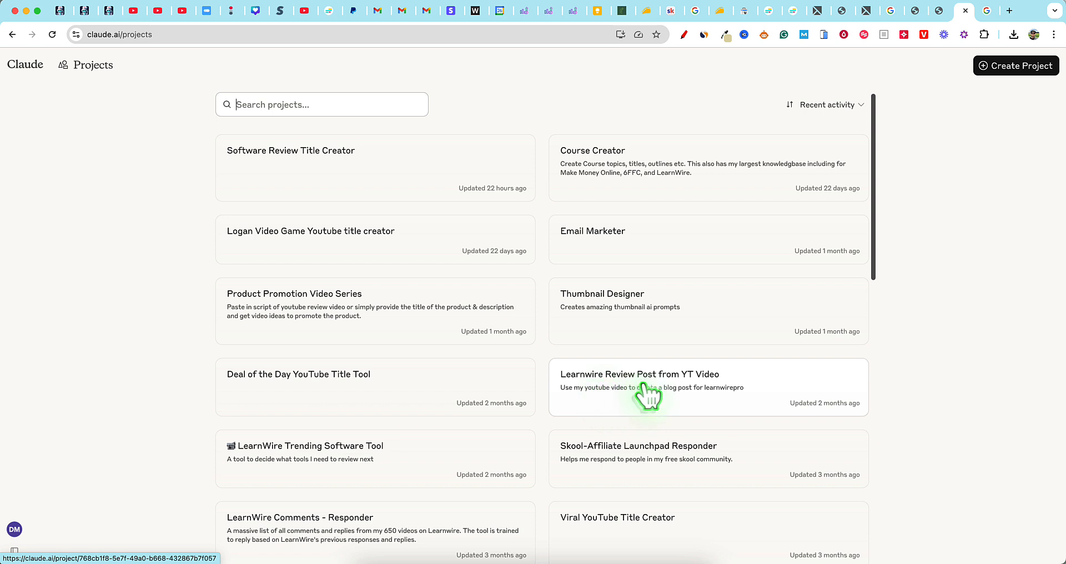
# - Enter the Learnwire Review Post project and tick the ban list, more mmo info and mmo backstory files
pyautogui.click(639, 387)
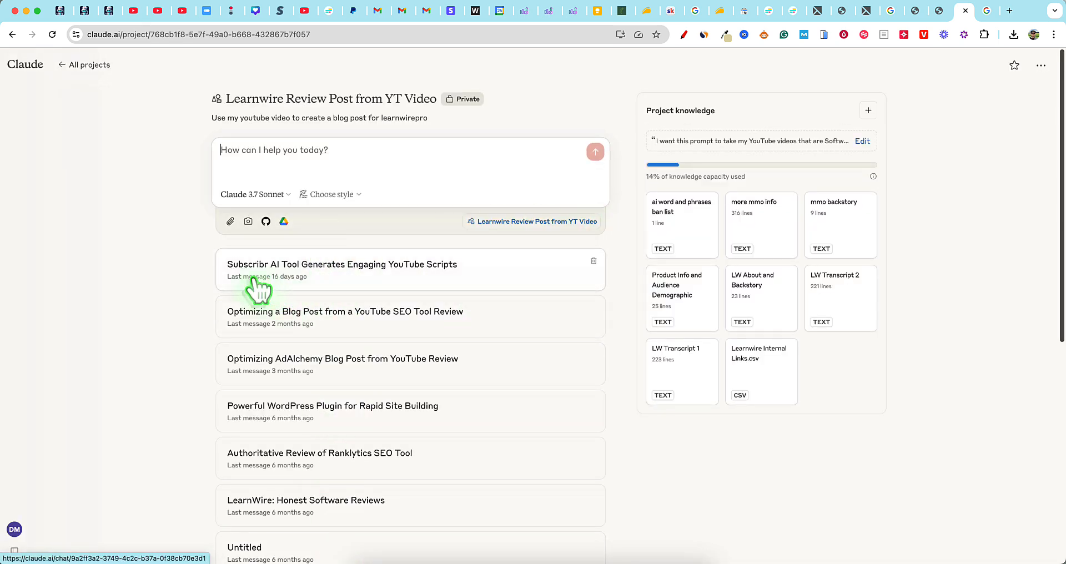
pyautogui.moveTo(605, 421)
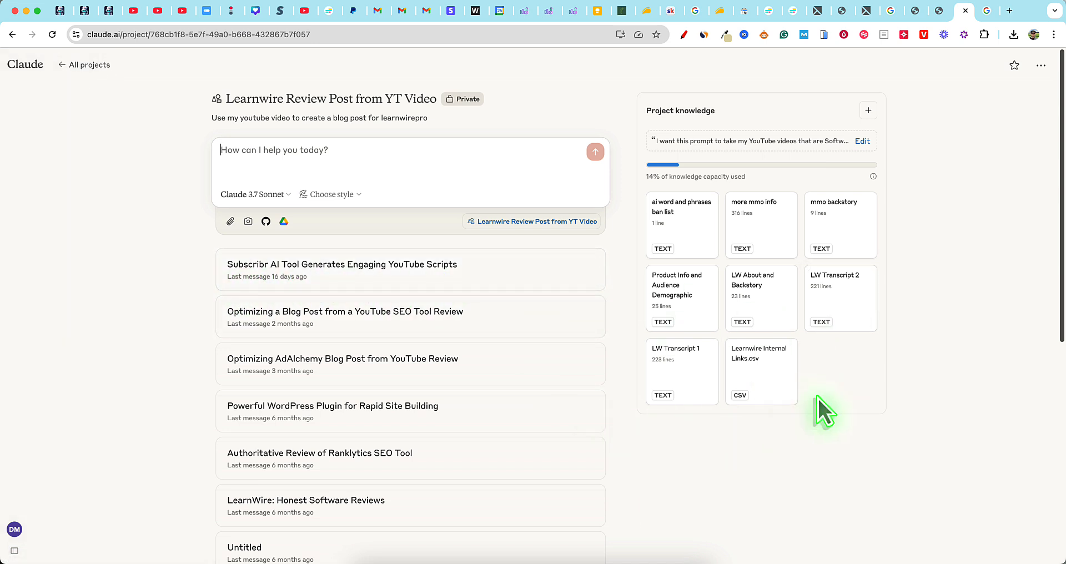
pyautogui.moveTo(952, 439)
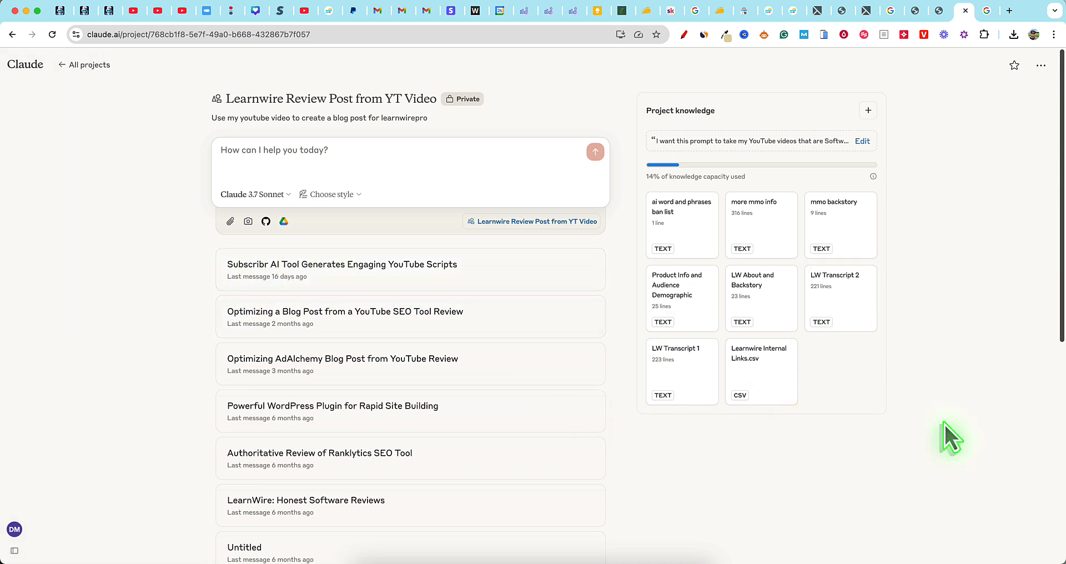
pyautogui.moveTo(791, 175)
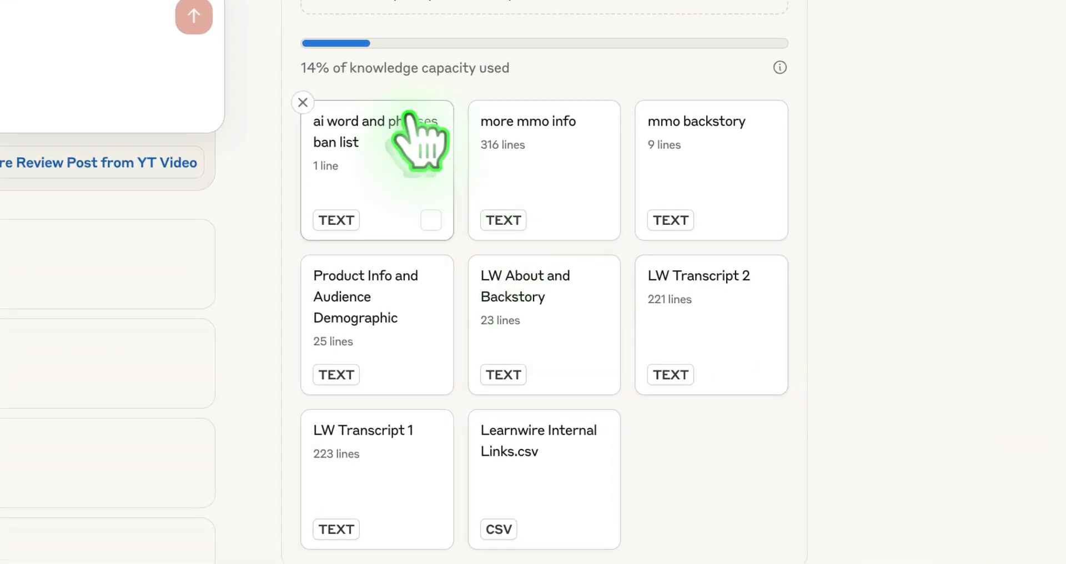
pyautogui.moveTo(537, 353)
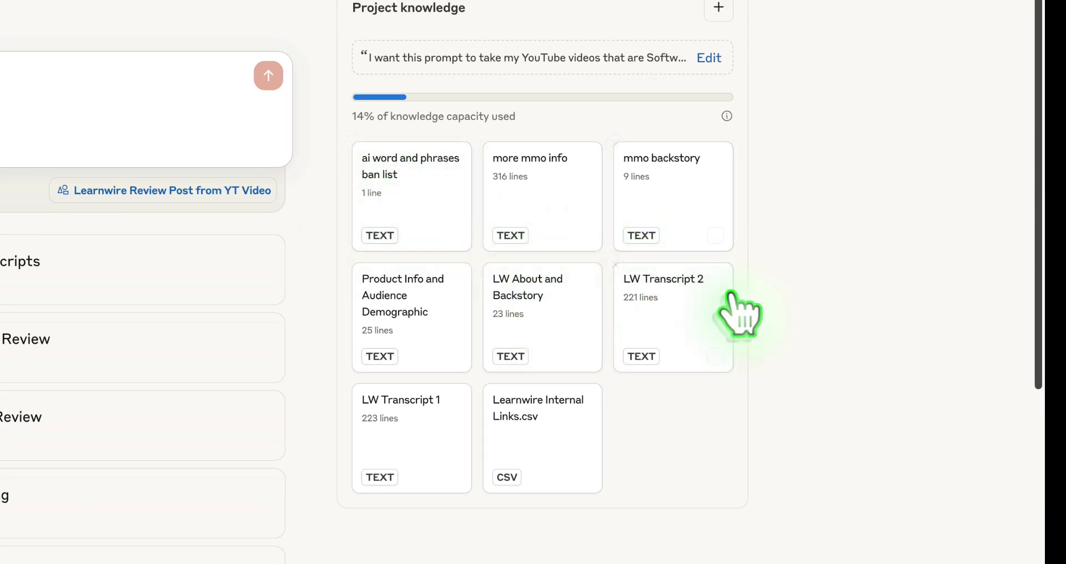
pyautogui.click(454, 235)
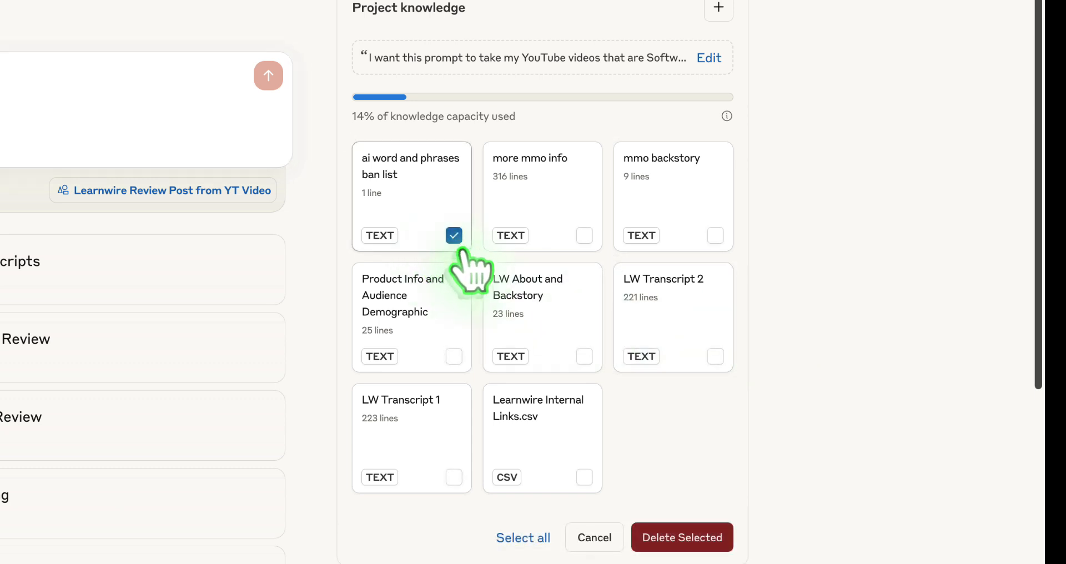
pyautogui.click(584, 235)
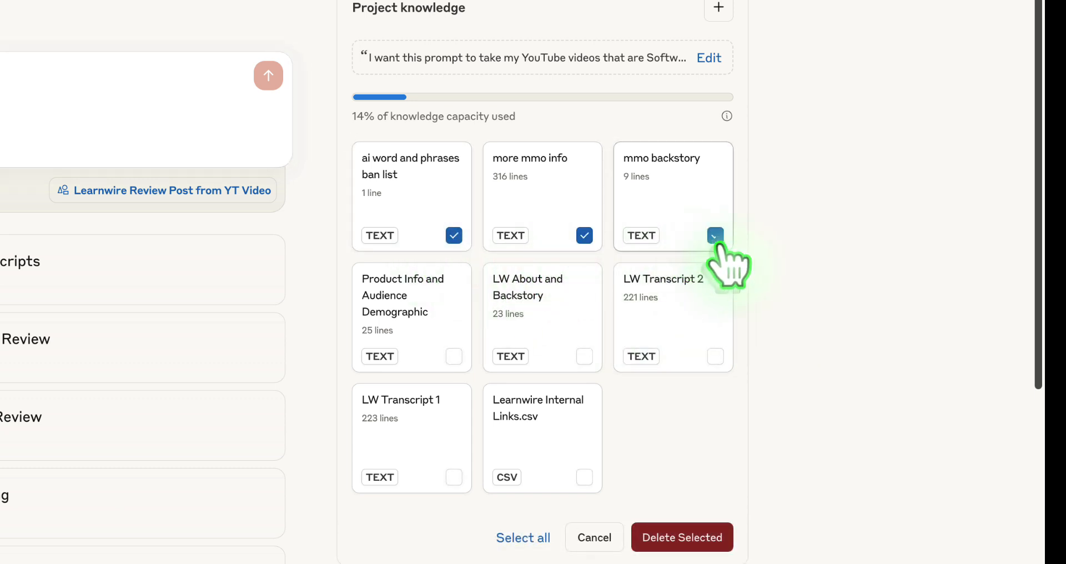
pyautogui.click(714, 235)
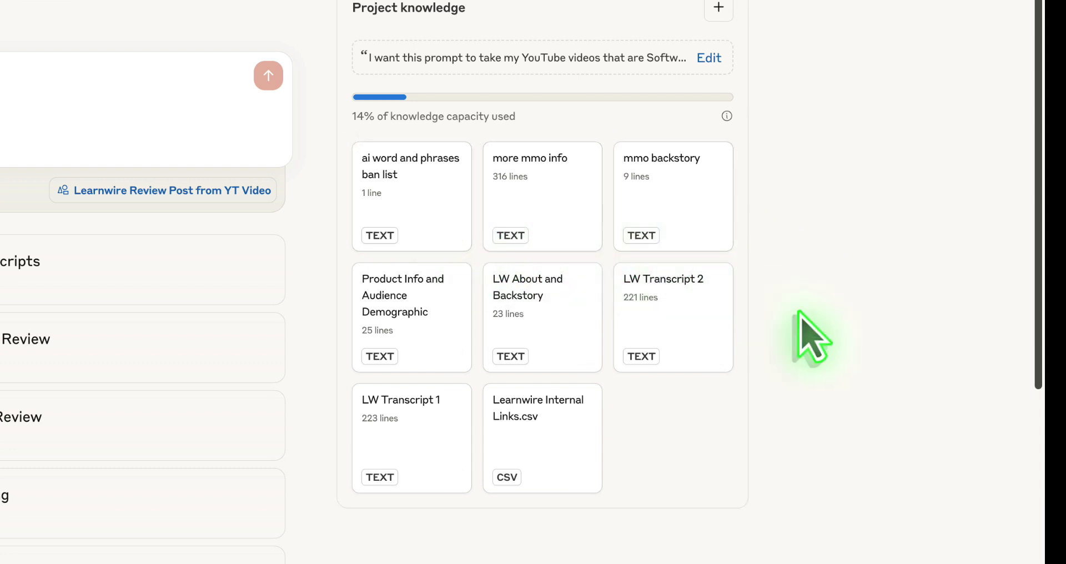
pyautogui.moveTo(542, 198)
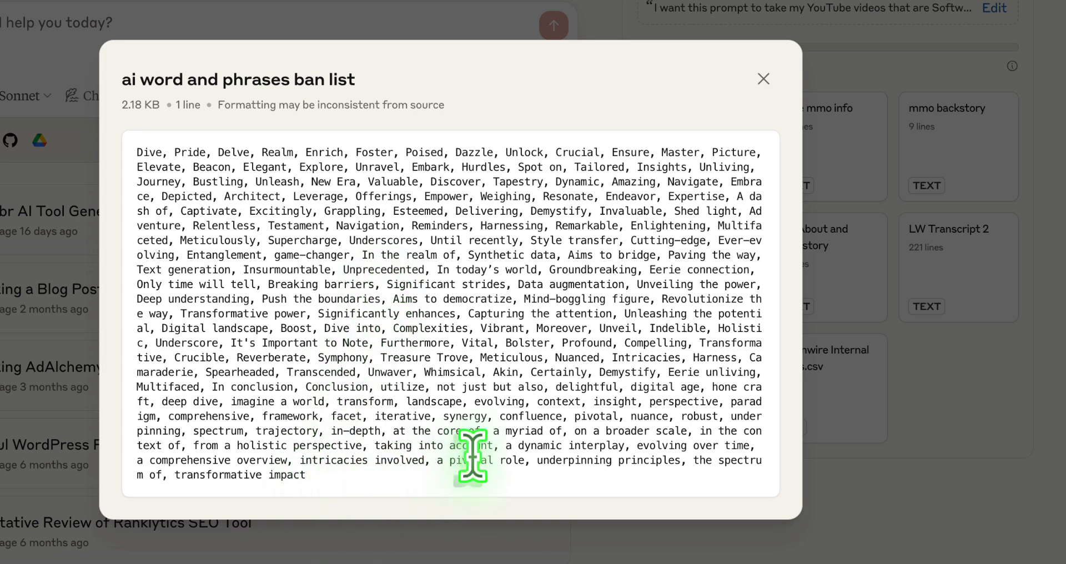
pyautogui.moveTo(327, 496)
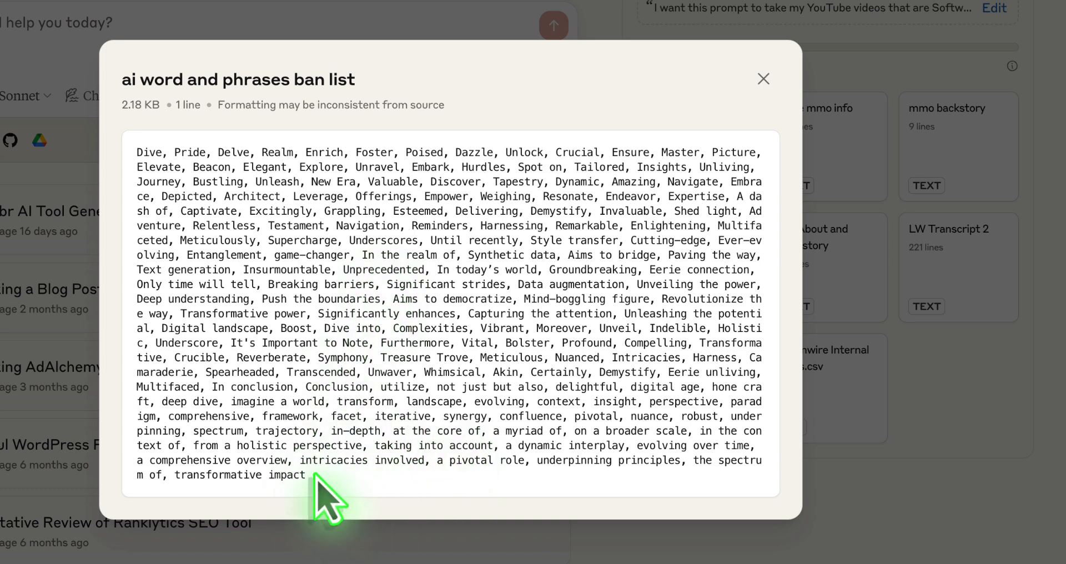
pyautogui.moveTo(745, 130)
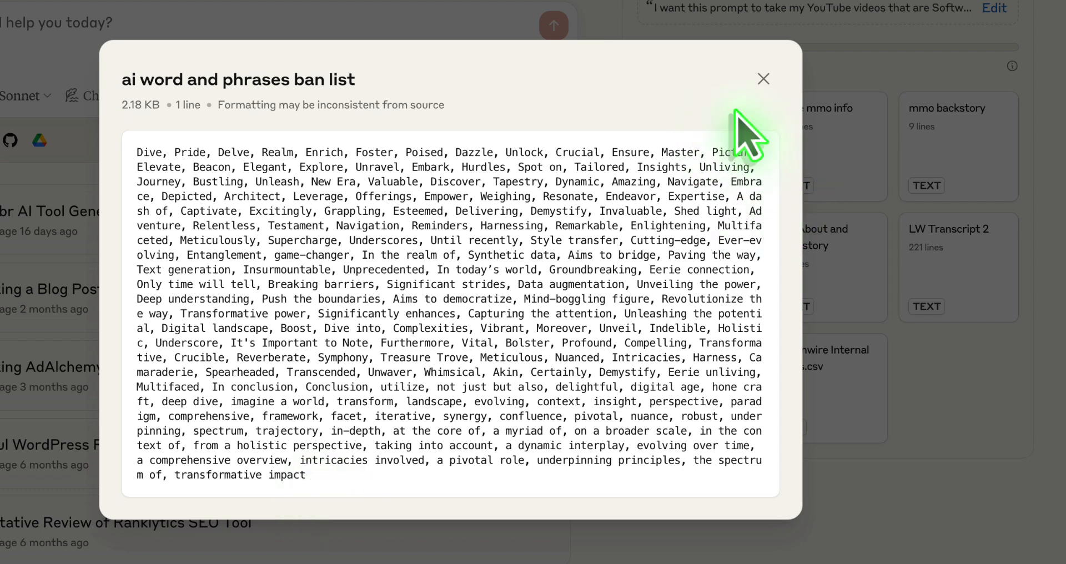
pyautogui.moveTo(748, 157)
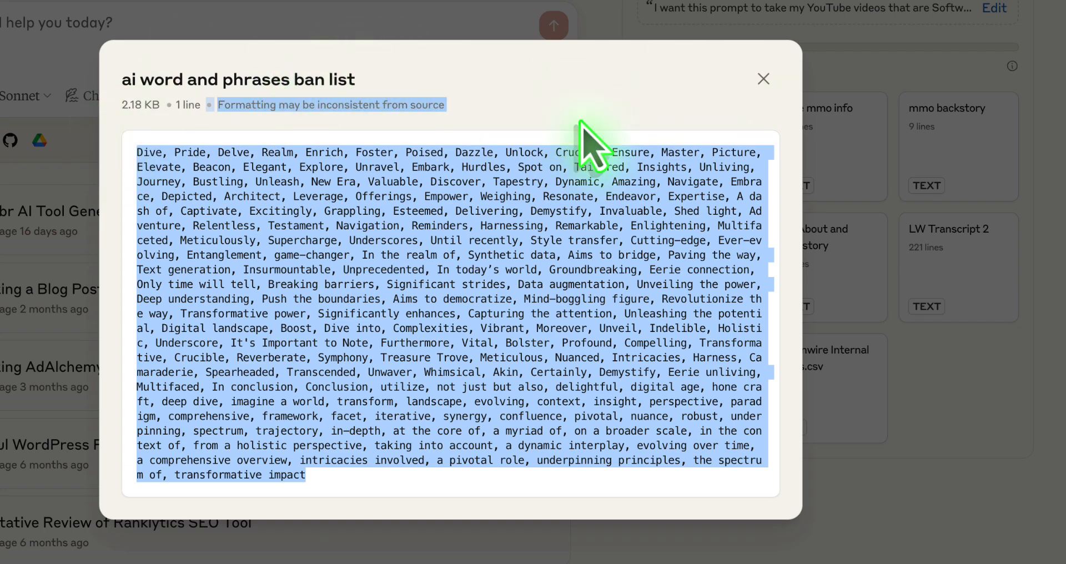
# - Close the ban list preview and bring up the AppSumo Keywordly listing
pyautogui.click(763, 79)
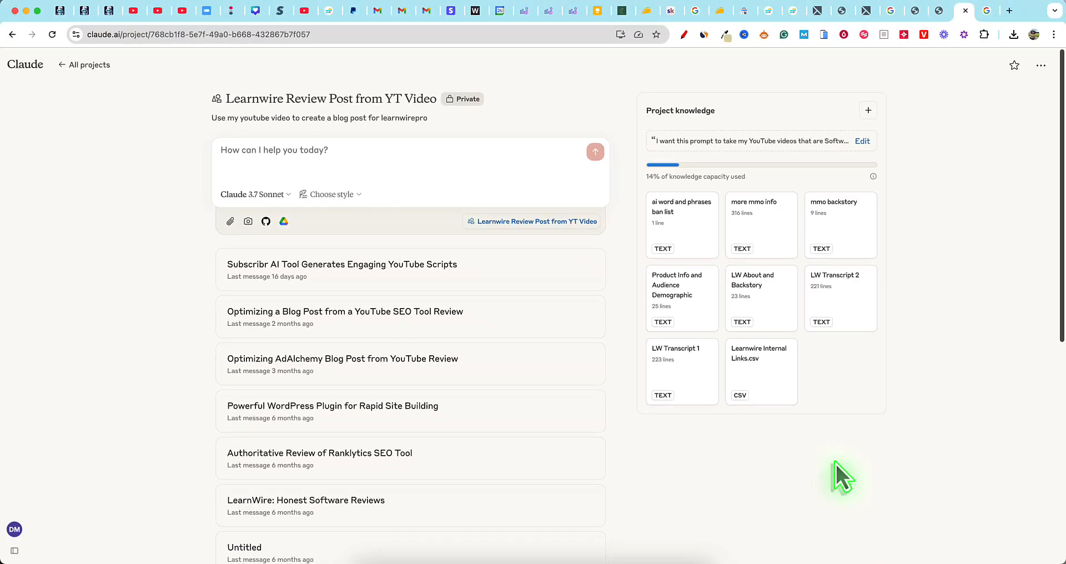
pyautogui.moveTo(873, 58)
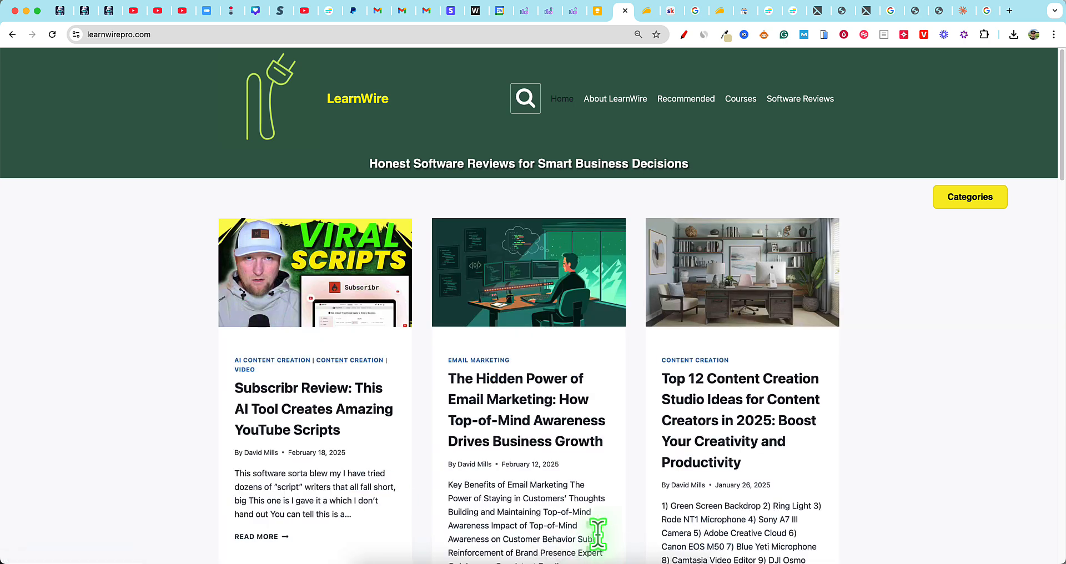
pyautogui.click(687, 11)
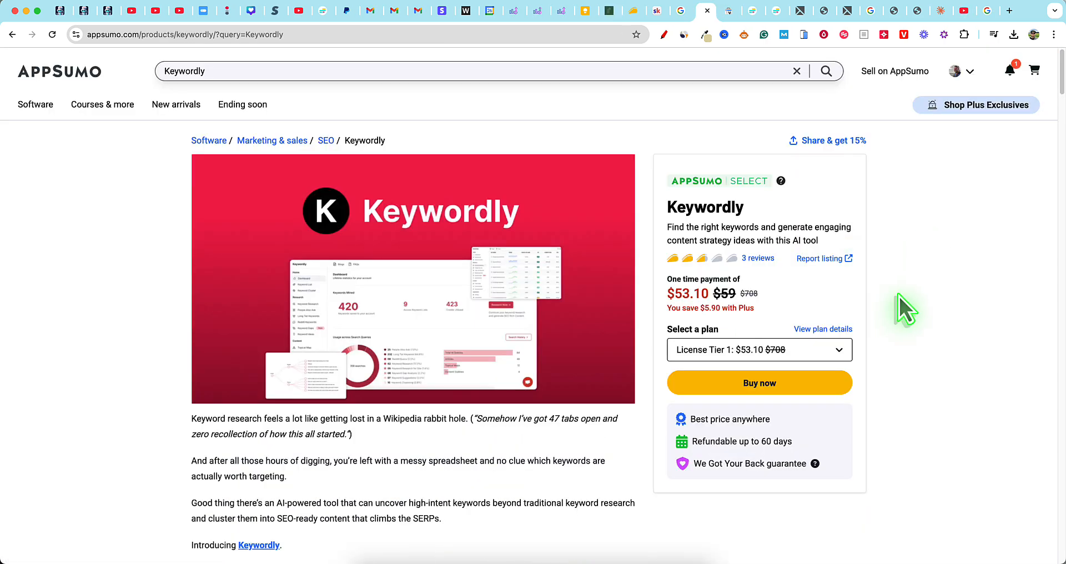
# - Switch to the Keywordly review video and scroll down to its description
pyautogui.click(706, 12)
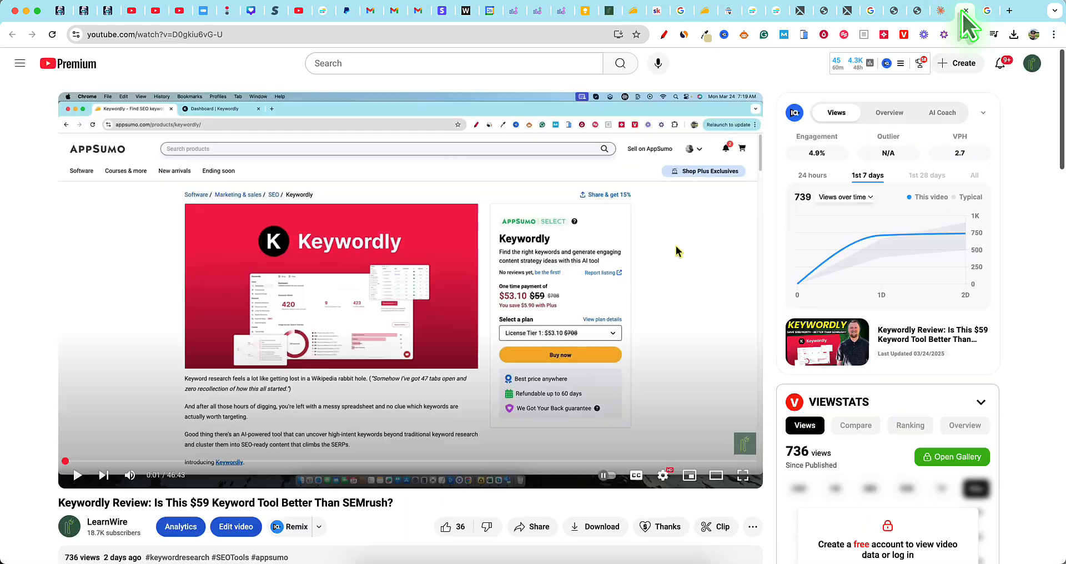
pyautogui.moveTo(184, 333)
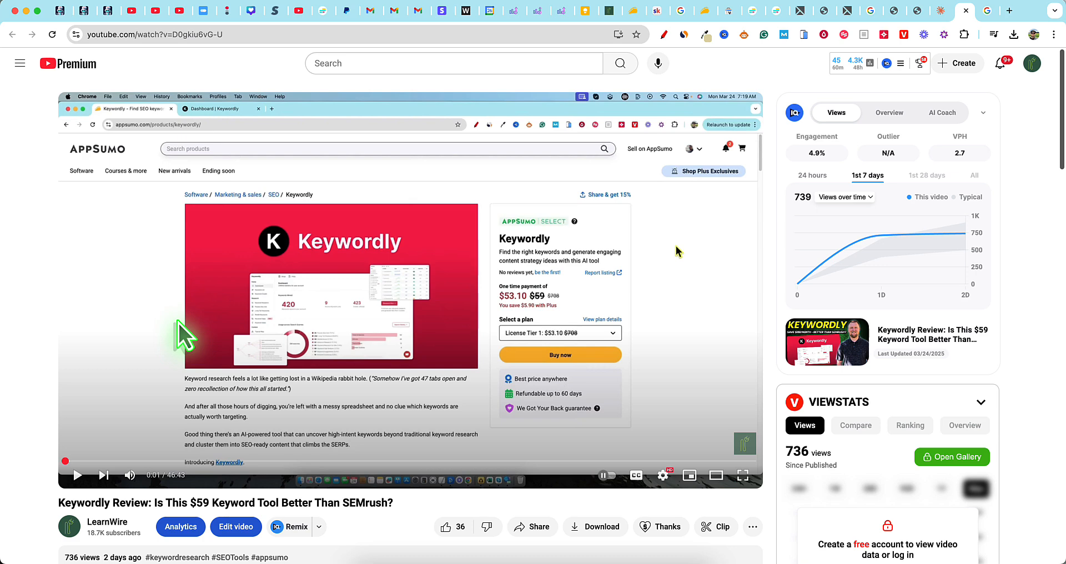
pyautogui.moveTo(234, 361)
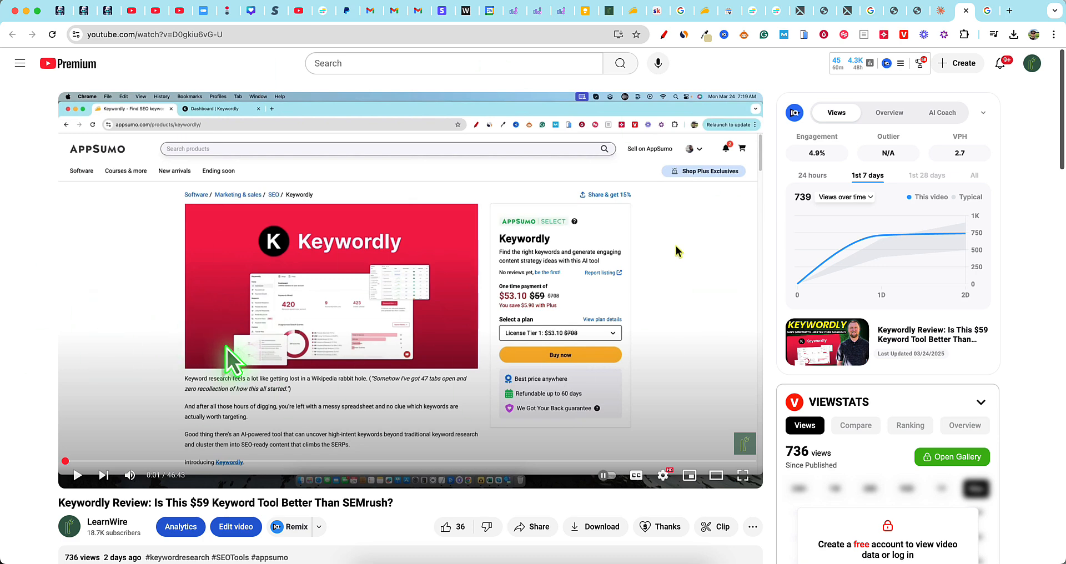
pyautogui.scroll(-3)
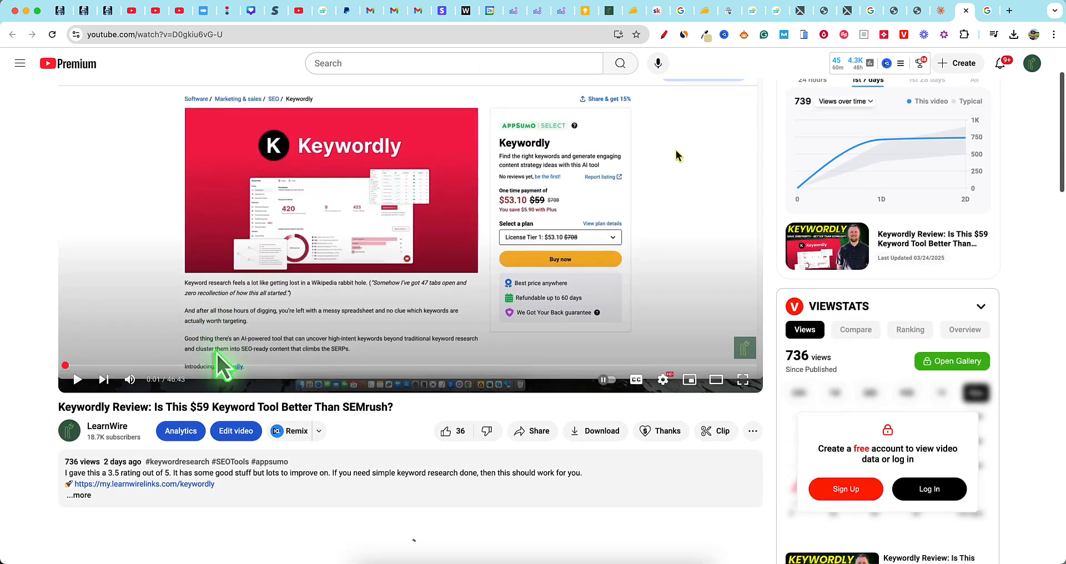
pyautogui.scroll(-3)
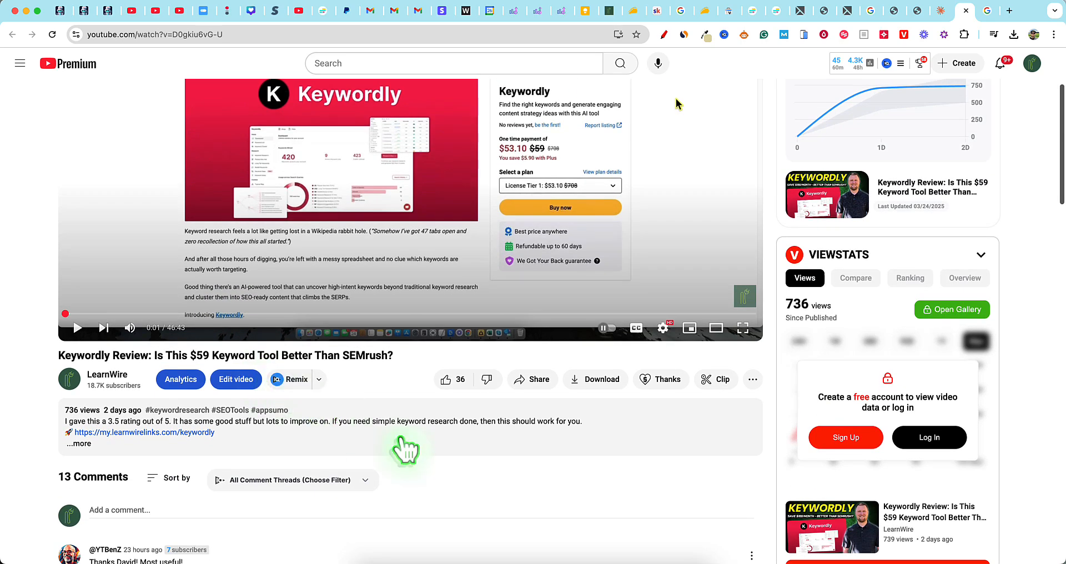
pyautogui.moveTo(81, 452)
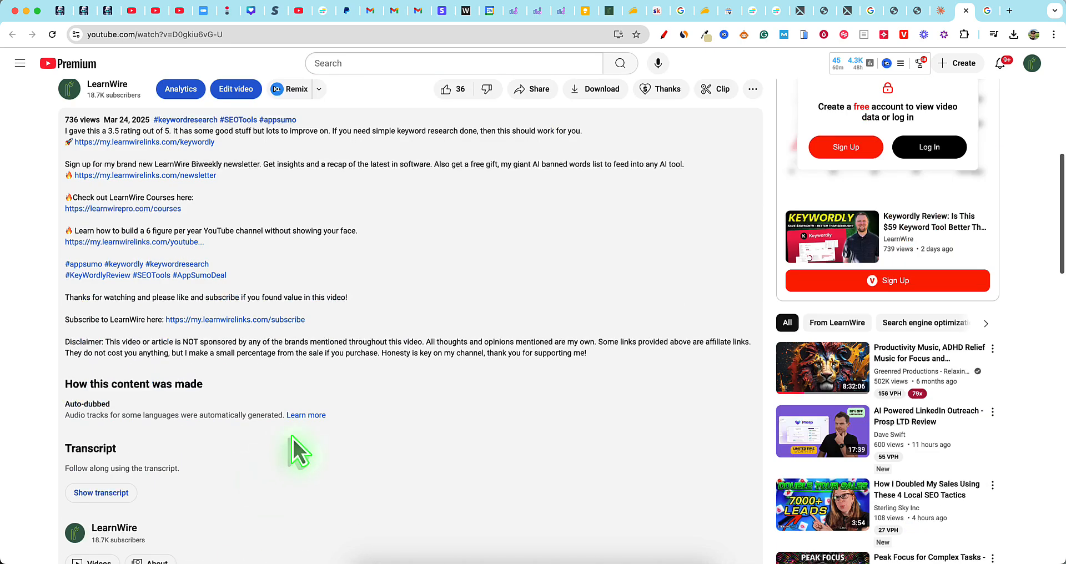
# - Show the video transcript and scroll it through to the final 46:37 line
pyautogui.click(100, 493)
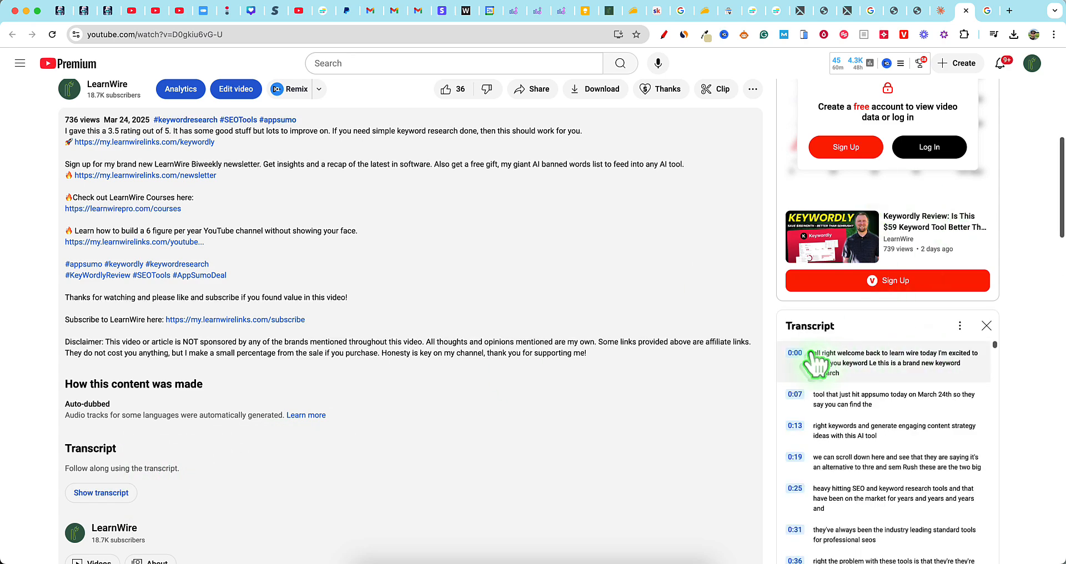
pyautogui.scroll(-3)
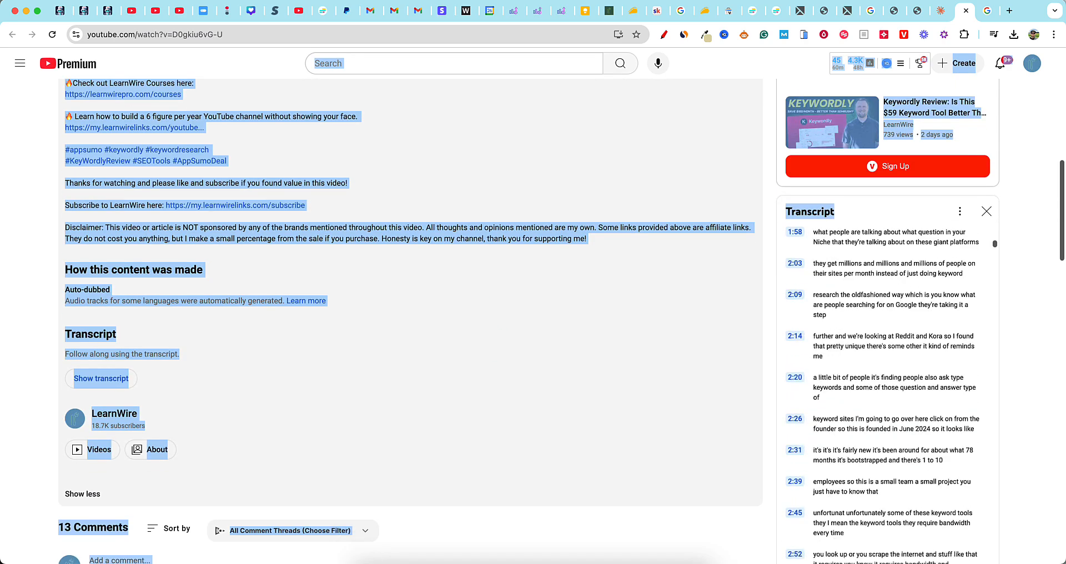
pyautogui.scroll(-3)
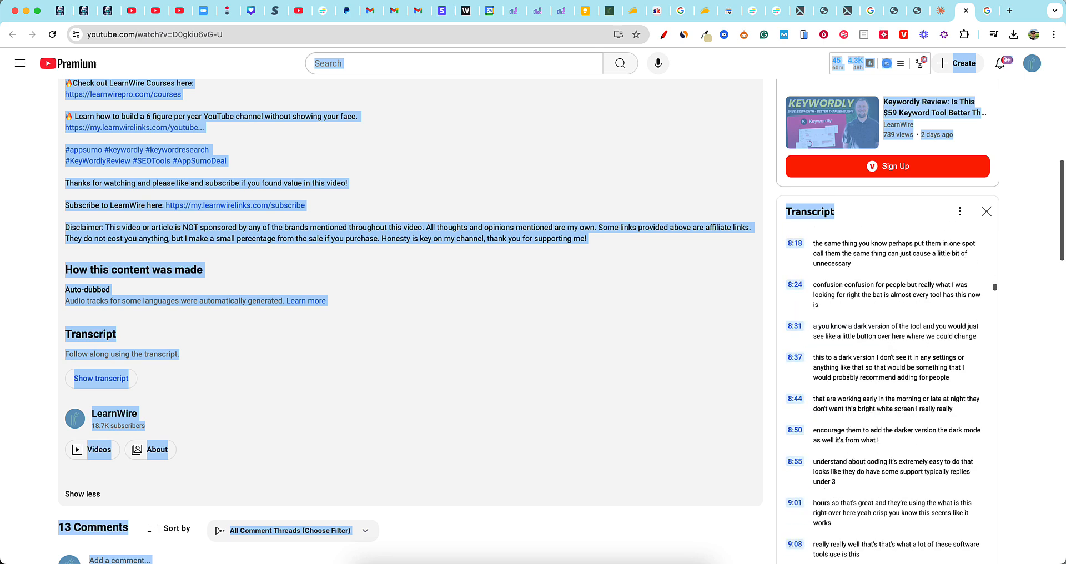
pyautogui.scroll(-3)
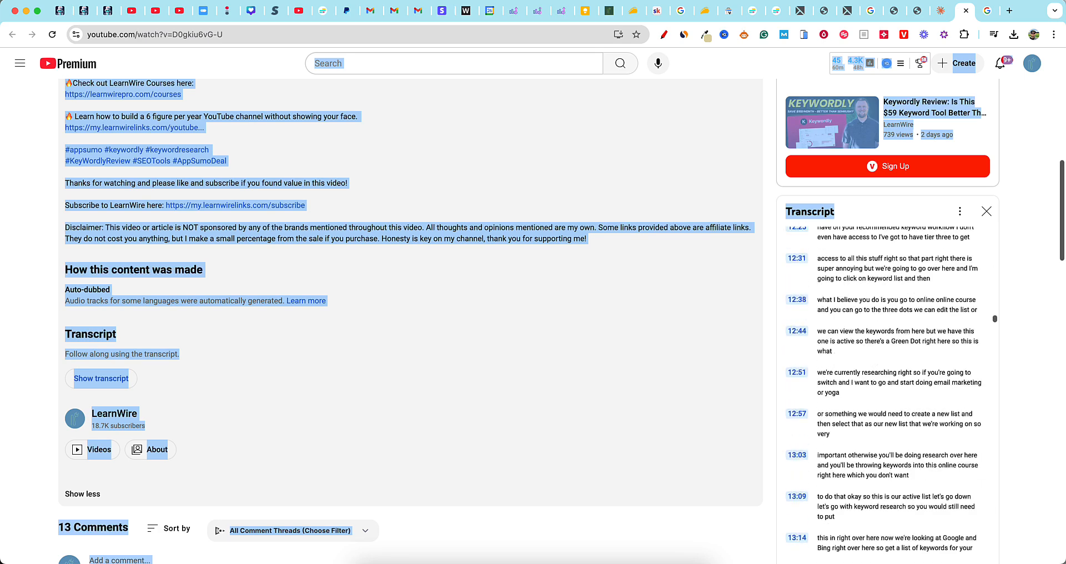
pyautogui.scroll(-3)
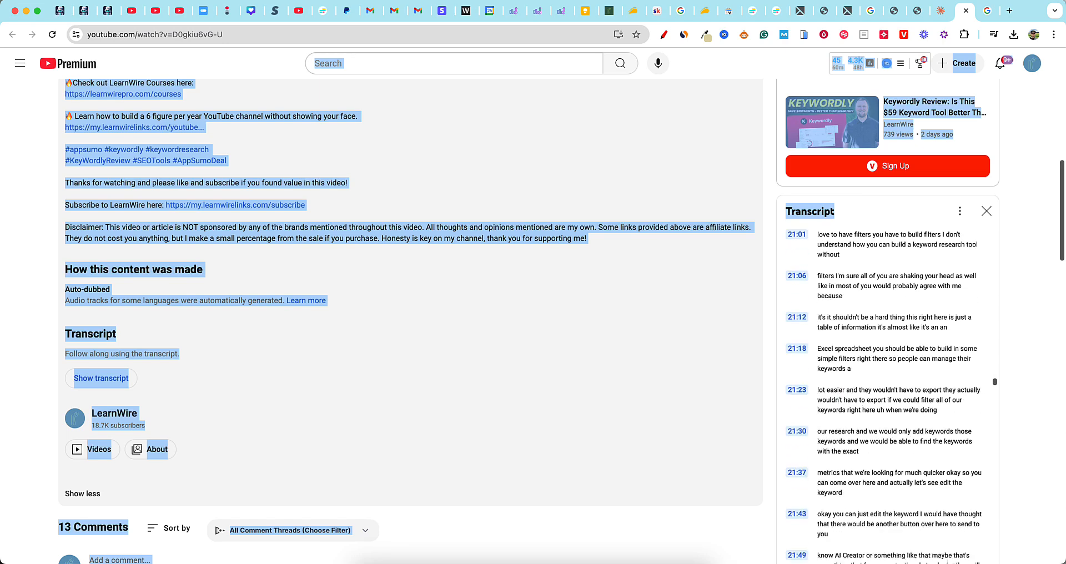
pyautogui.scroll(-3)
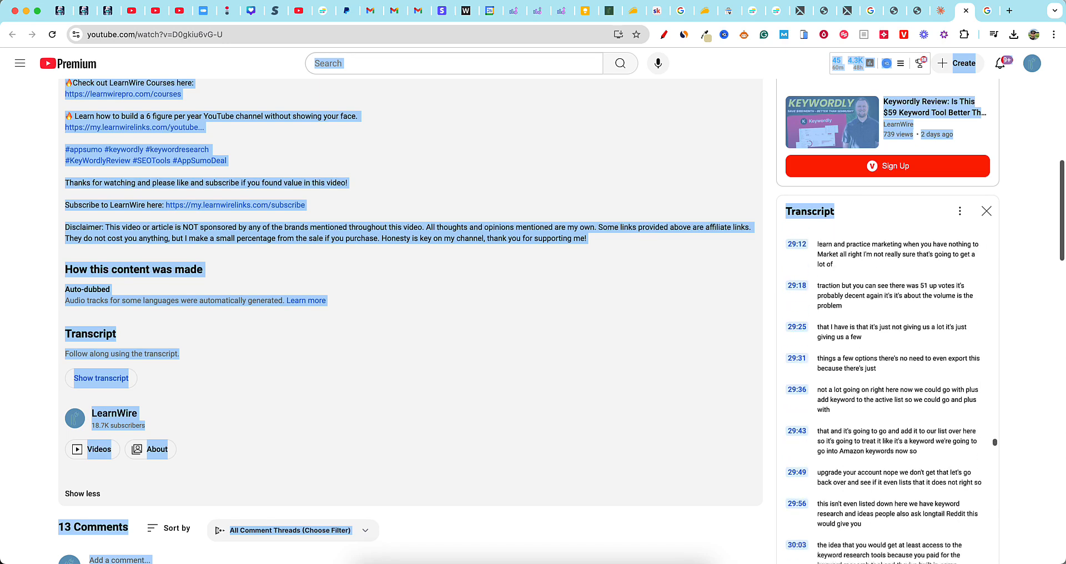
pyautogui.scroll(-3)
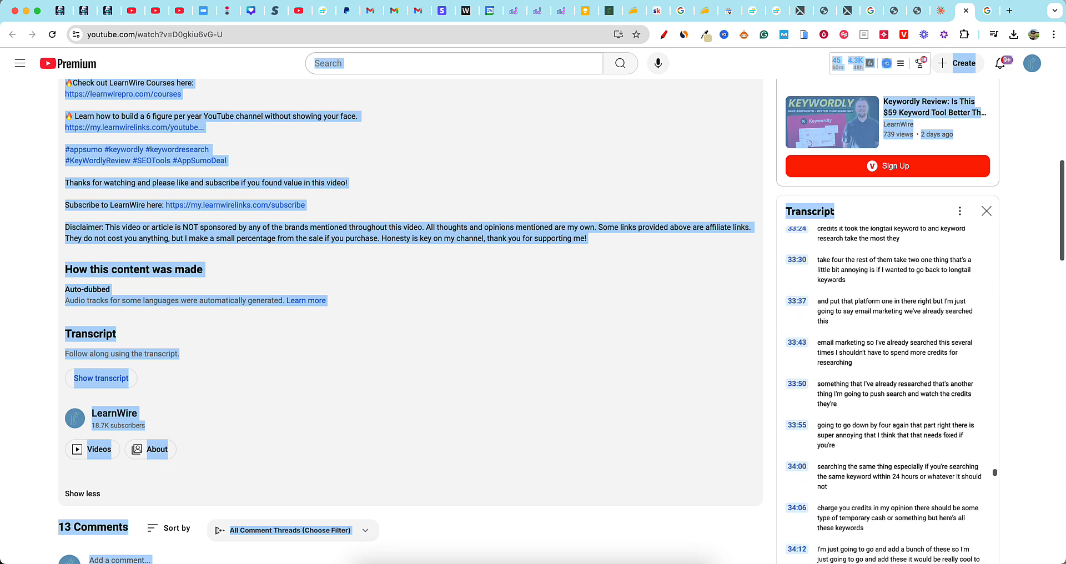
pyautogui.scroll(-3)
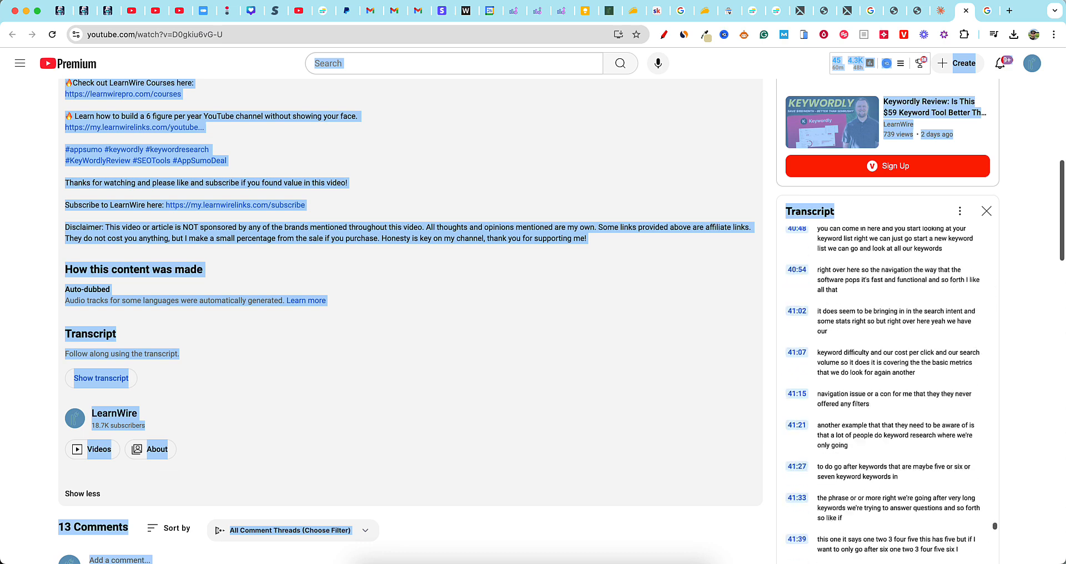
pyautogui.scroll(-3)
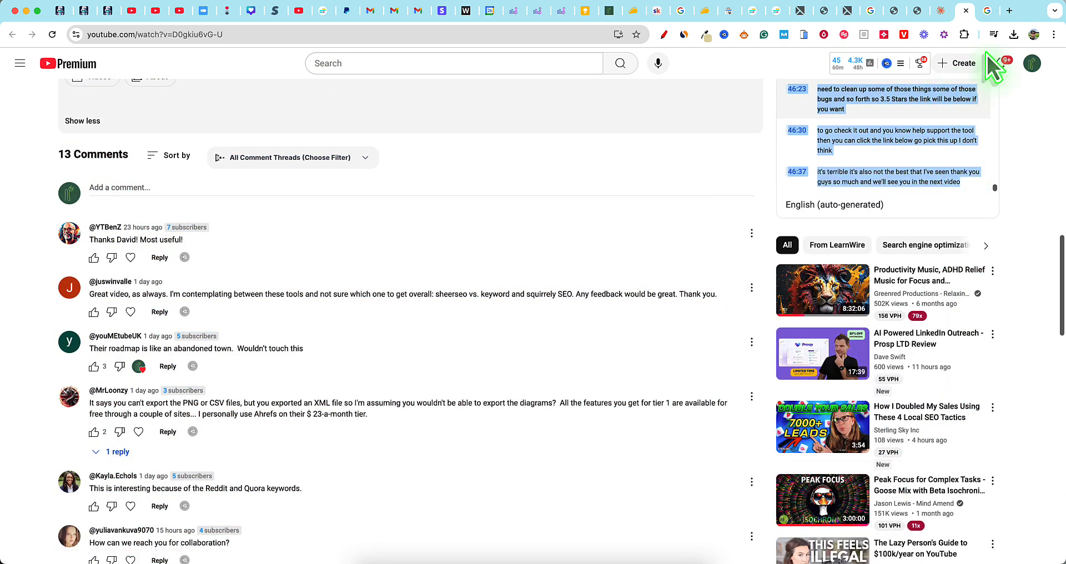
# - Return to the Claude project tab to paste the copied transcript
pyautogui.click(943, 11)
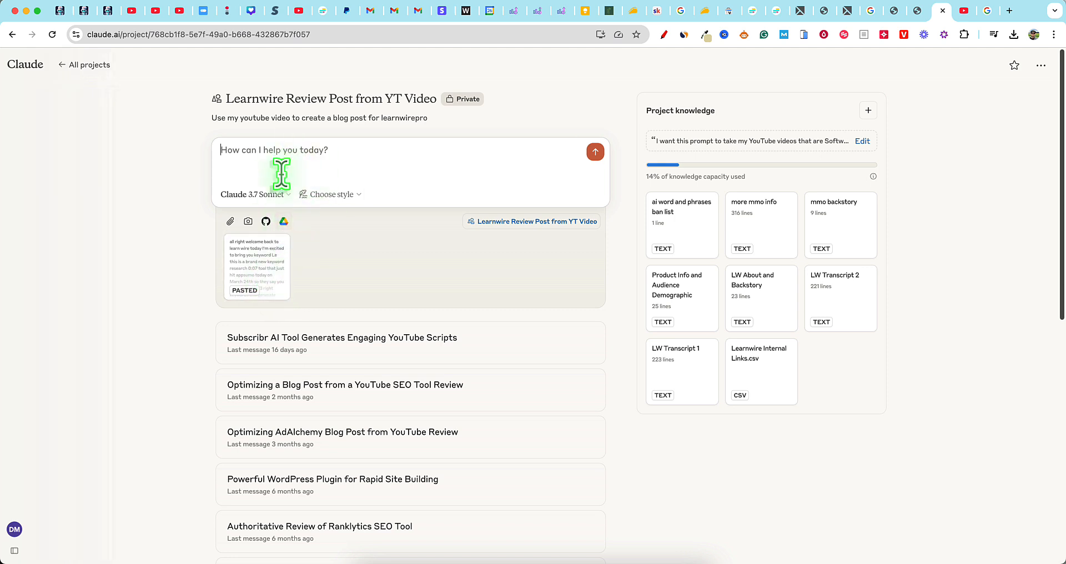
pyautogui.moveTo(338, 265)
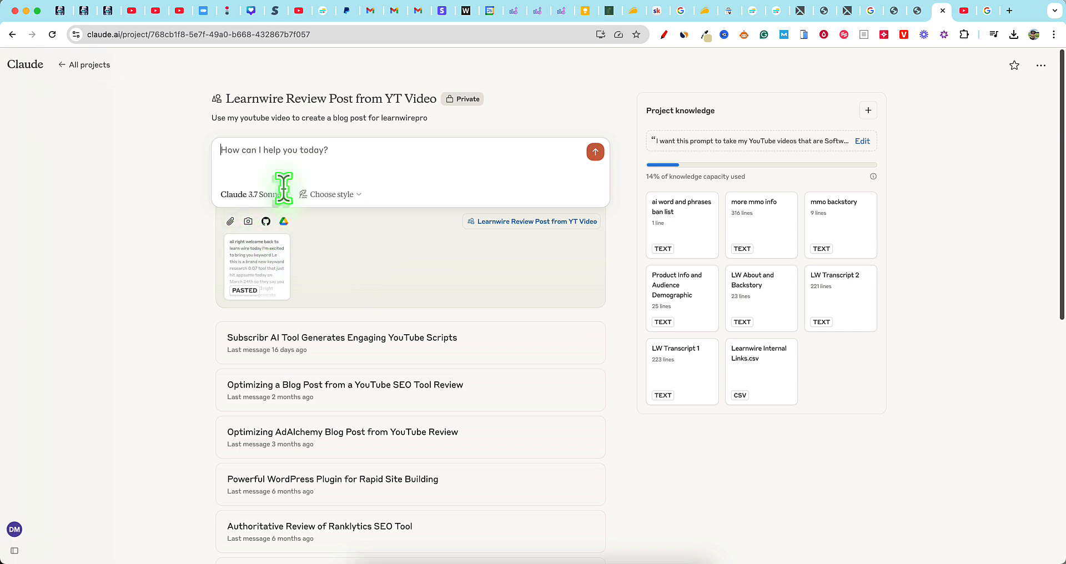
pyautogui.moveTo(325, 269)
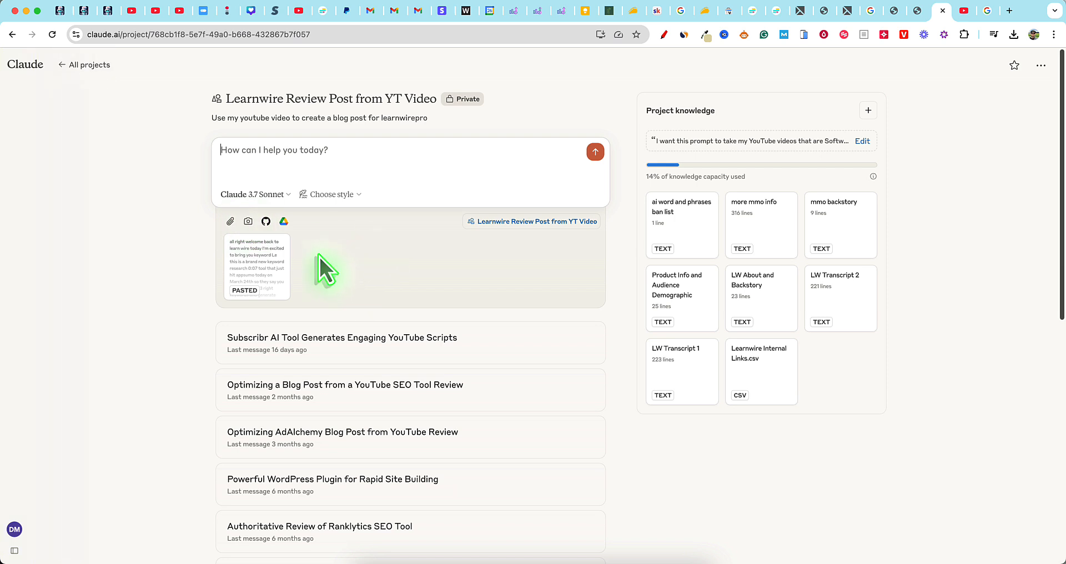
pyautogui.moveTo(351, 295)
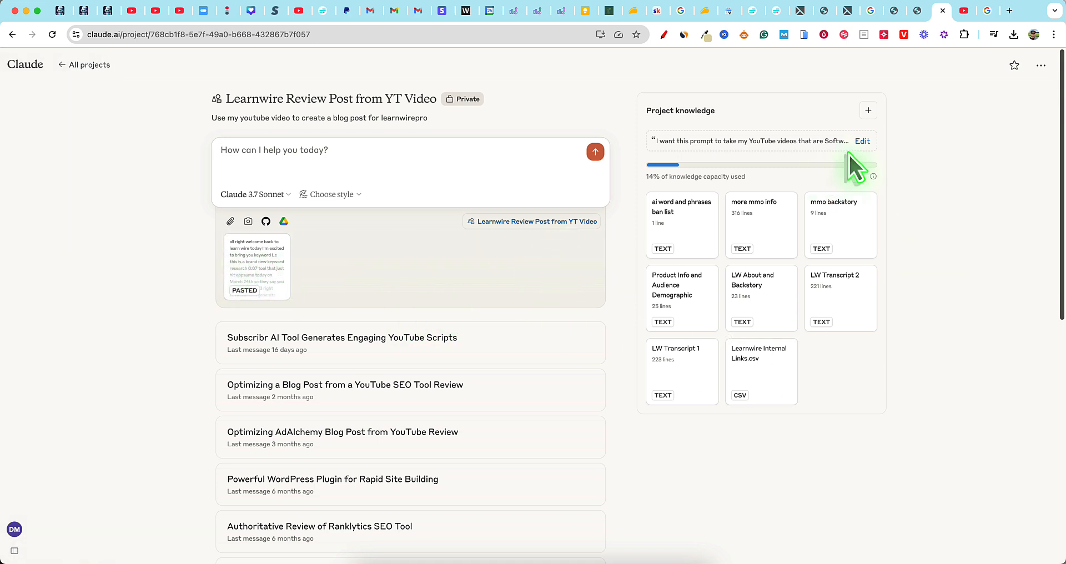
pyautogui.moveTo(711, 24)
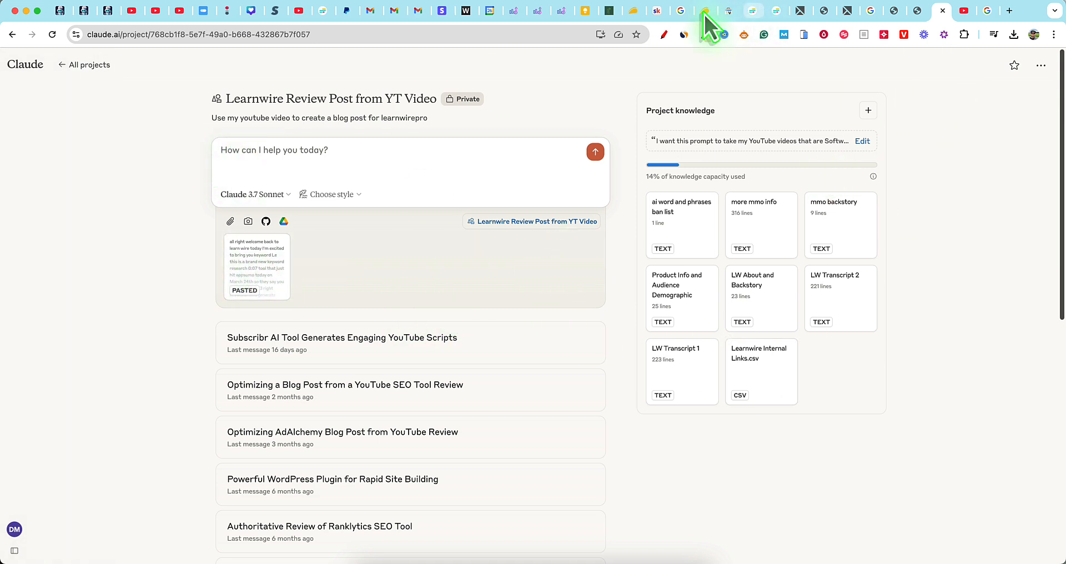
# - Return to the AppSumo Keywordly listing and select its URL in the address bar
pyautogui.click(683, 11)
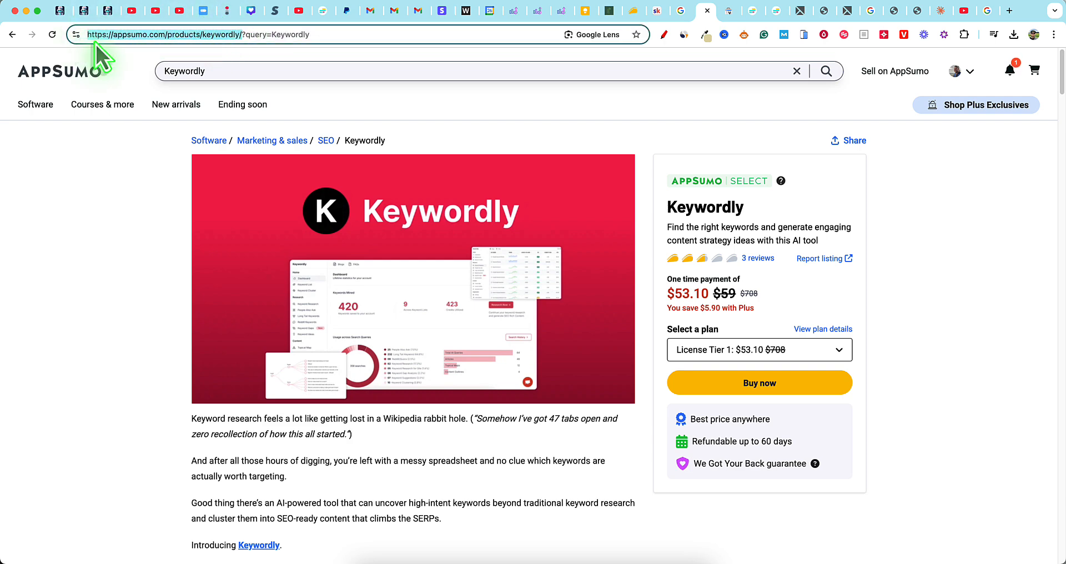
pyautogui.click(917, 11)
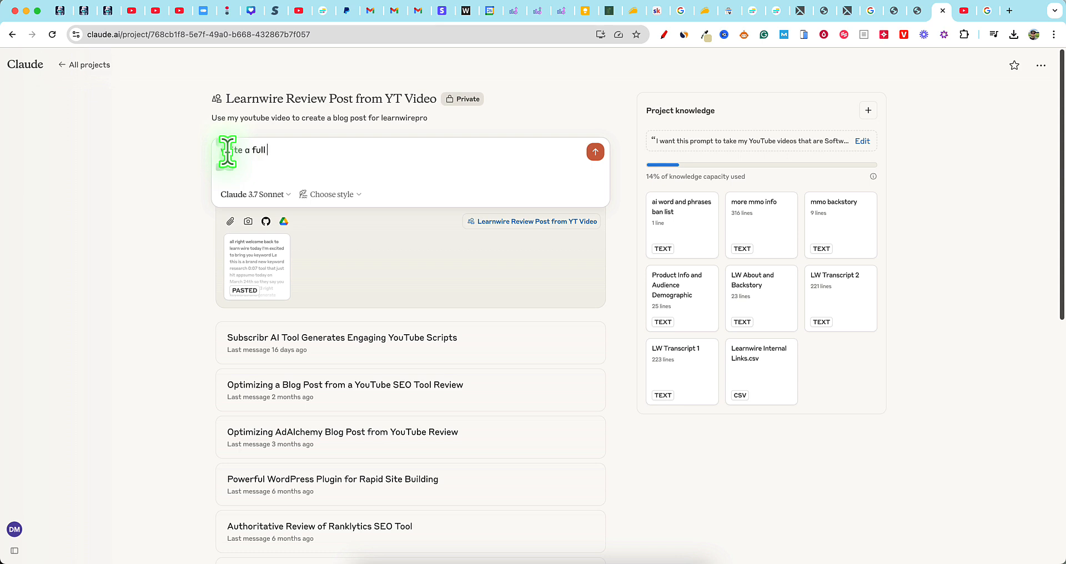
# - Draft the request for a 1500-word Keywordly review article following the project knowledge
pyautogui.write('1500')
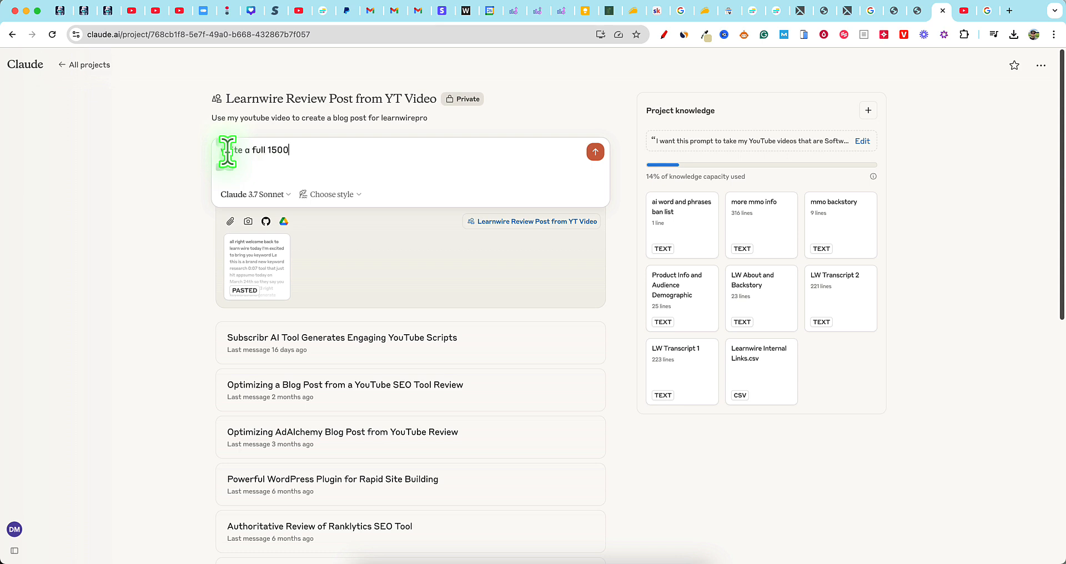
pyautogui.write('word review')
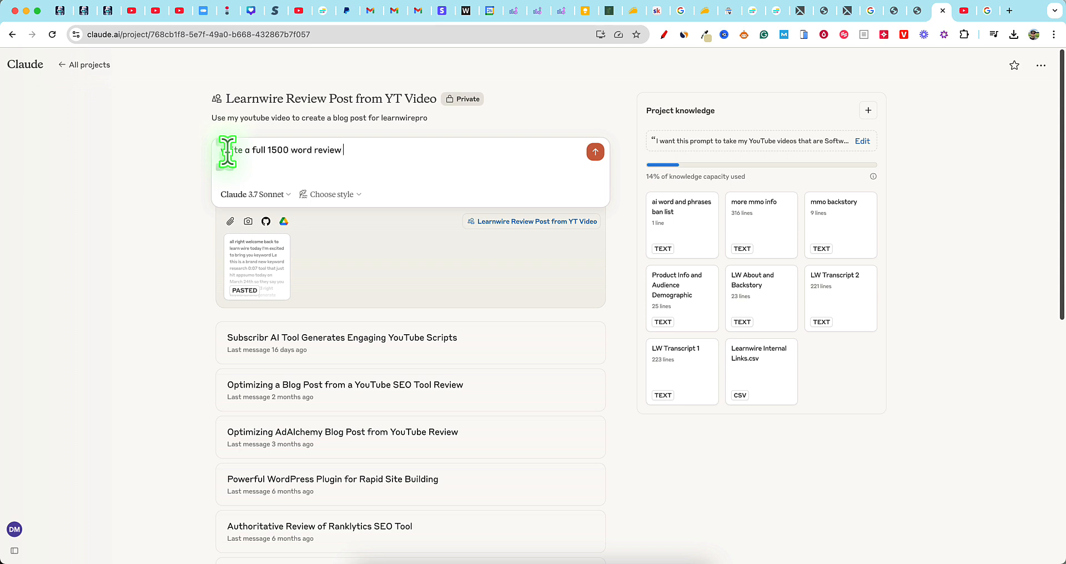
pyautogui.write('article for')
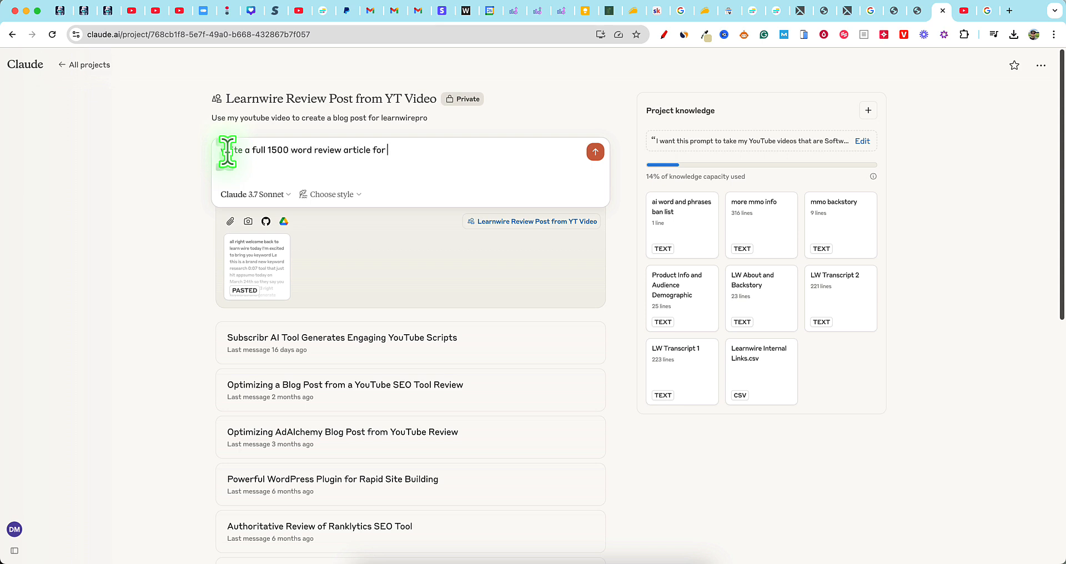
pyautogui.write('my Keywordly Review. follow instructions')
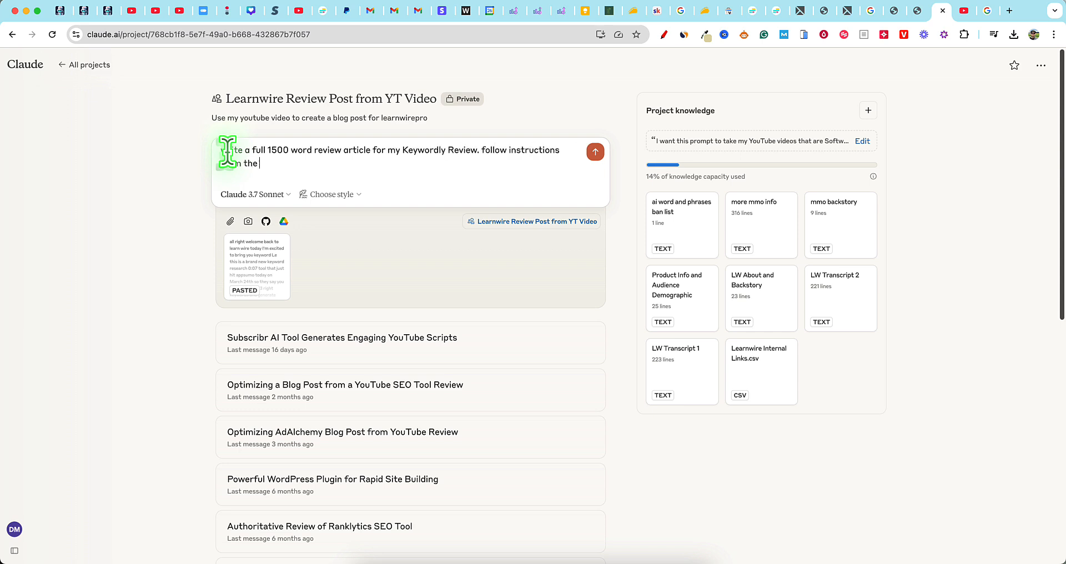
pyautogui.write('project')
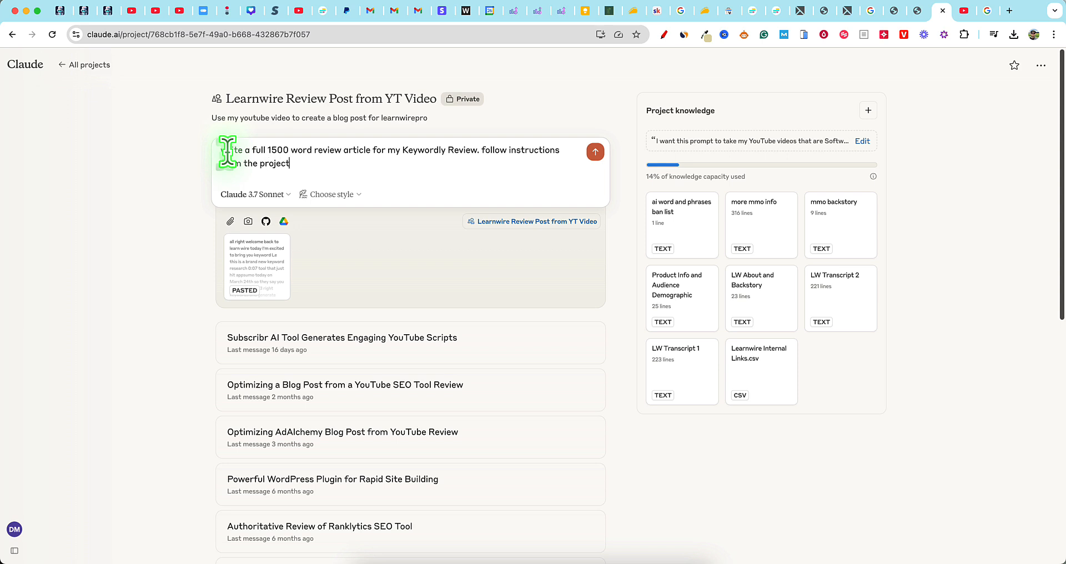
pyautogui.write('knowledge. Override word c')
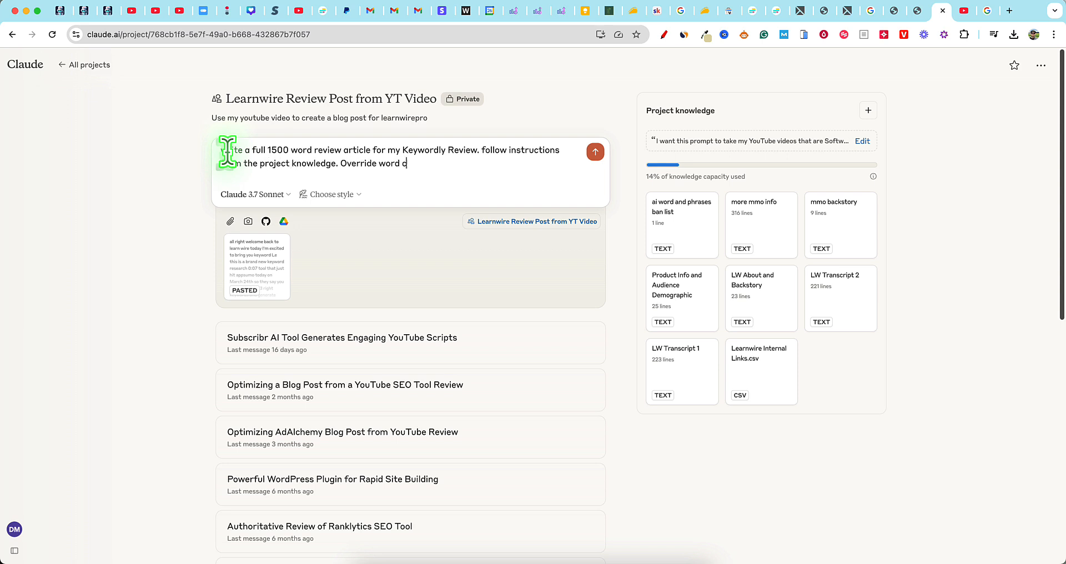
pyautogui.write('ount to 1500.')
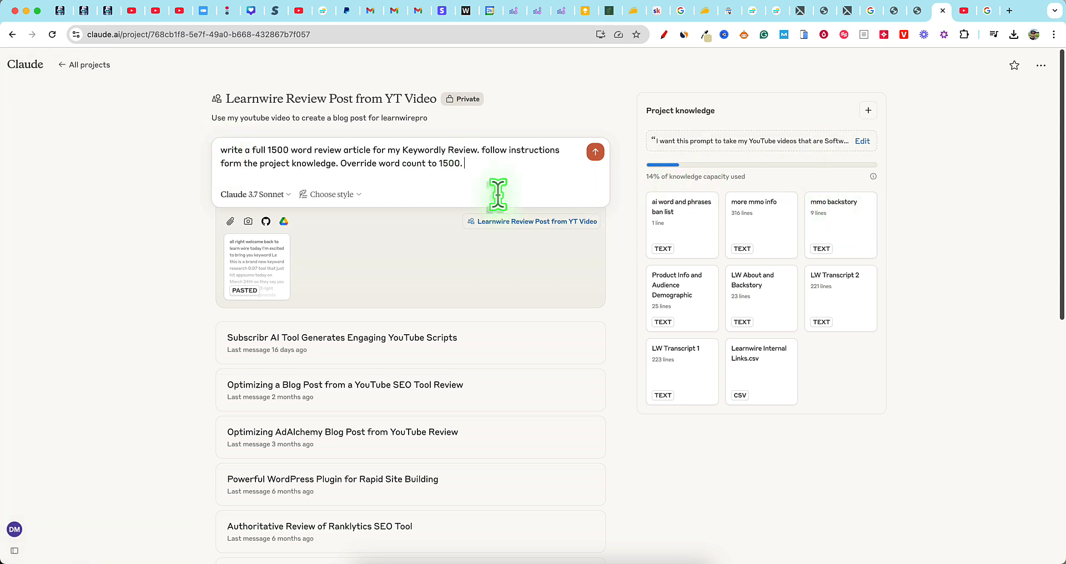
pyautogui.moveTo(478, 174)
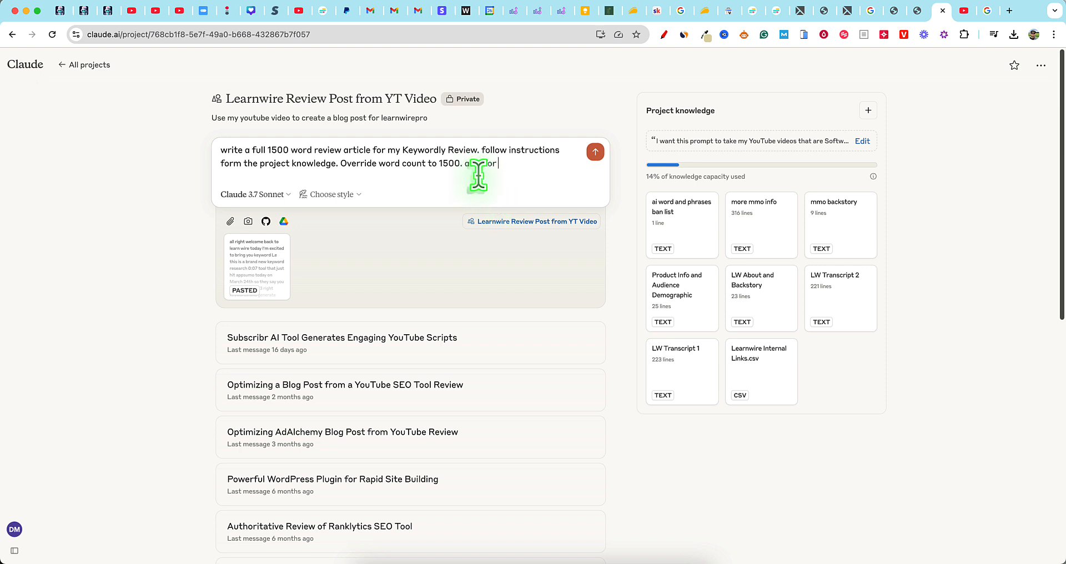
# - Add that the AppSumo link gives more Keywordly information and real customer testimonies to use
pyautogui.write('more inf')
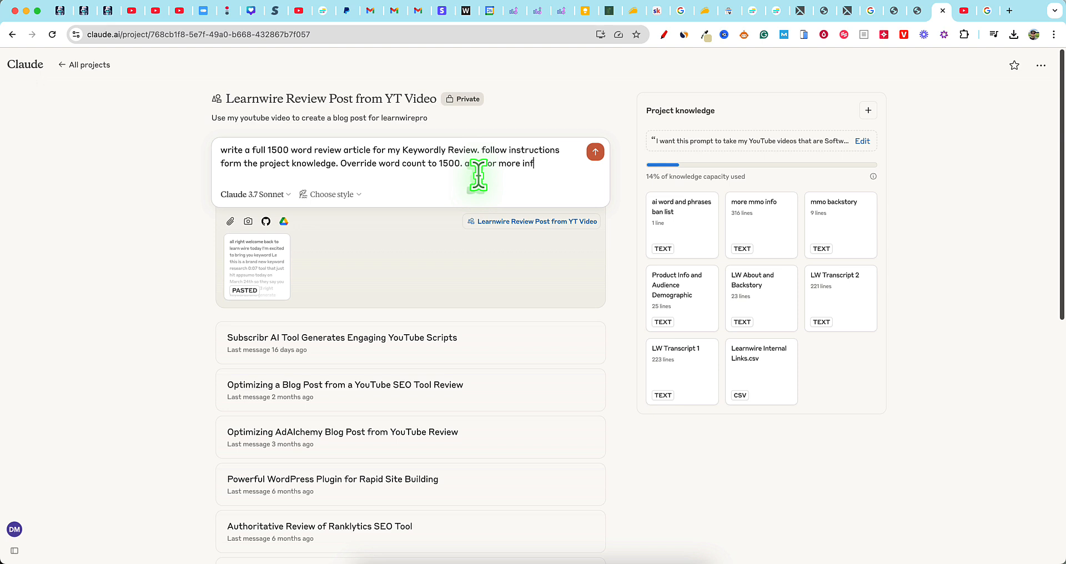
pyautogui.write('ormation about key')
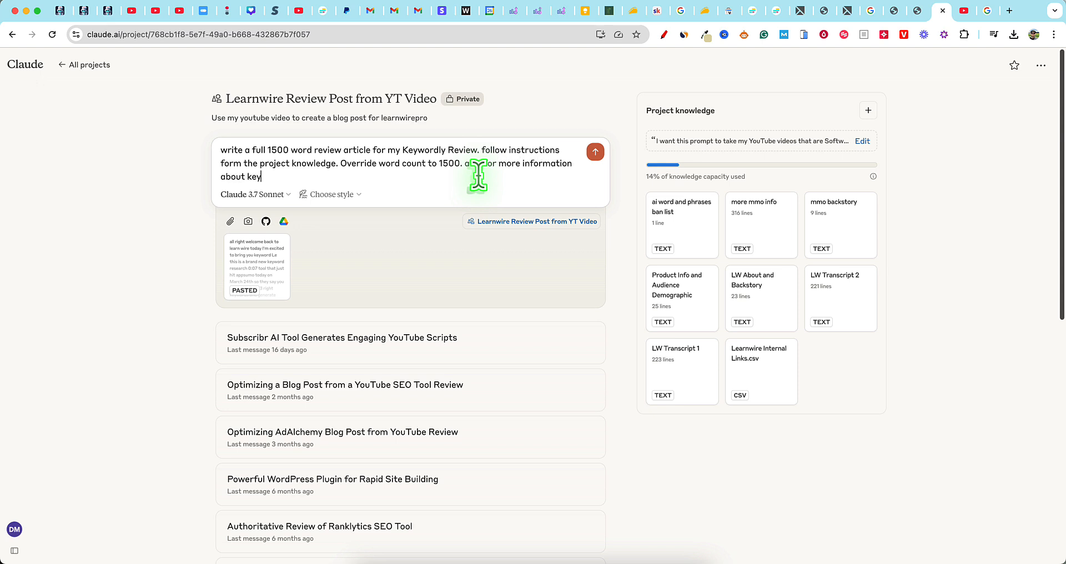
pyautogui.write('wordly')
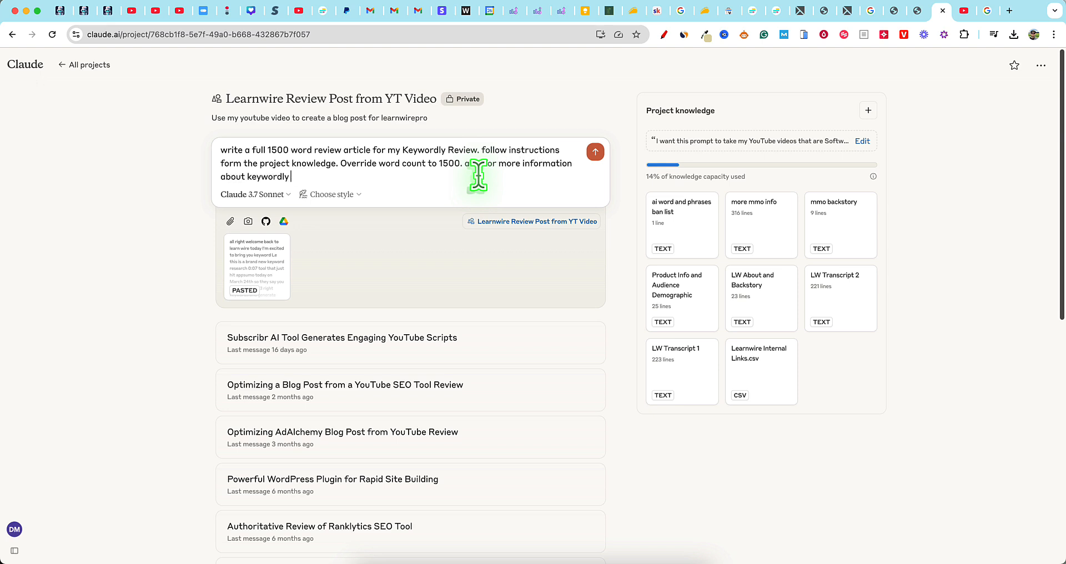
pyautogui.write('here is a great source you can u')
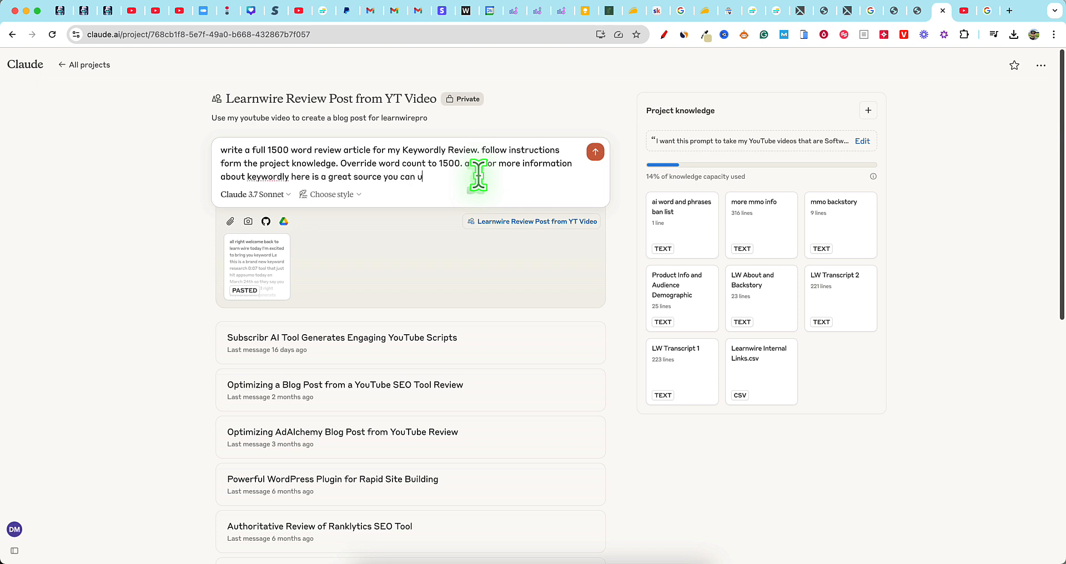
pyautogui.write('se:')
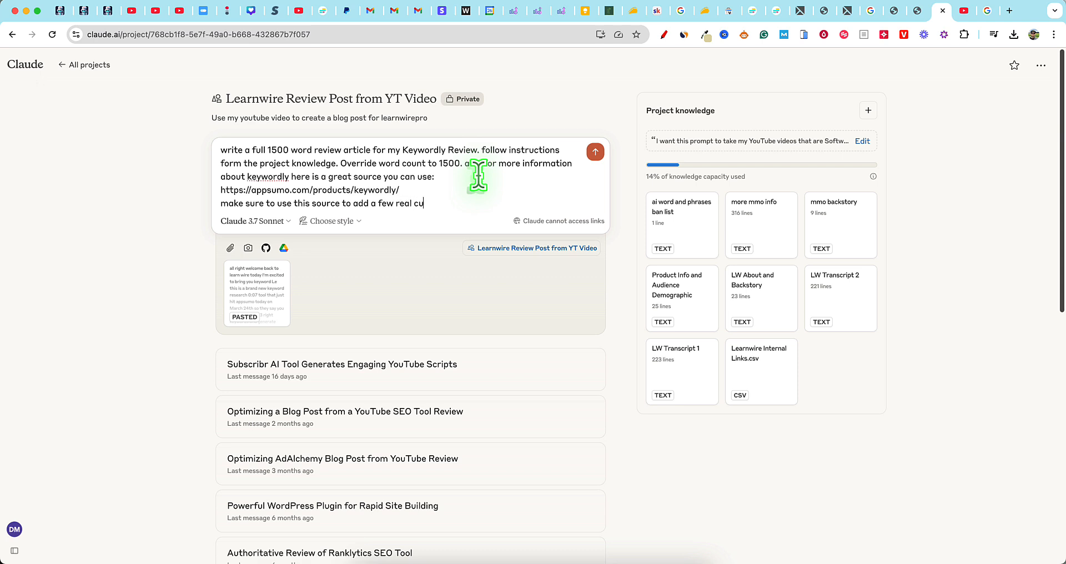
pyautogui.write('stomer testimonies')
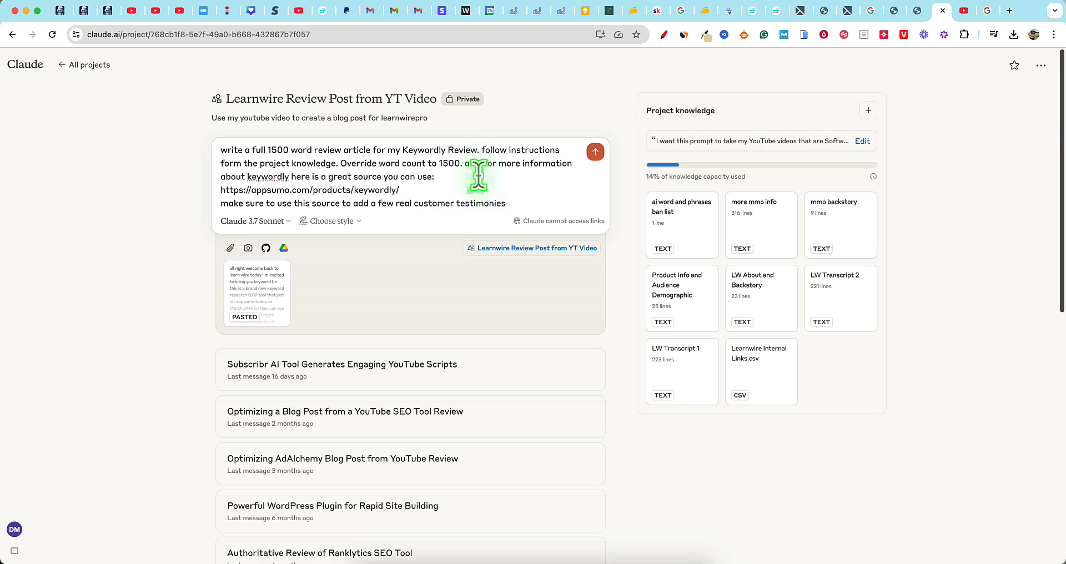
pyautogui.write('.')
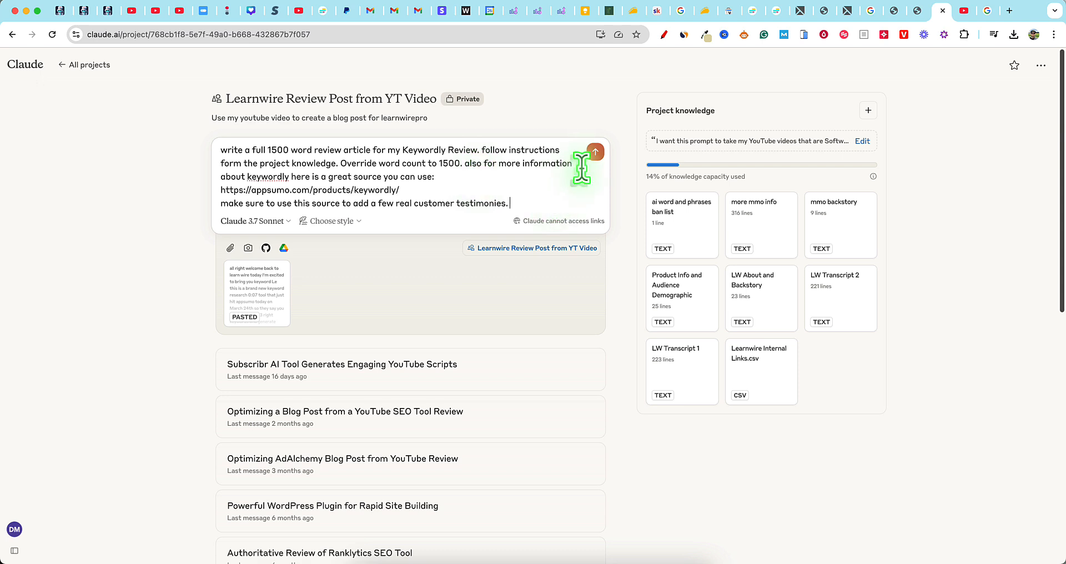
# - Send the review request and follow Claude's generated 'Keywordly Review: New AI Keyword Tool' article as it appears
pyautogui.click(594, 152)
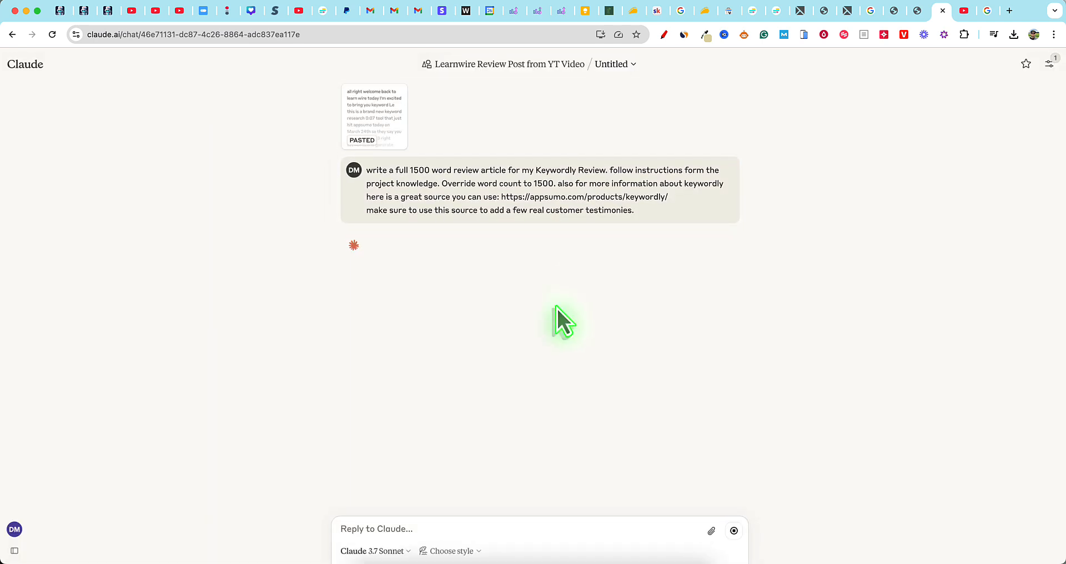
pyautogui.moveTo(788, 109)
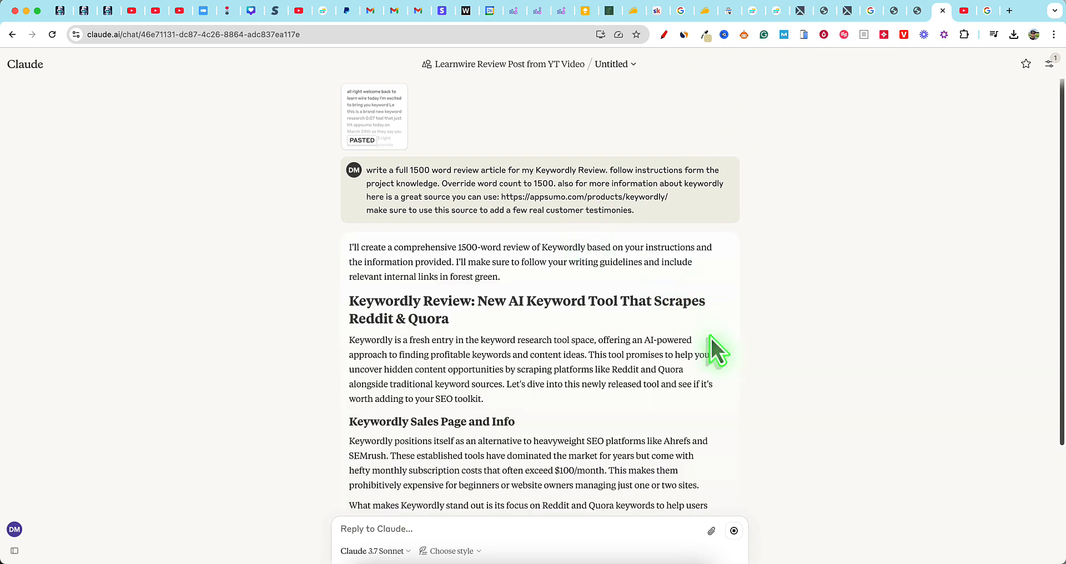
pyautogui.moveTo(728, 296)
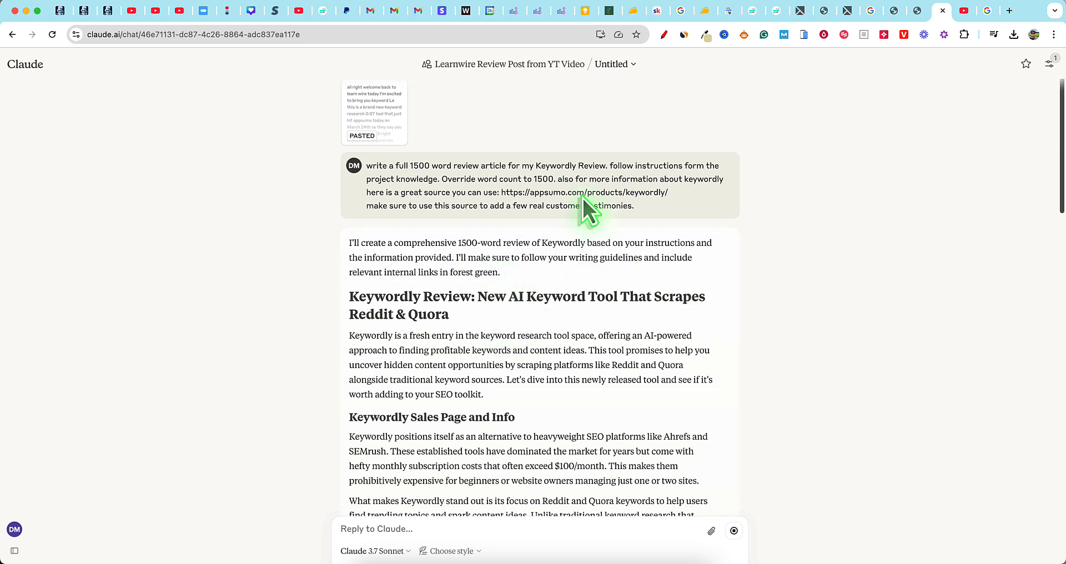
pyautogui.scroll(-3)
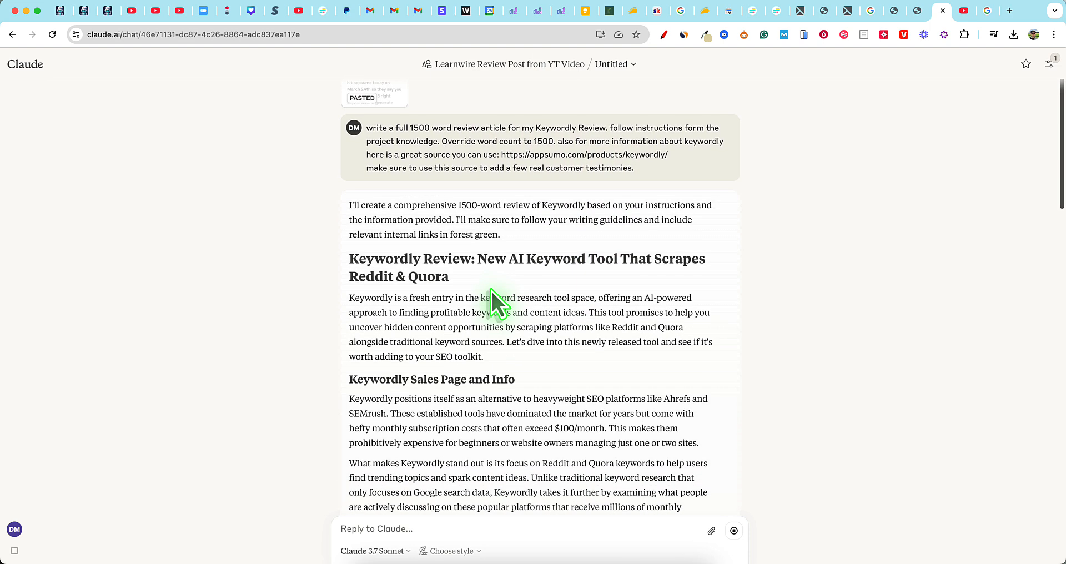
pyautogui.scroll(-3)
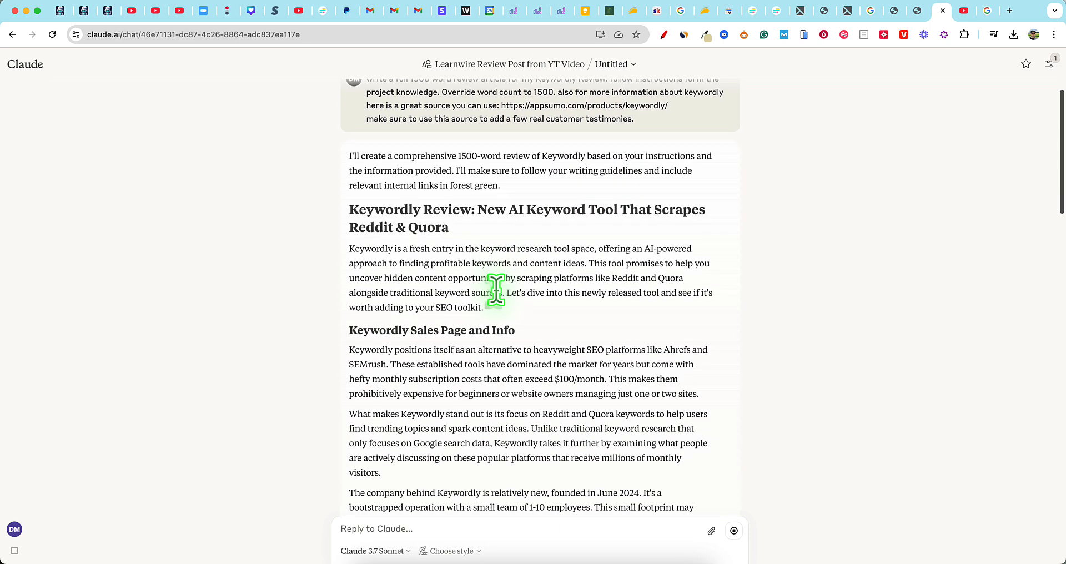
pyautogui.scroll(-3)
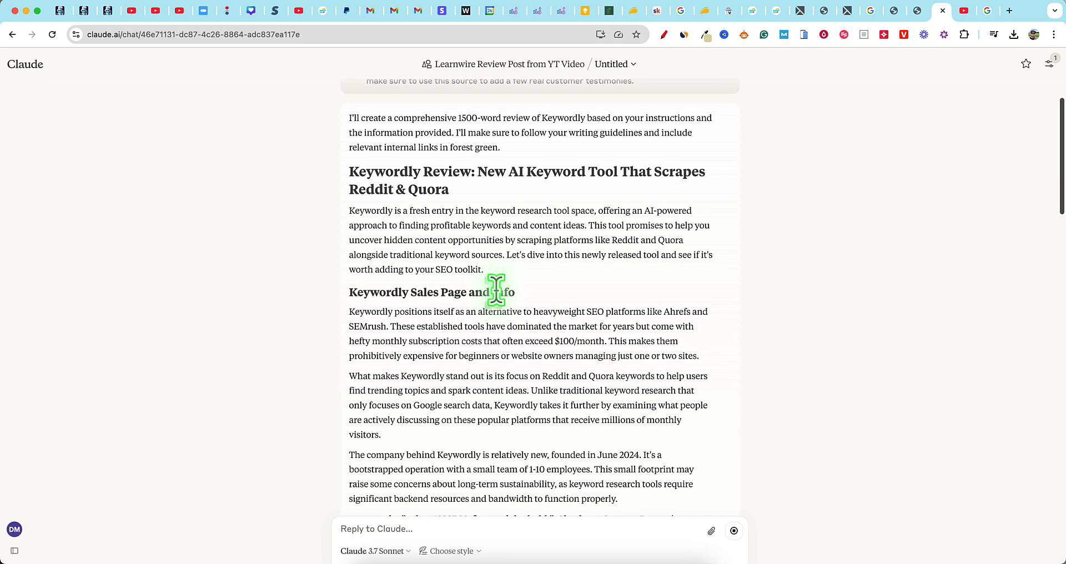
pyautogui.moveTo(534, 275)
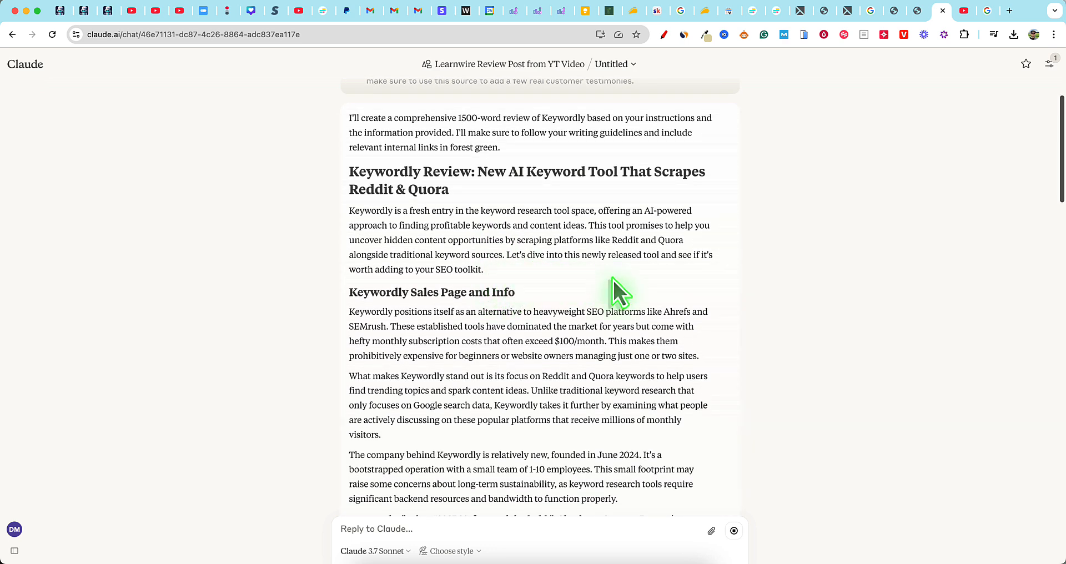
pyautogui.moveTo(557, 285)
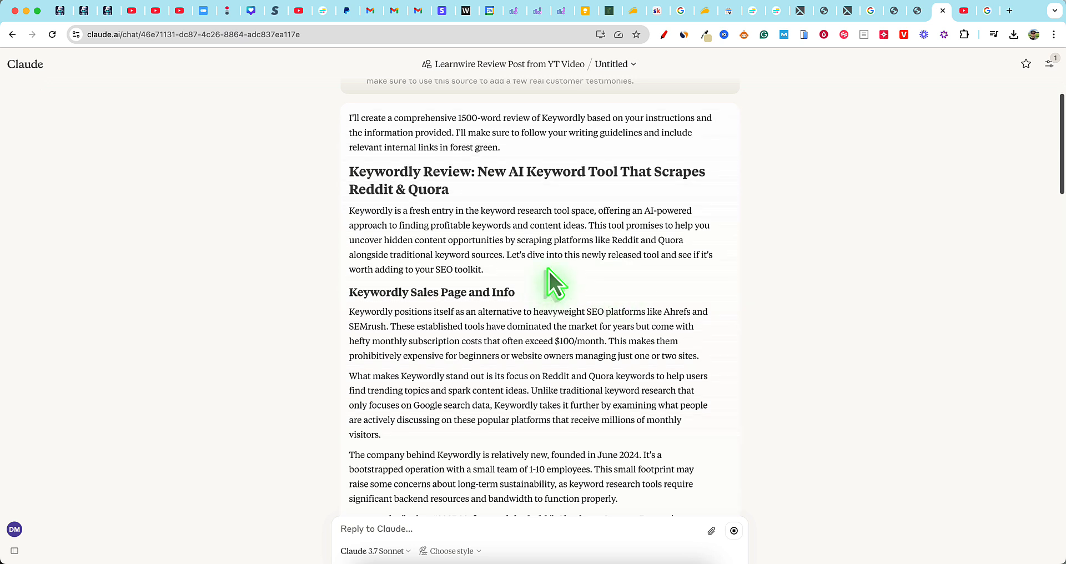
pyautogui.scroll(-3)
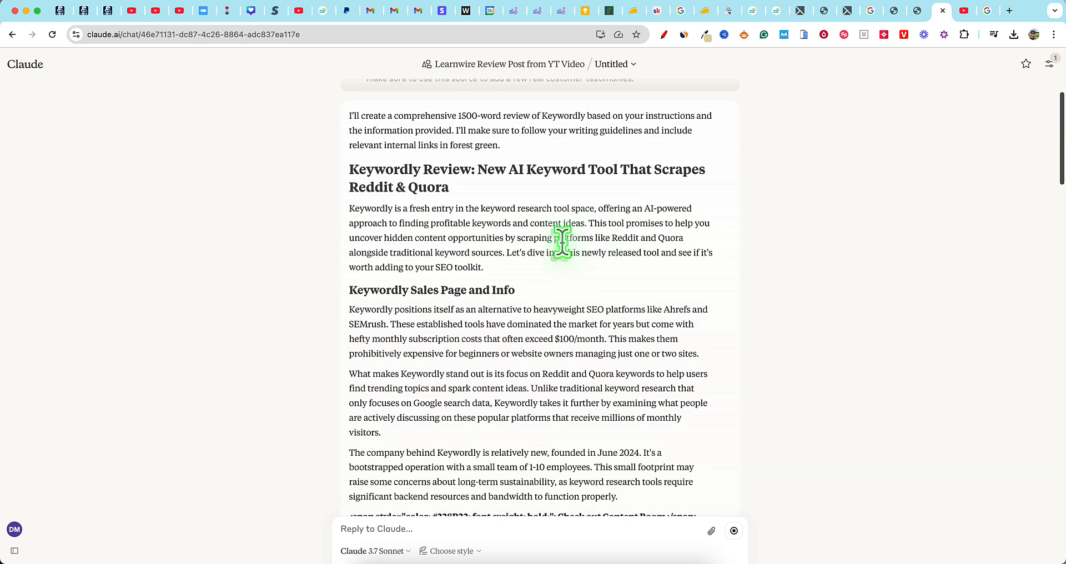
pyautogui.moveTo(632, 245)
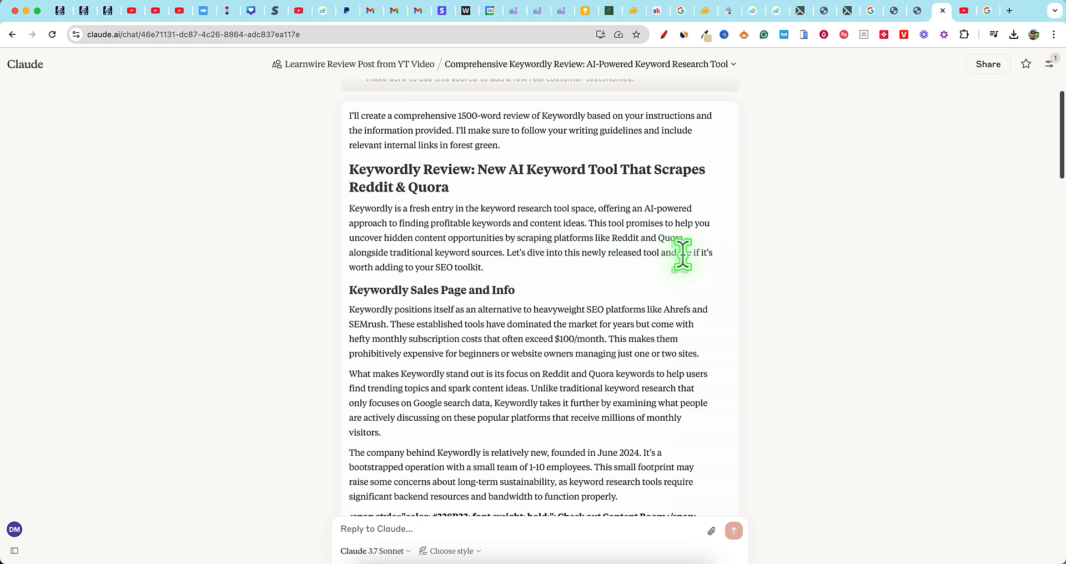
pyautogui.moveTo(500, 289)
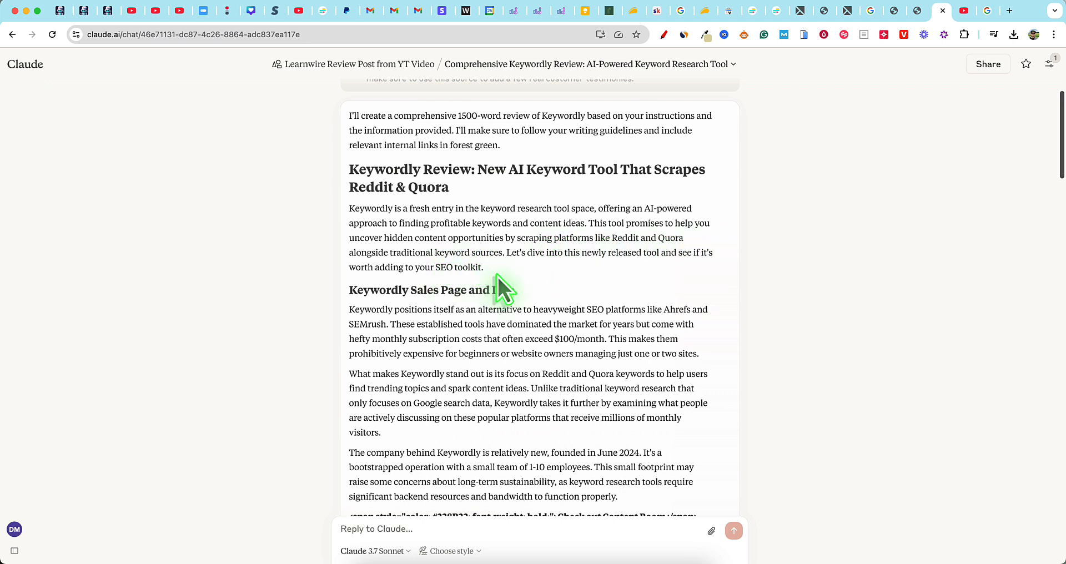
# - Read down through the generated review and start selecting its text
pyautogui.scroll(-3)
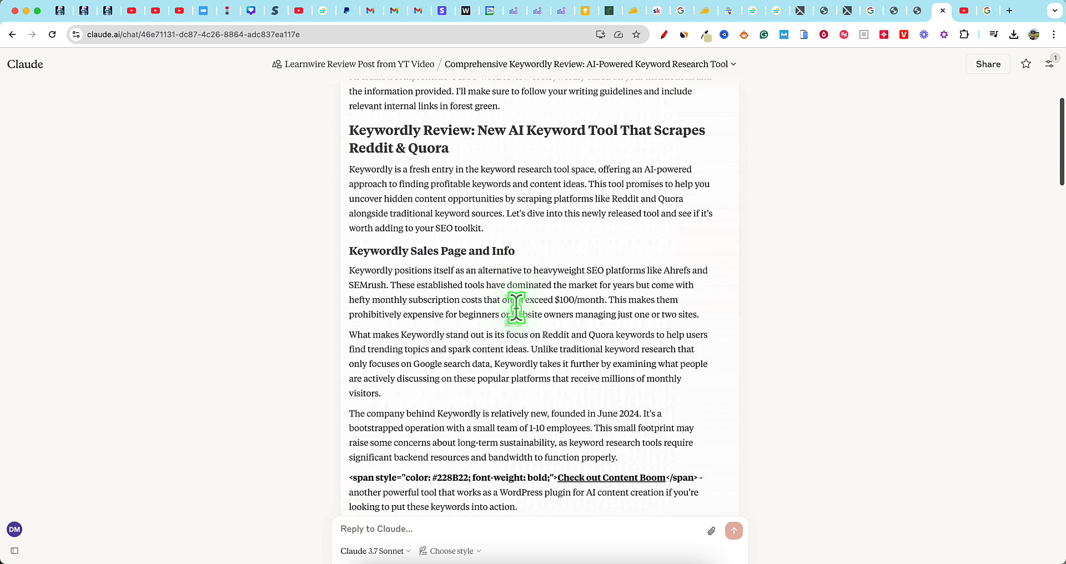
pyautogui.scroll(-3)
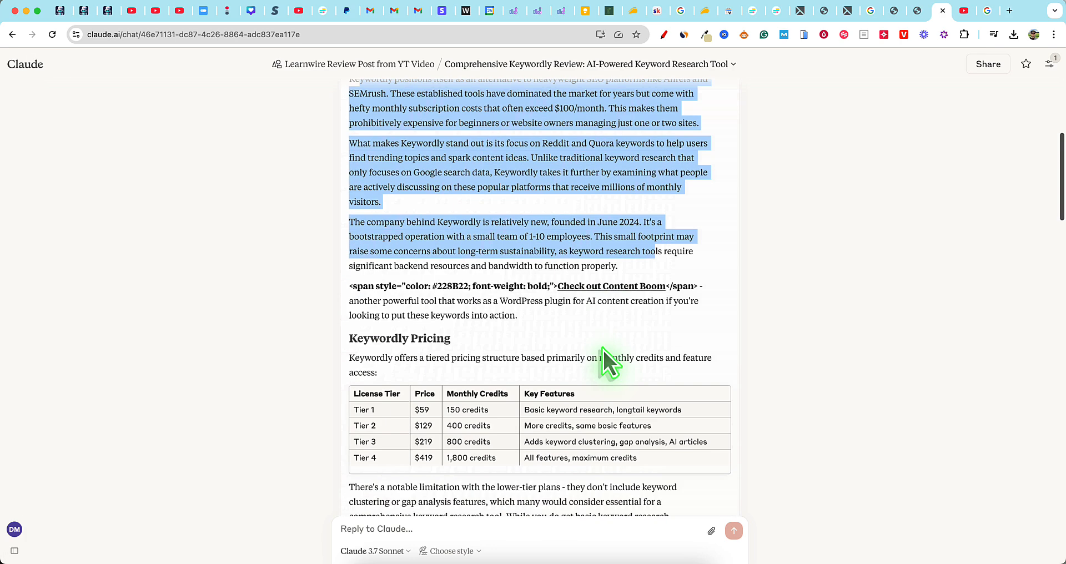
pyautogui.scroll(-3)
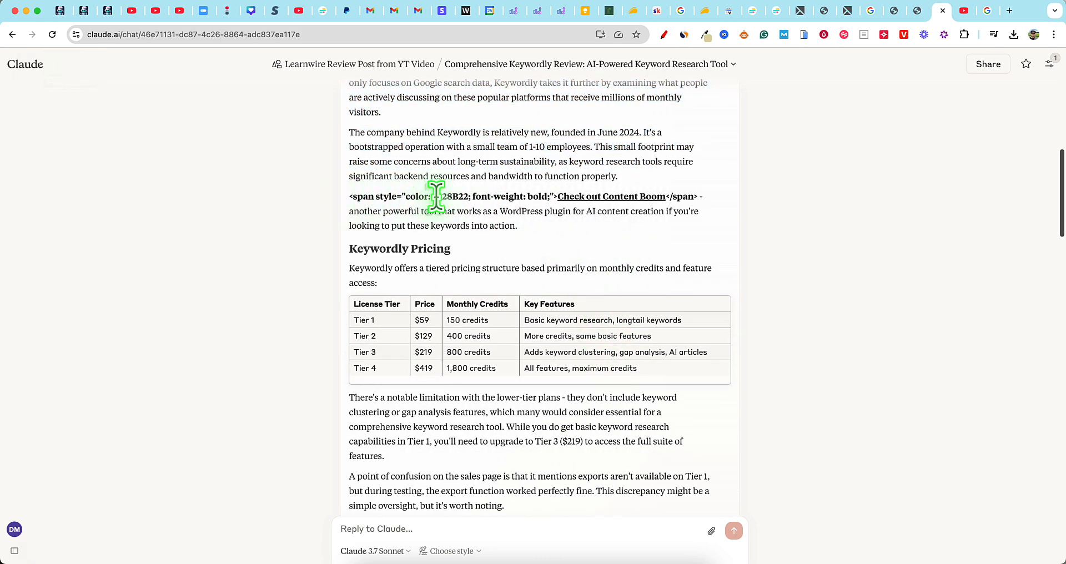
pyautogui.moveTo(435, 197); pyautogui.dragTo(697, 196)
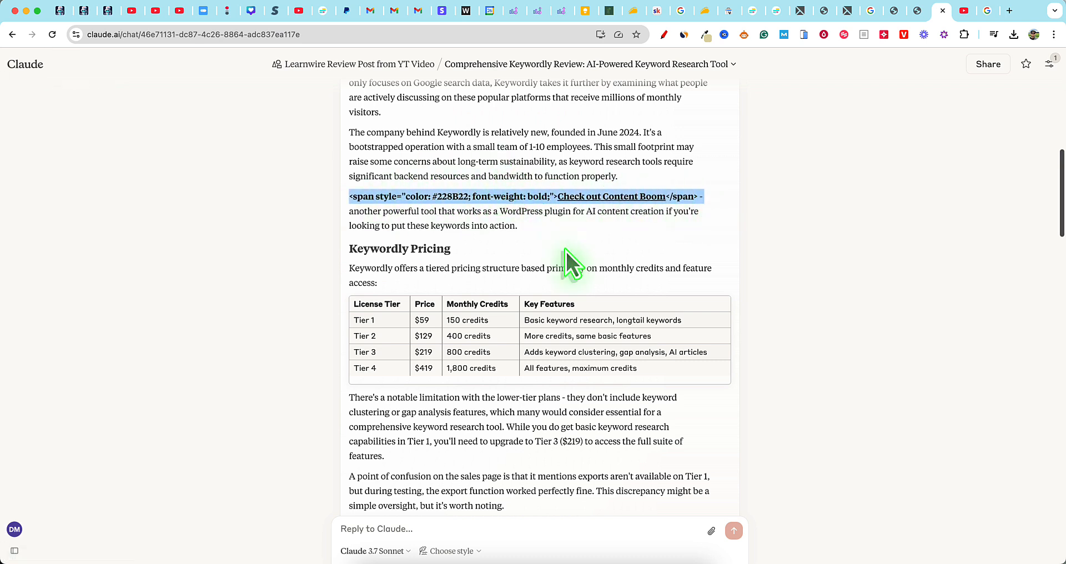
pyautogui.moveTo(612, 197)
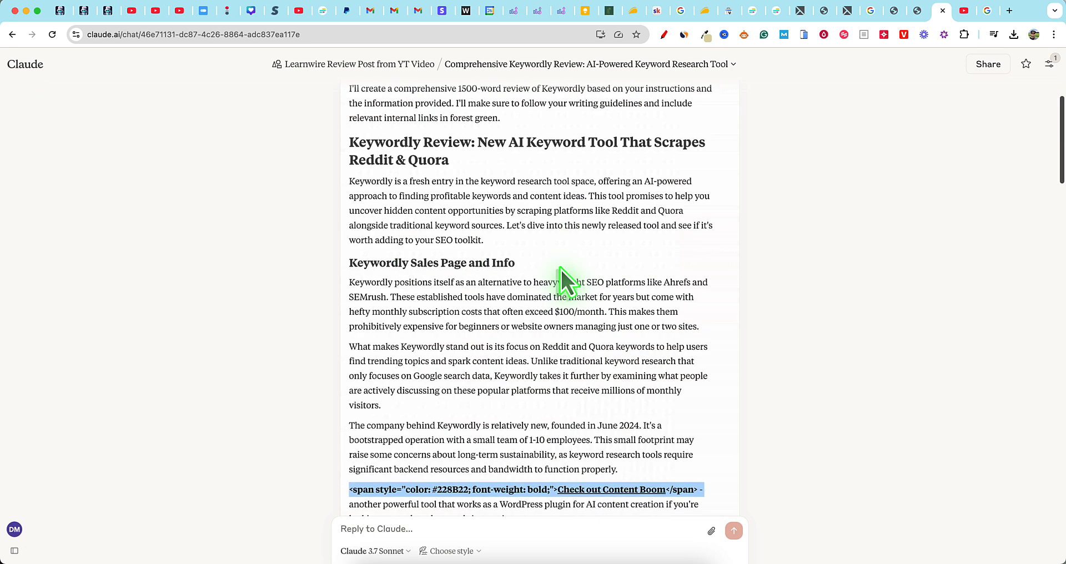
pyautogui.scroll(-3)
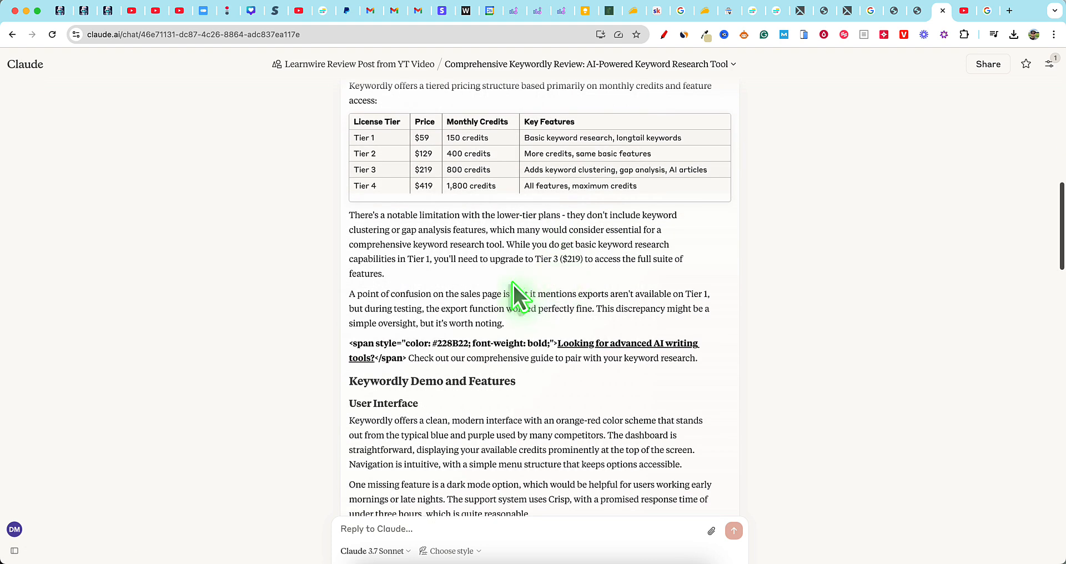
pyautogui.scroll(-3)
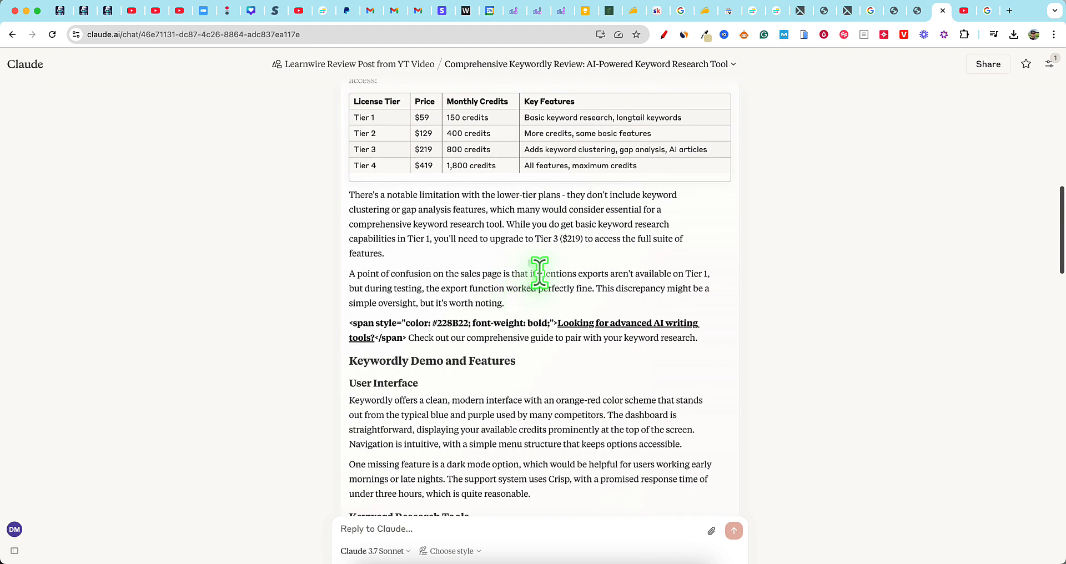
pyautogui.moveTo(466, 237)
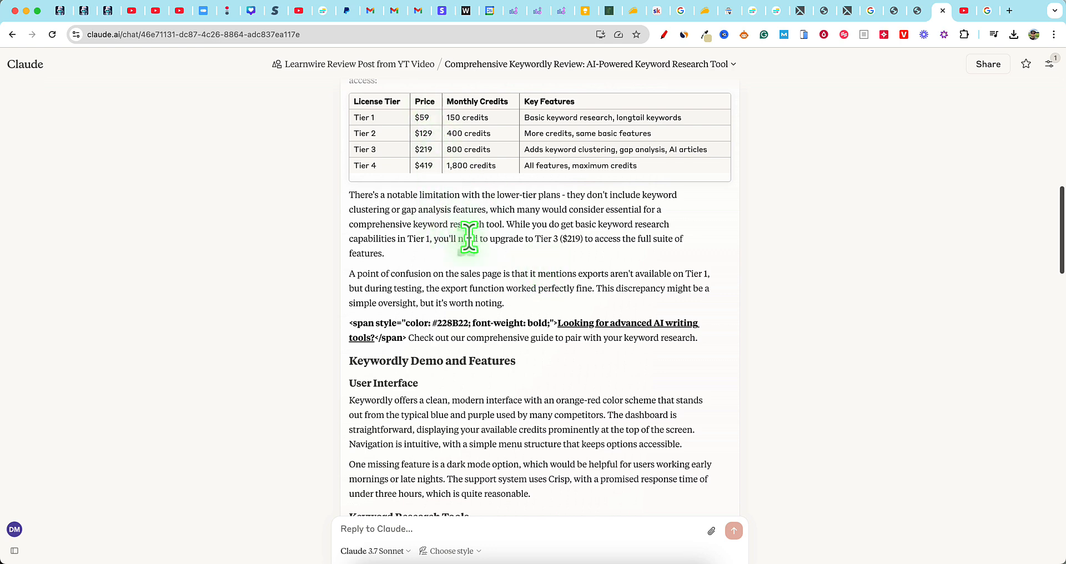
pyautogui.scroll(-3)
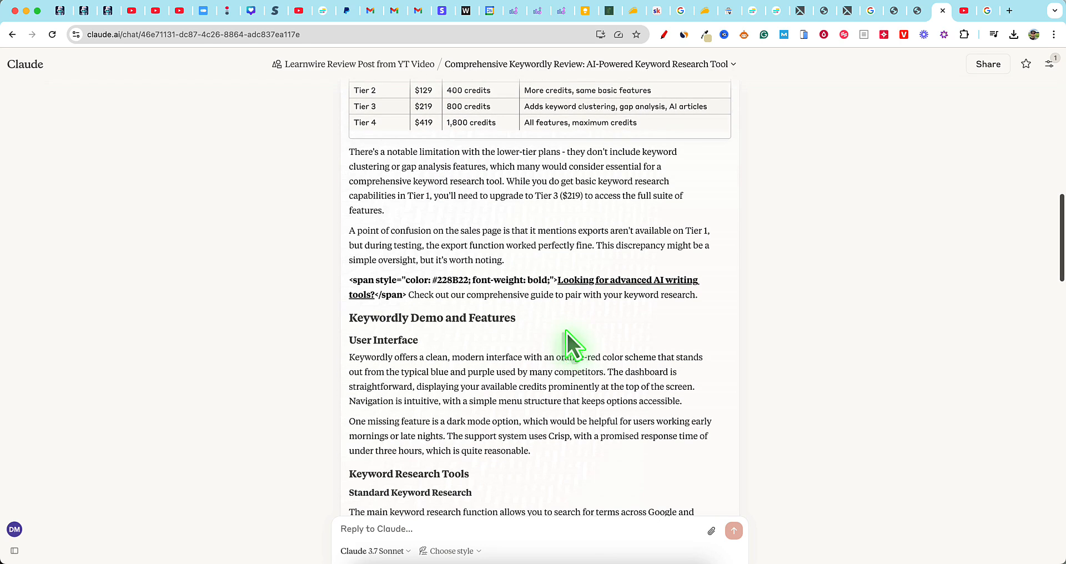
pyautogui.scroll(-3)
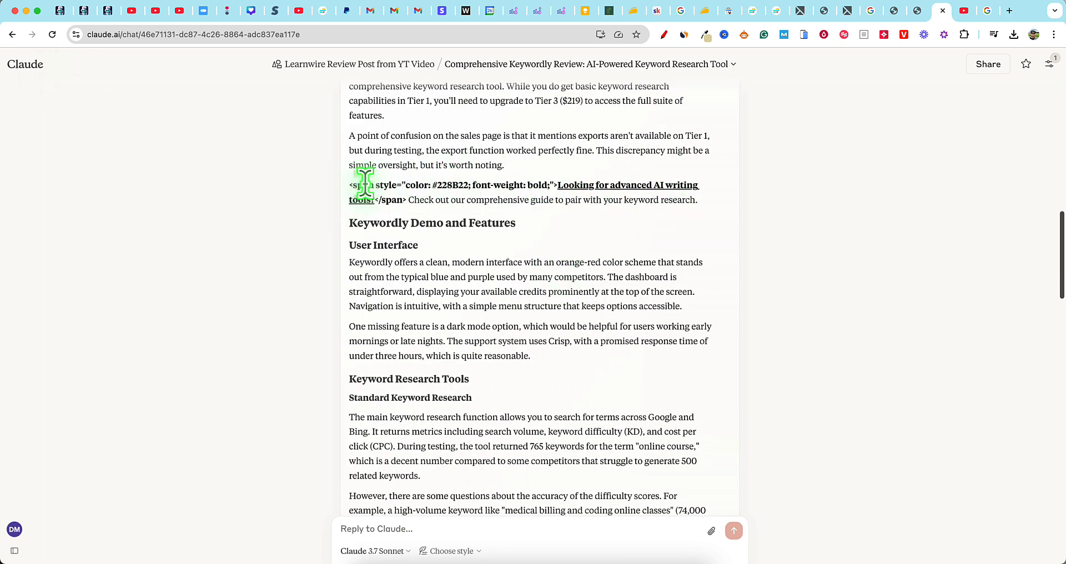
pyautogui.moveTo(365, 204)
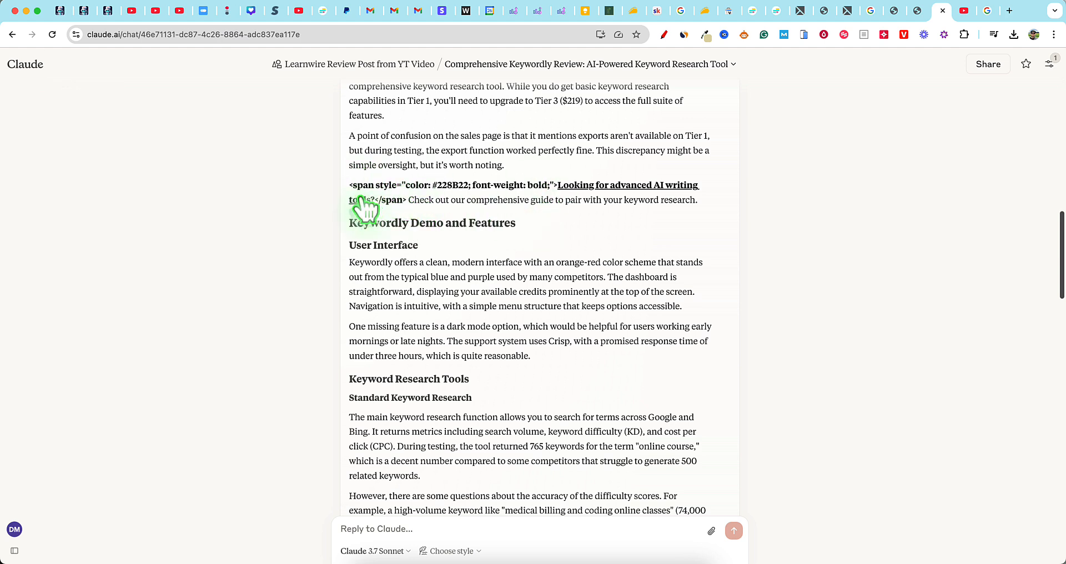
pyautogui.moveTo(636, 200)
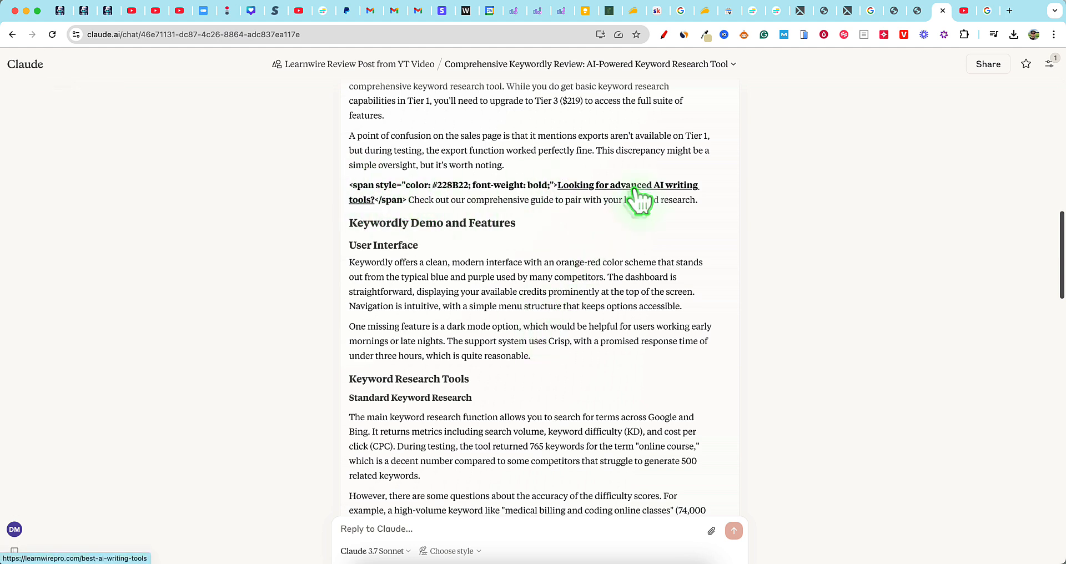
# - Continue through the whole review to the 3.5/5 LearnWire rating, quotes and meta description, copying it all
pyautogui.click(25, 64)
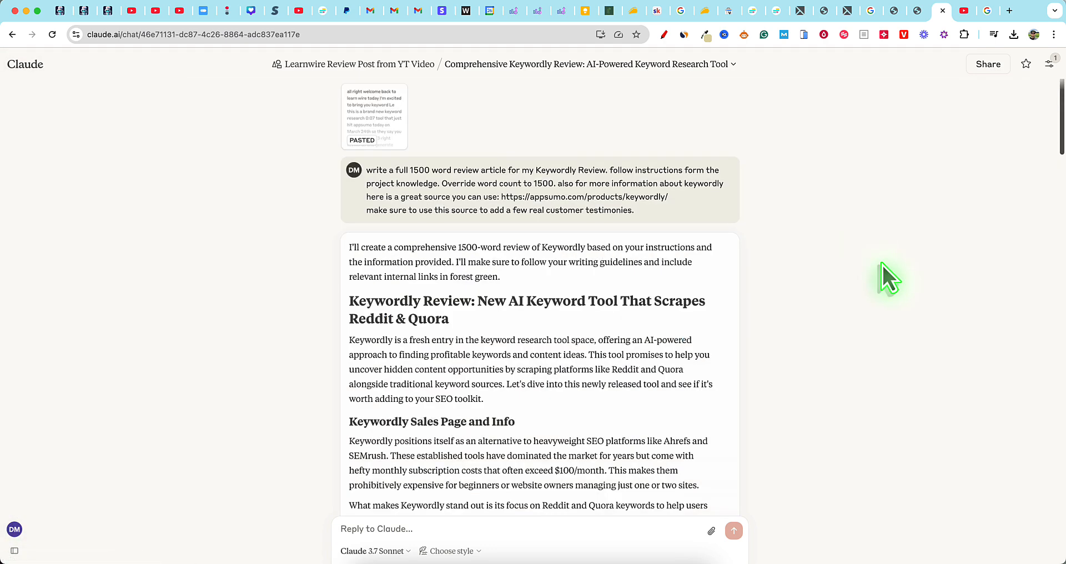
pyautogui.scroll(-3)
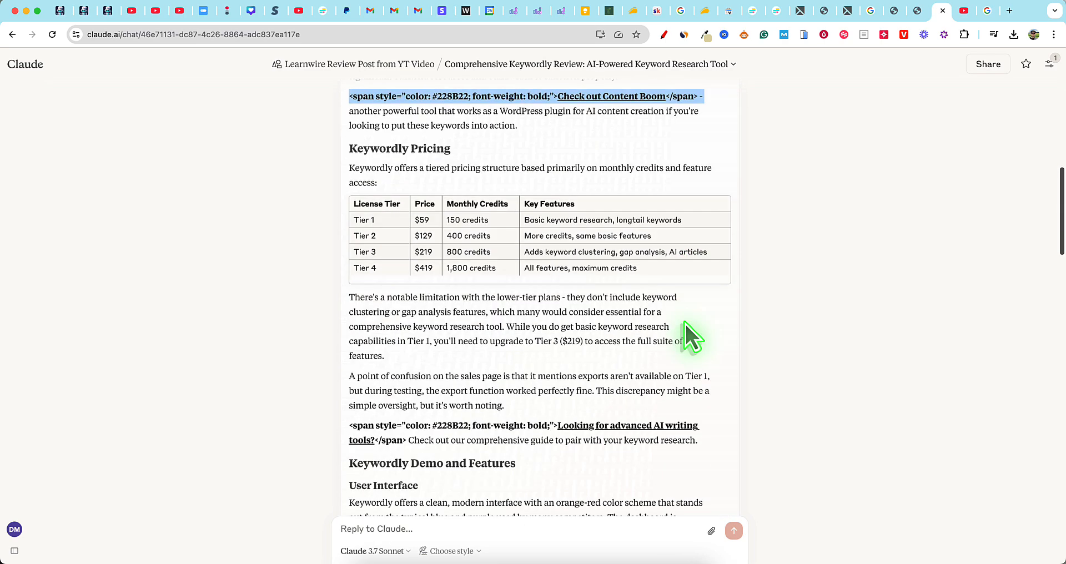
pyautogui.scroll(-3)
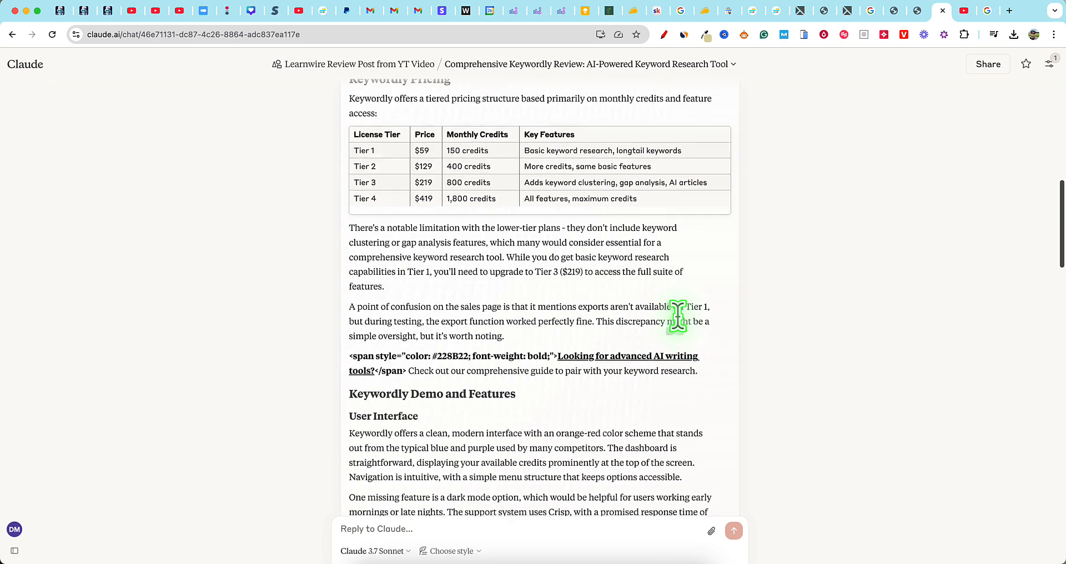
pyautogui.scroll(-3)
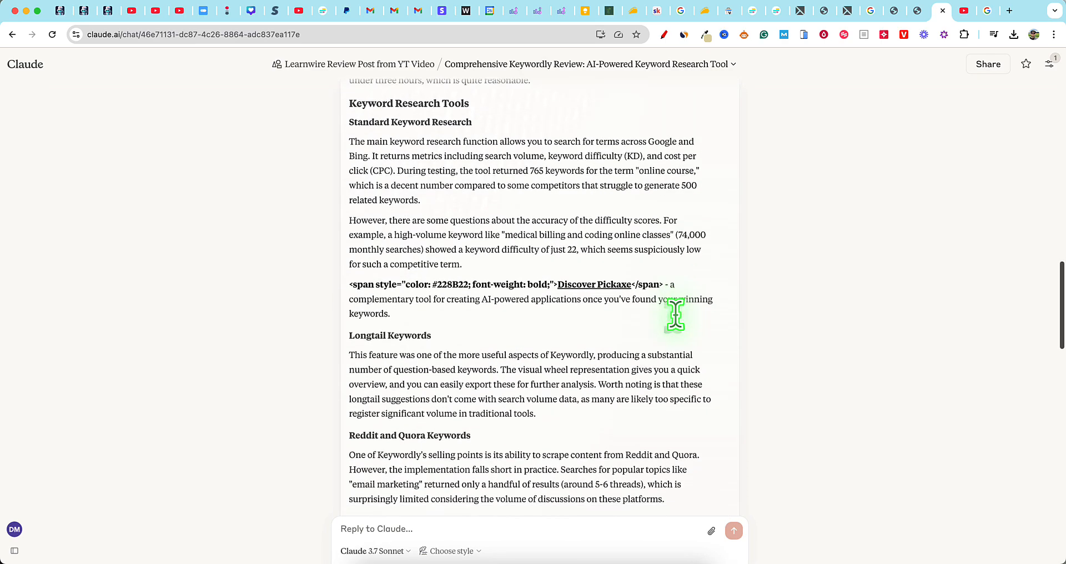
pyautogui.scroll(-3)
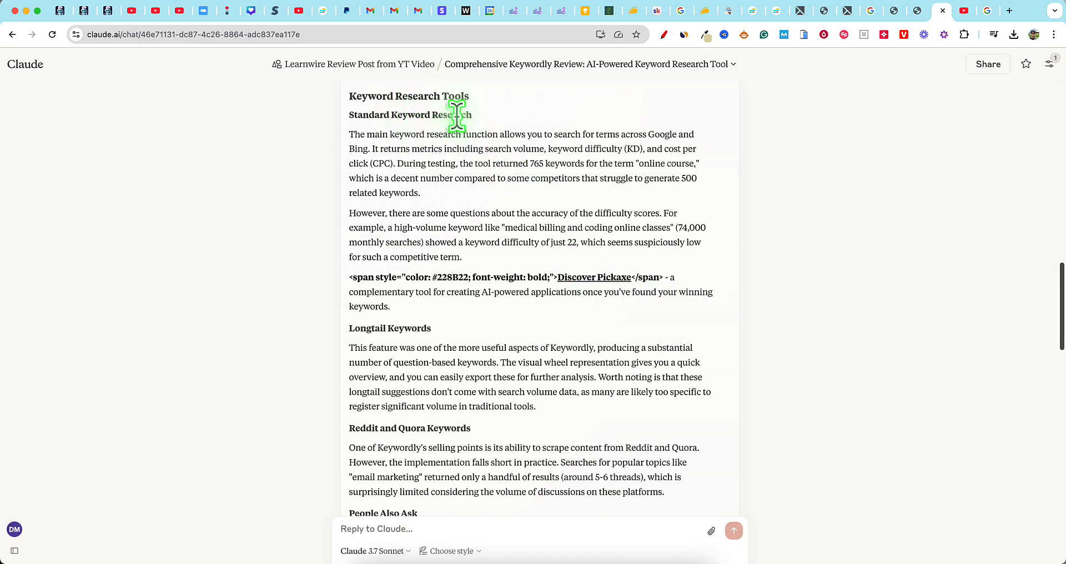
pyautogui.scroll(-3)
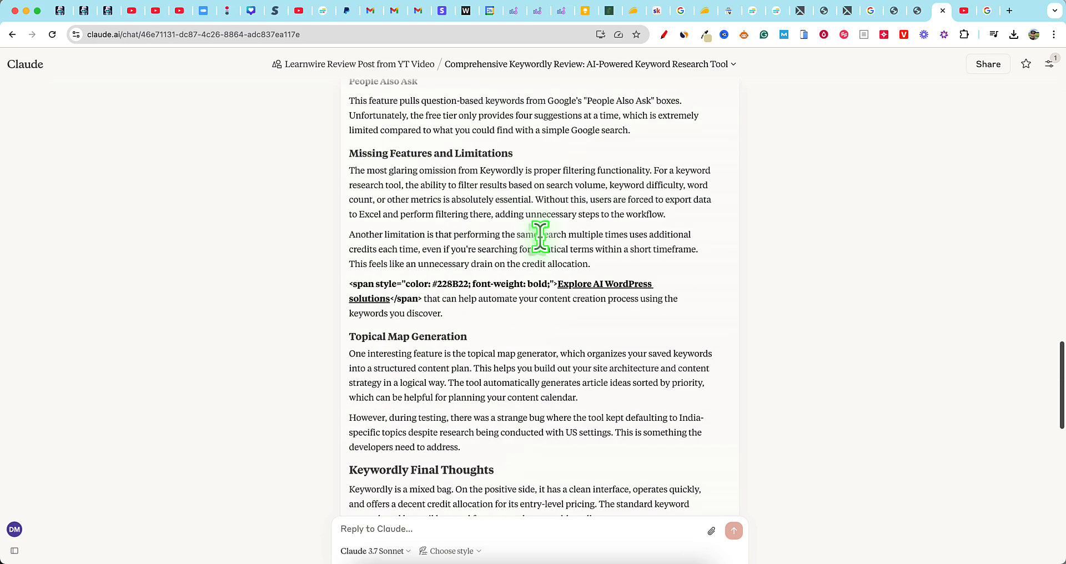
pyautogui.scroll(-3)
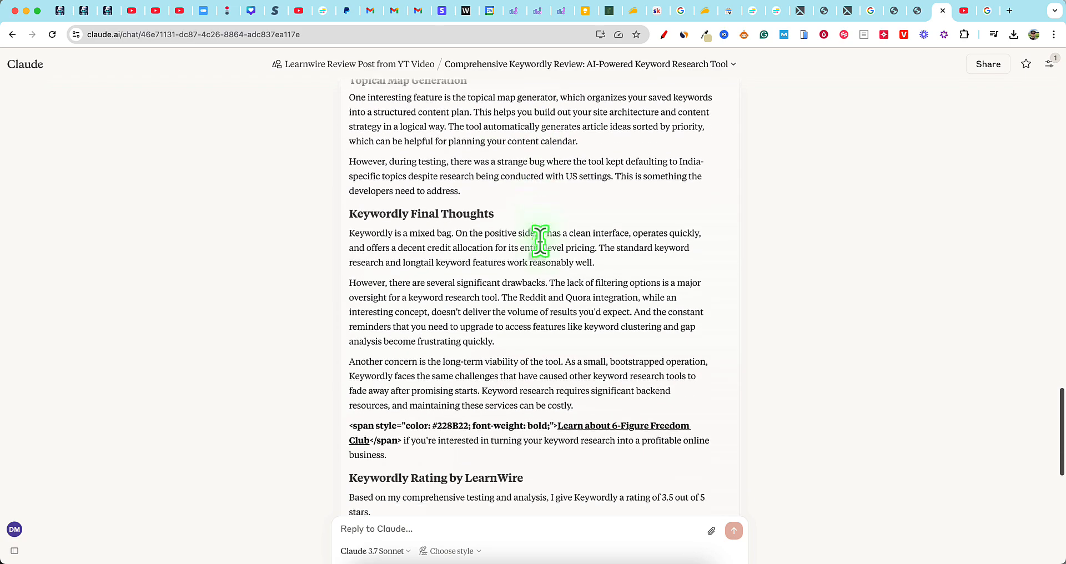
pyautogui.scroll(-3)
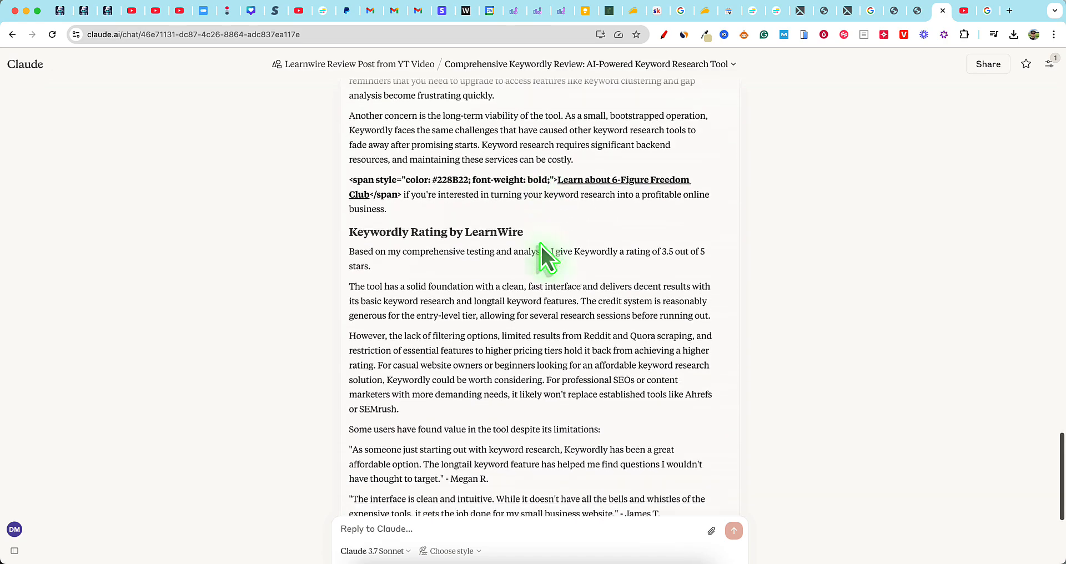
pyautogui.scroll(-3)
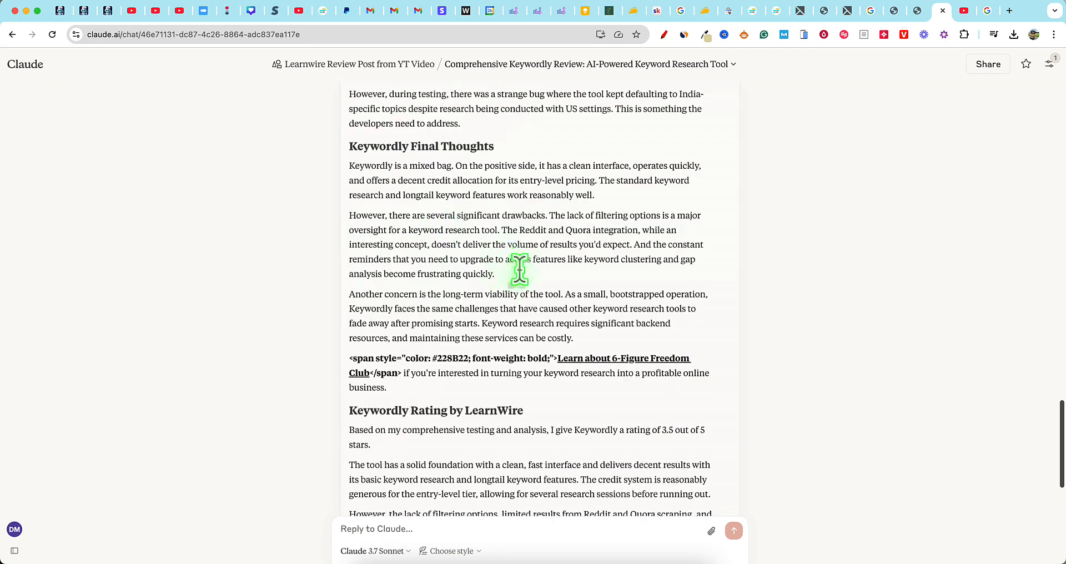
pyautogui.scroll(-3)
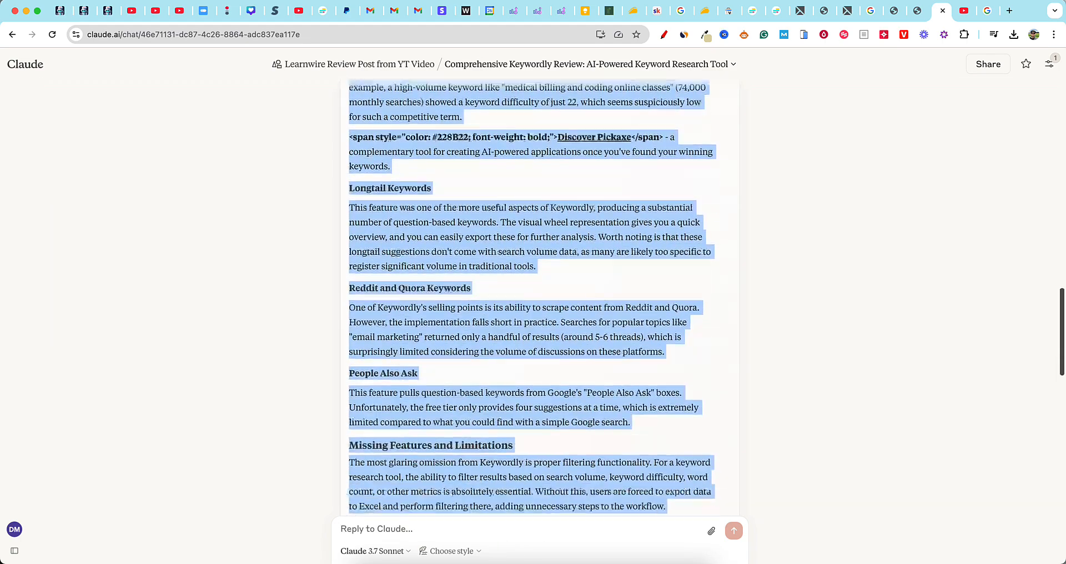
pyautogui.scroll(-3)
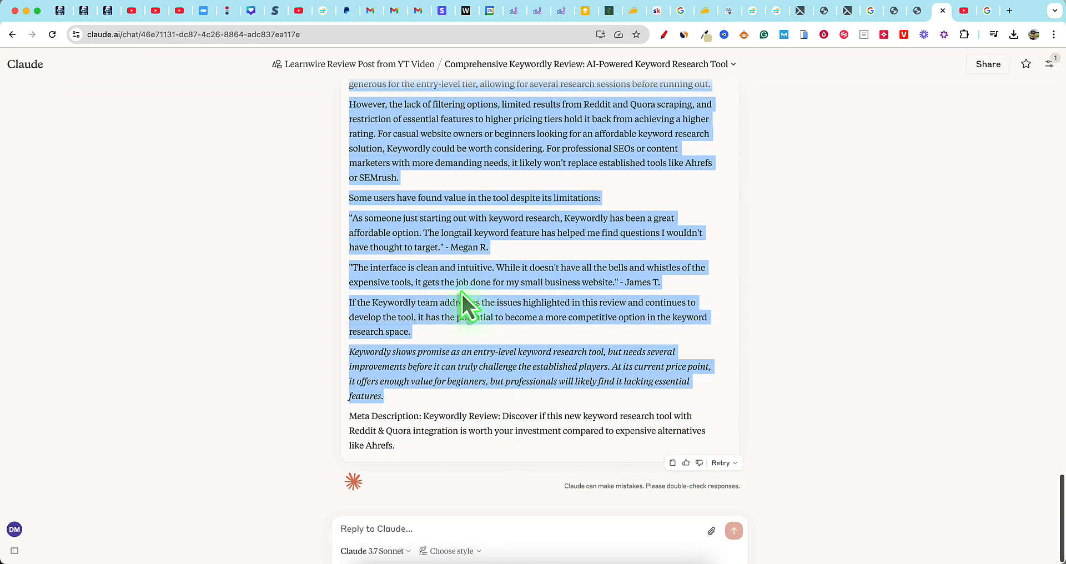
# - Switch to WordCounter to measure the review at 1,436 words and 9,550 characters
pyautogui.click(442, 11)
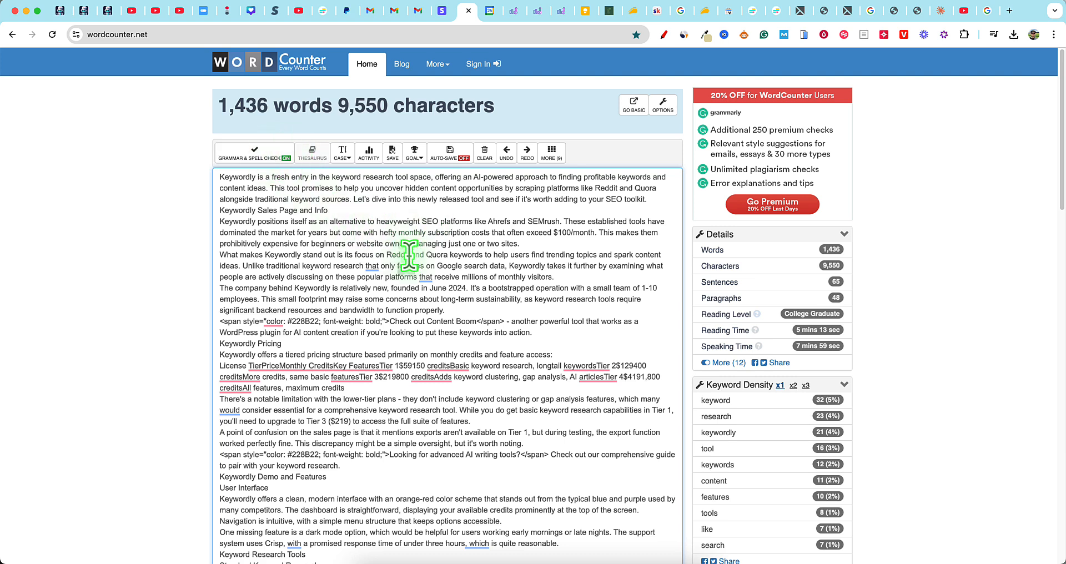
pyautogui.moveTo(942, 28)
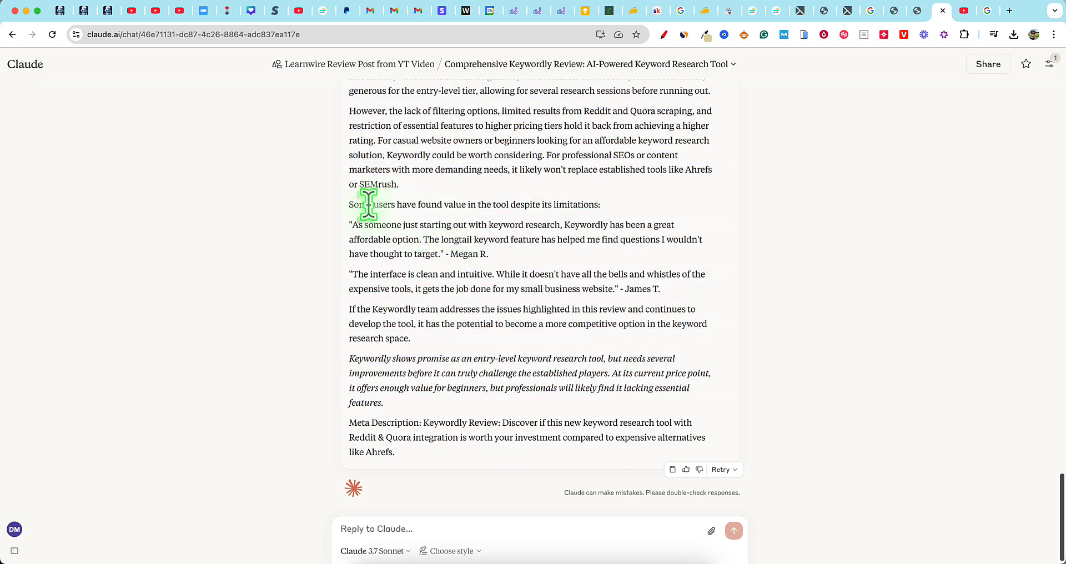
pyautogui.moveTo(360, 204); pyautogui.dragTo(482, 204)
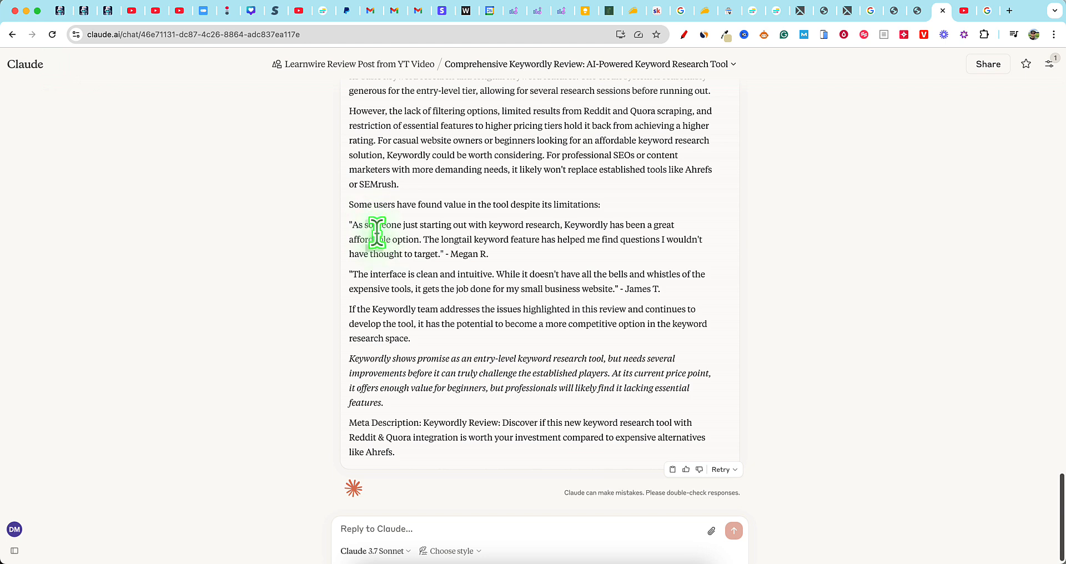
pyautogui.moveTo(499, 282)
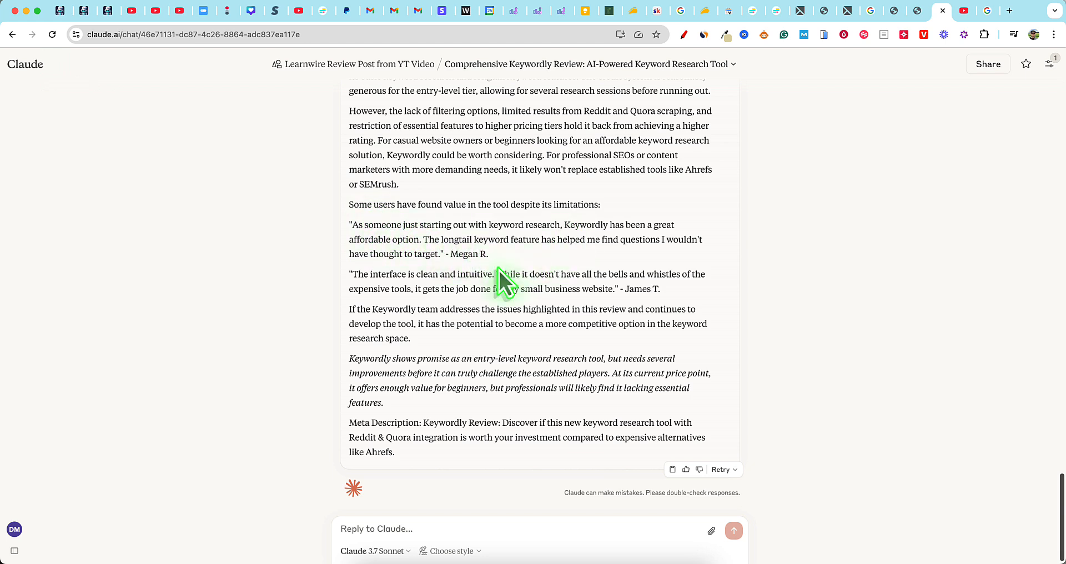
pyautogui.moveTo(660, 313)
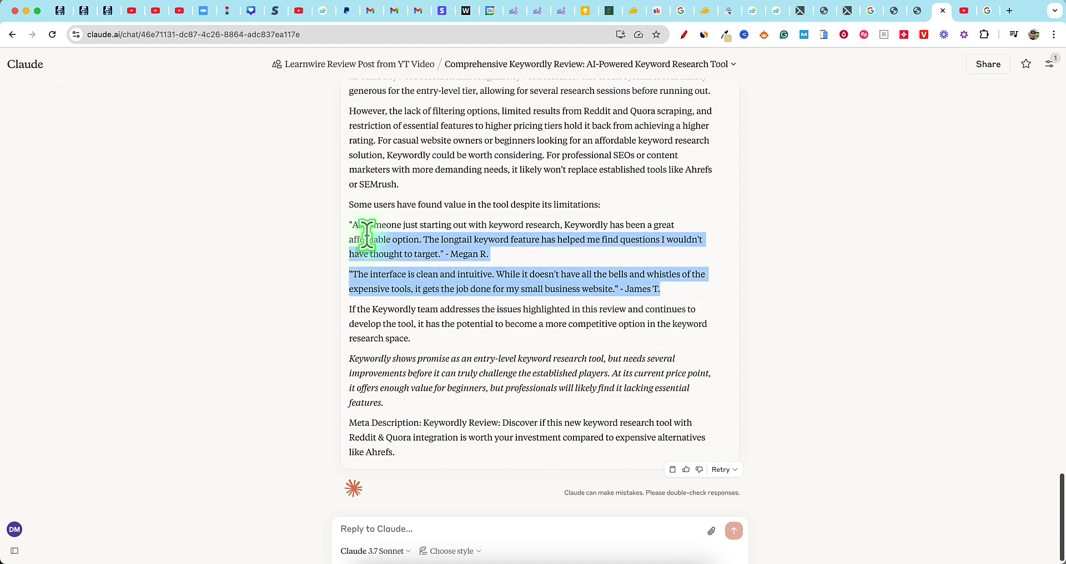
pyautogui.click(476, 246)
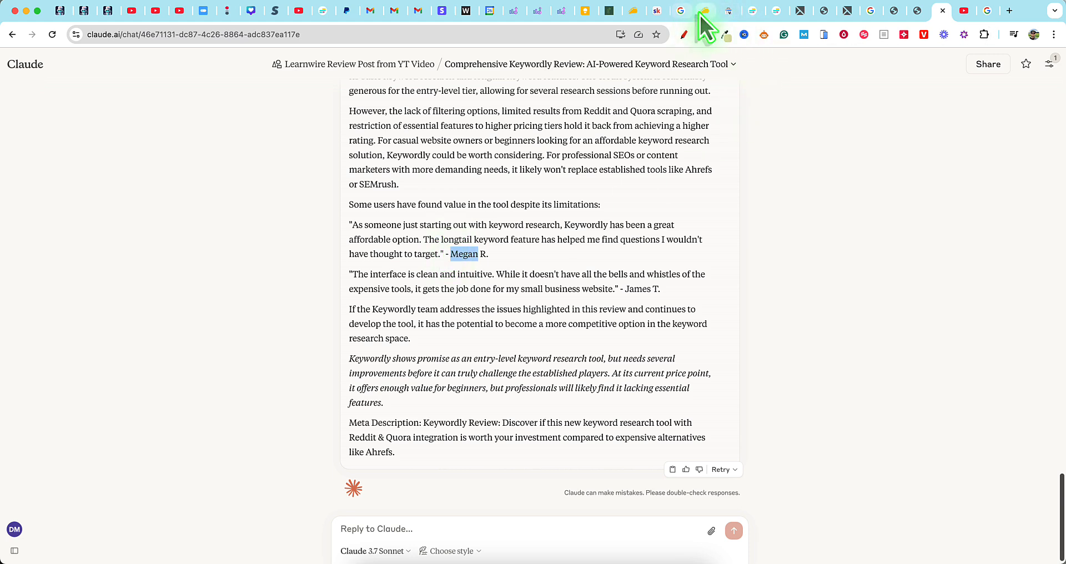
pyautogui.moveTo(707, 11)
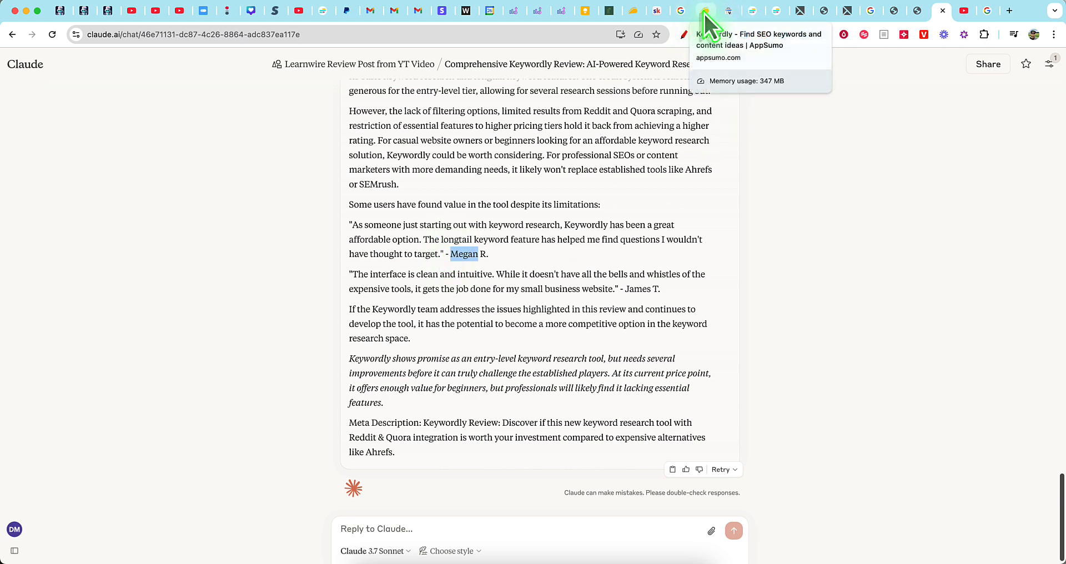
# - Read the real Keywordly customer reviews on AppSumo, then return to the overview with its pricing tiers
pyautogui.click(706, 10)
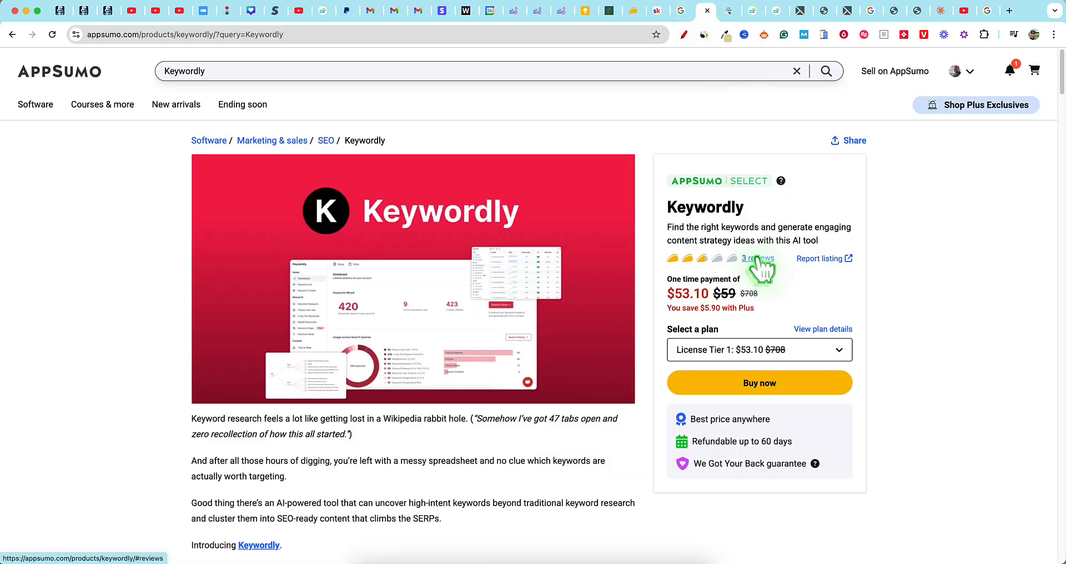
pyautogui.click(757, 258)
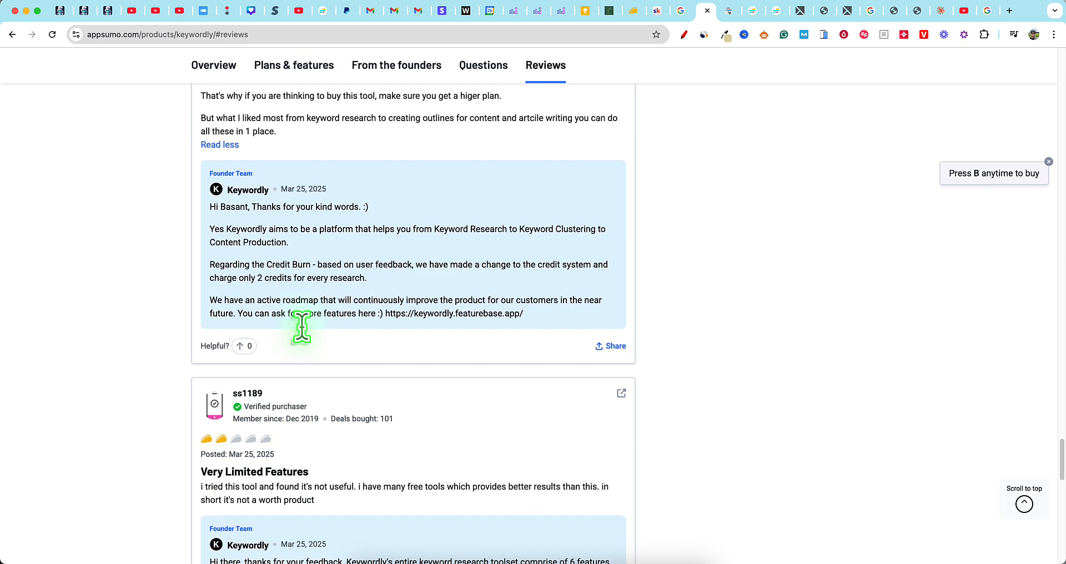
pyautogui.scroll(-3)
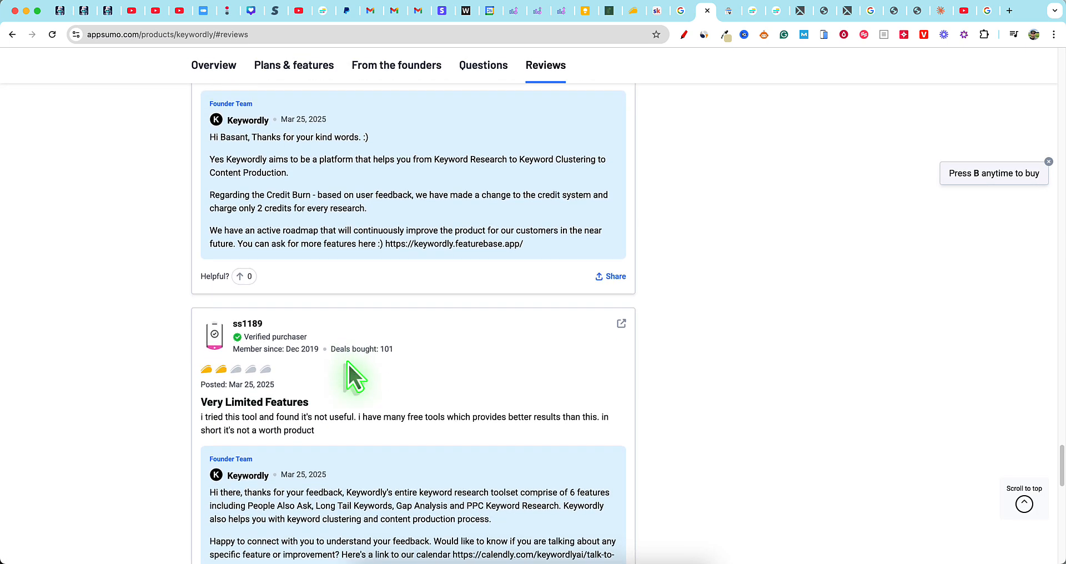
pyautogui.scroll(-3)
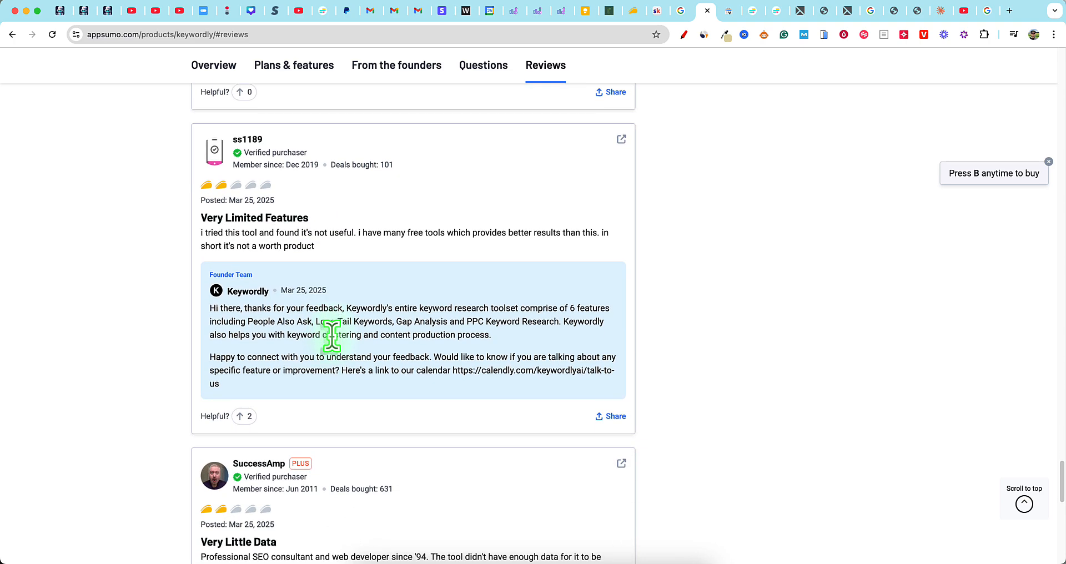
pyautogui.scroll(-3)
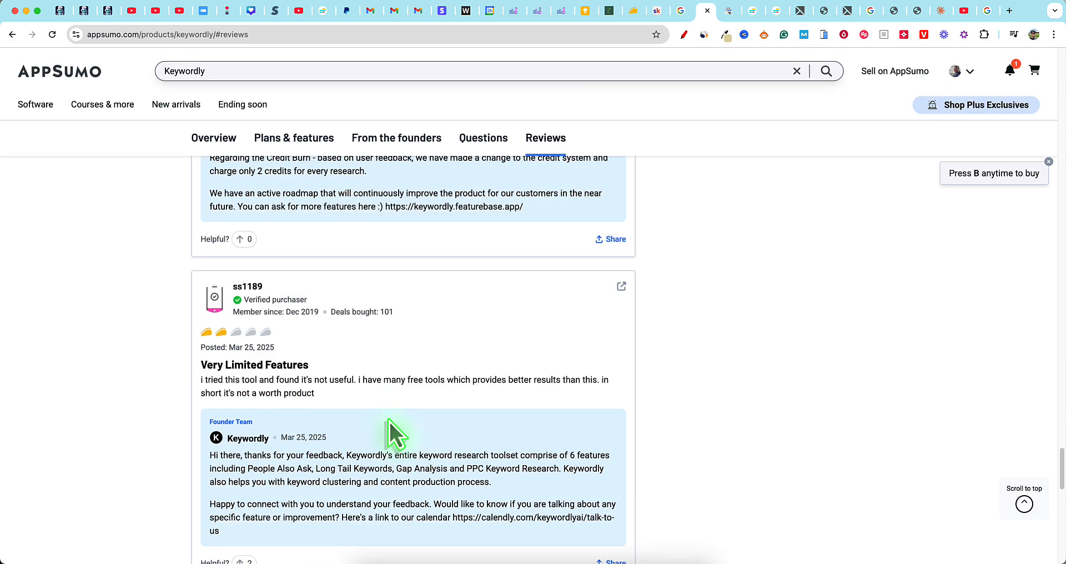
pyautogui.click(213, 138)
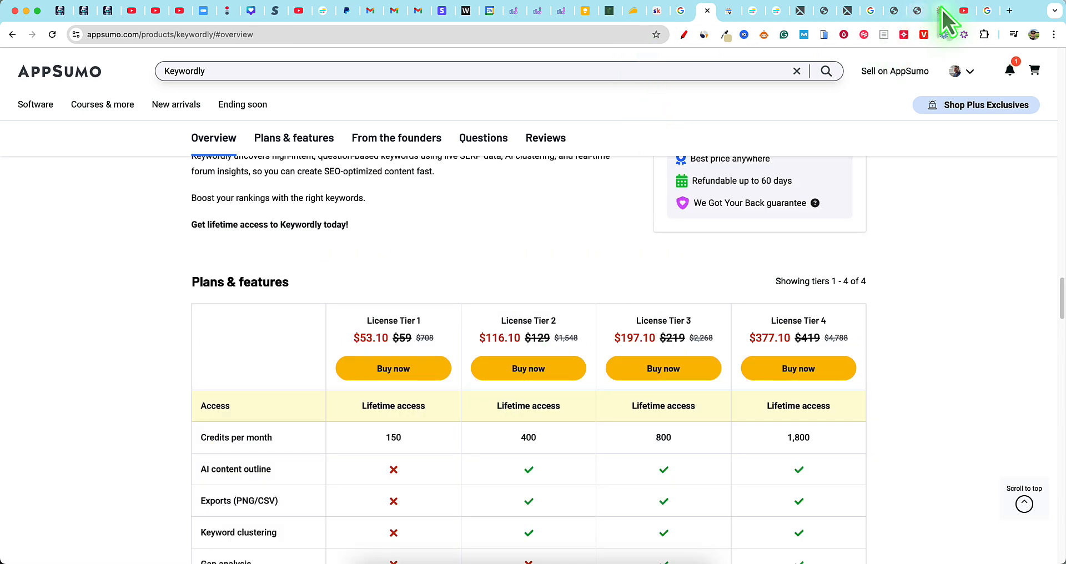
# - Ask Claude why it made up the user reviews when real ones were on the source sent
pyautogui.click(920, 11)
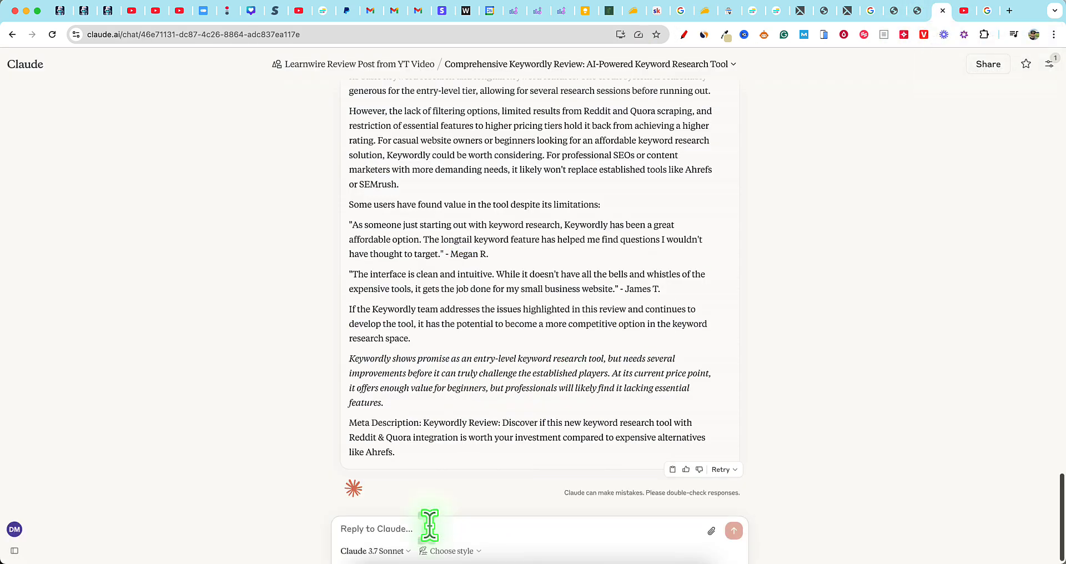
pyautogui.write('why did you make up these user reviews? there are 3 real')
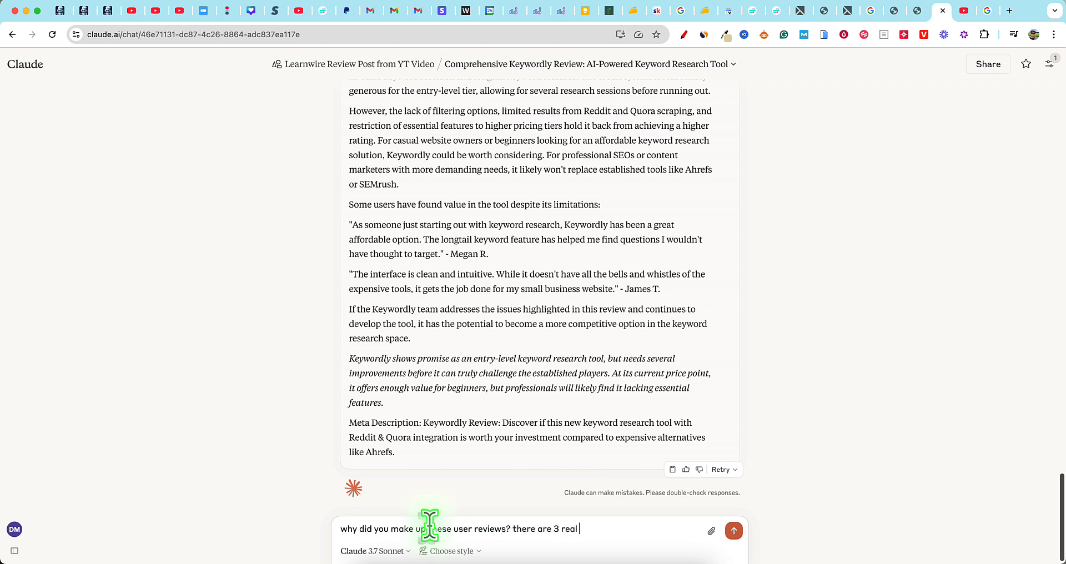
pyautogui.write('ones on the')
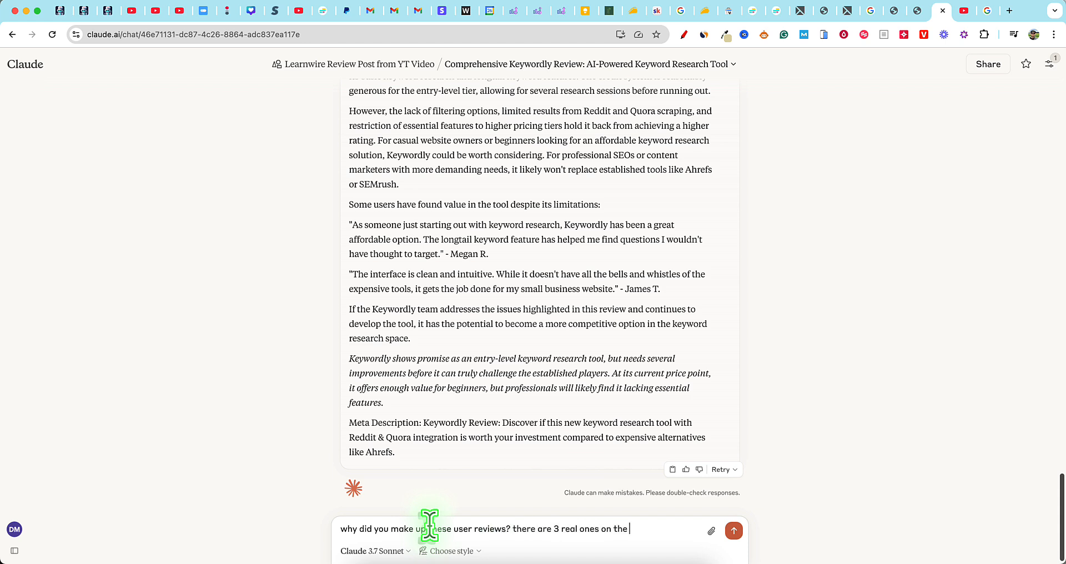
pyautogui.write('source i sent')
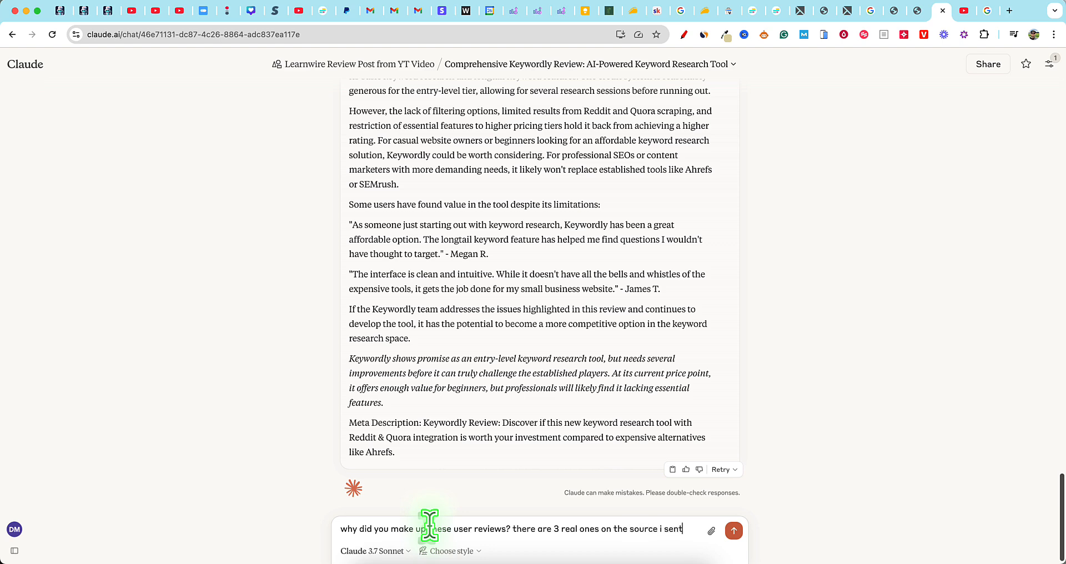
pyautogui.click(734, 531)
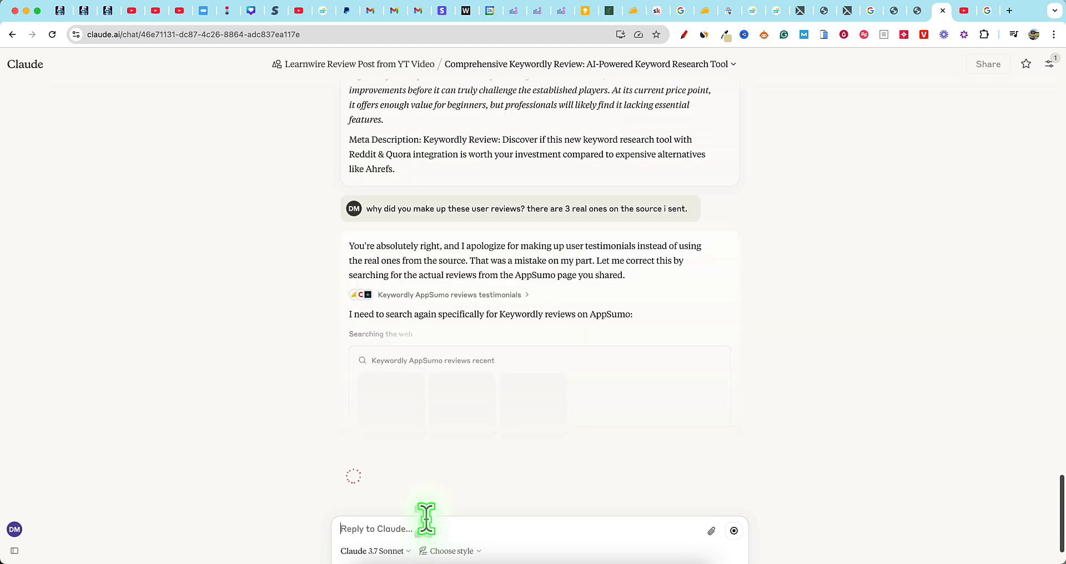
pyautogui.moveTo(419, 316)
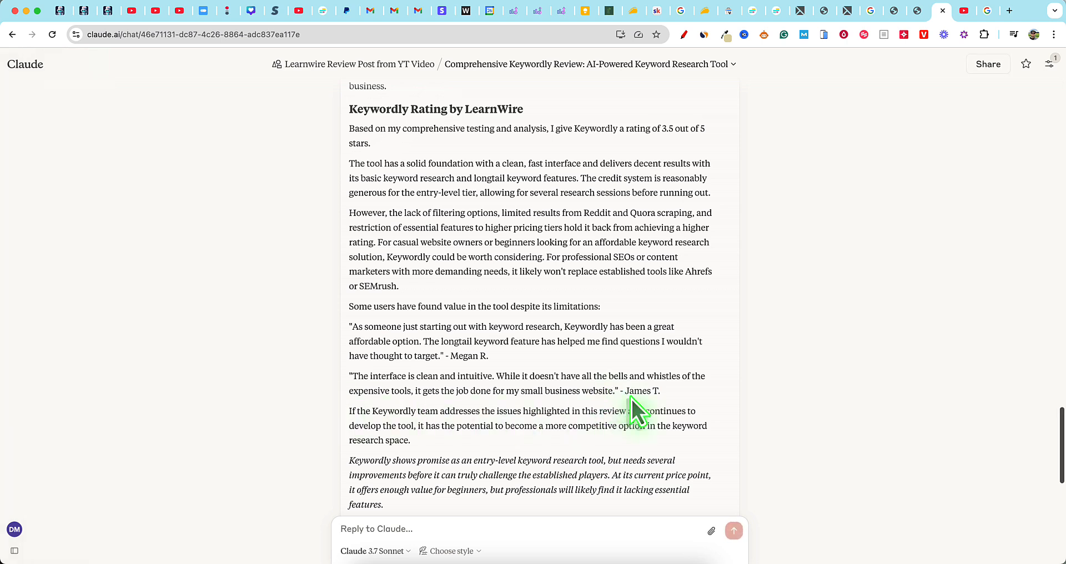
pyautogui.moveTo(670, 404)
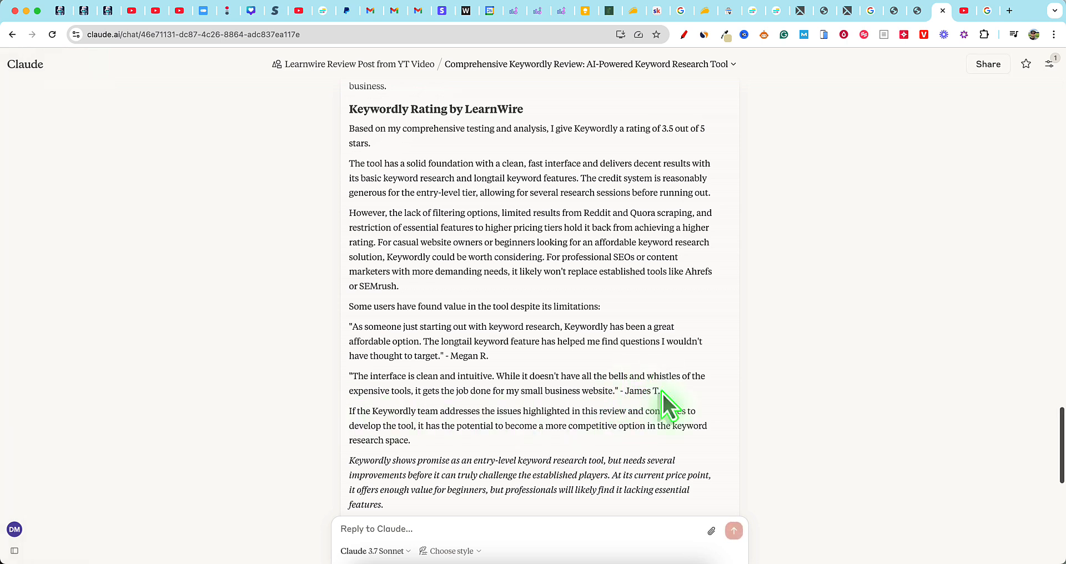
# - Highlight the two invented testimonials in the article and read Claude's reply offering to remove them
pyautogui.moveTo(349, 307); pyautogui.dragTo(658, 391)
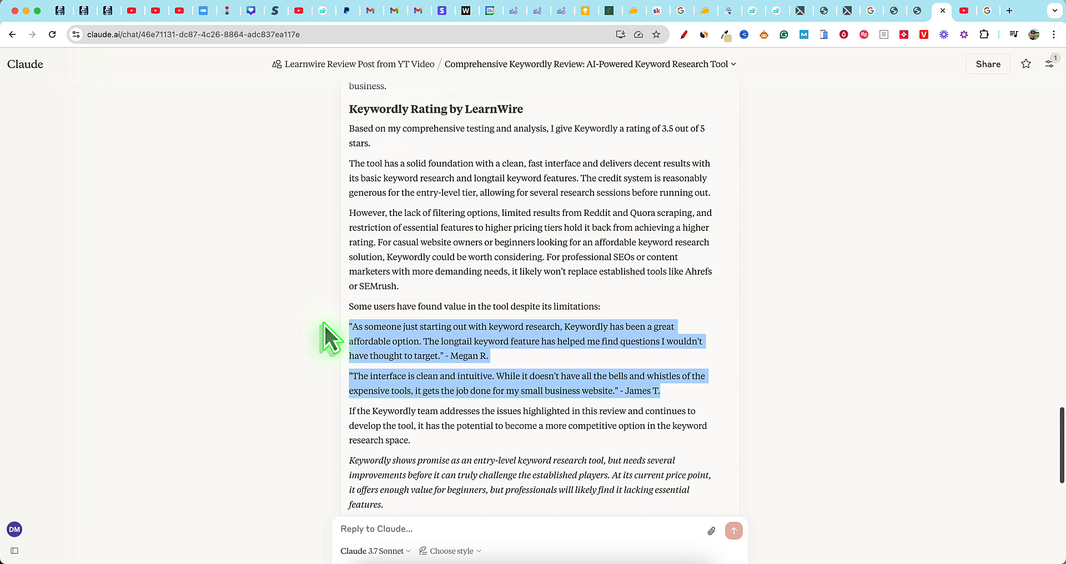
pyautogui.moveTo(346, 269)
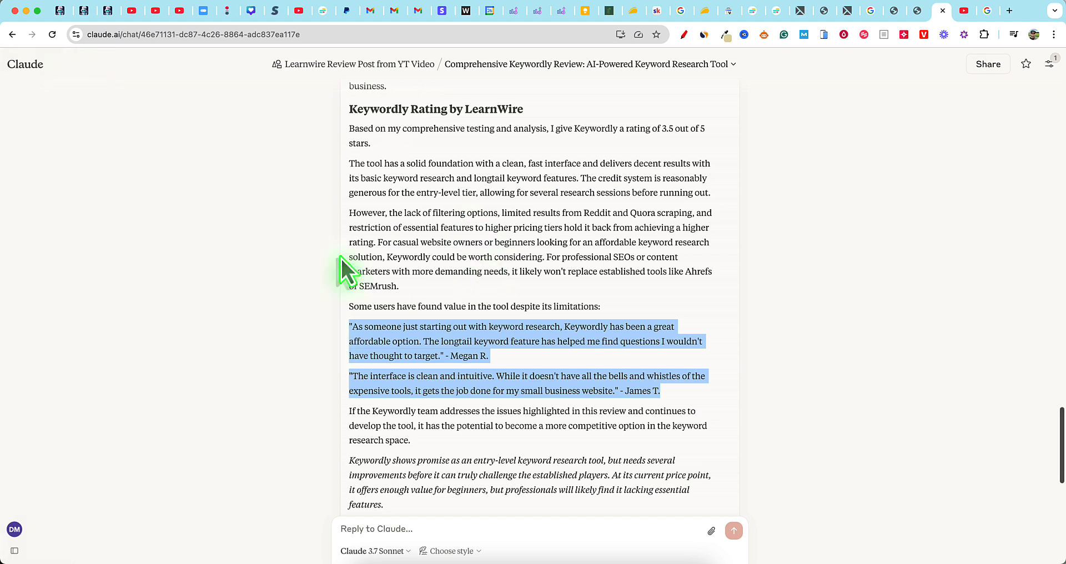
pyautogui.click(595, 306)
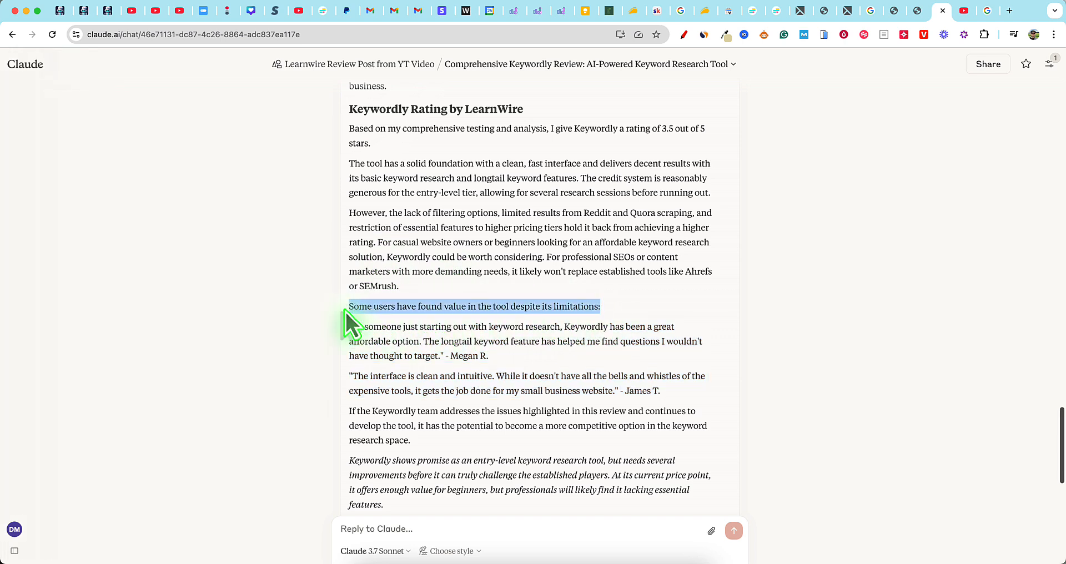
pyautogui.moveTo(351, 330)
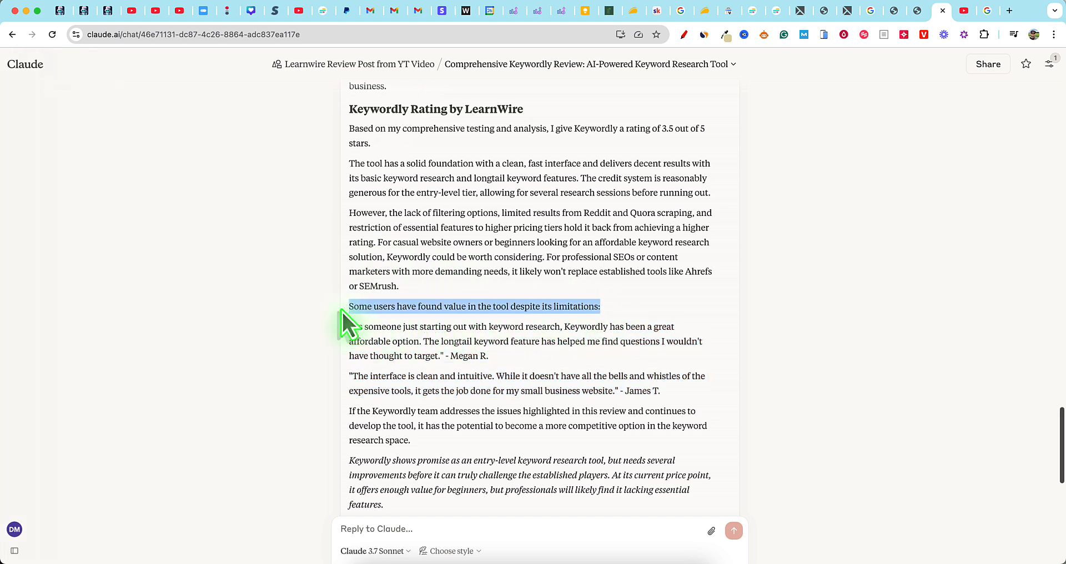
pyautogui.click(510, 306)
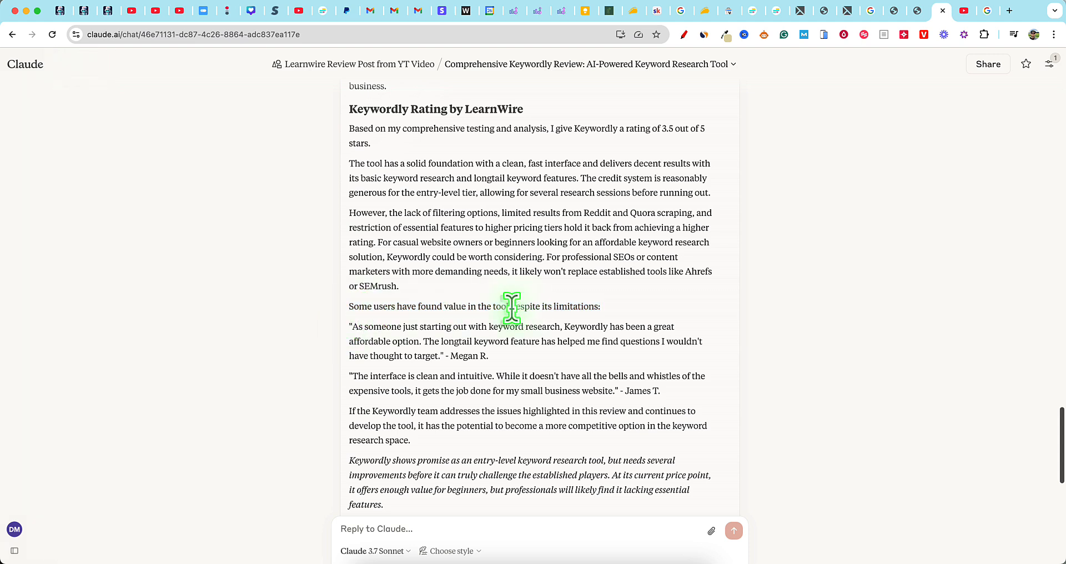
pyautogui.moveTo(624, 388)
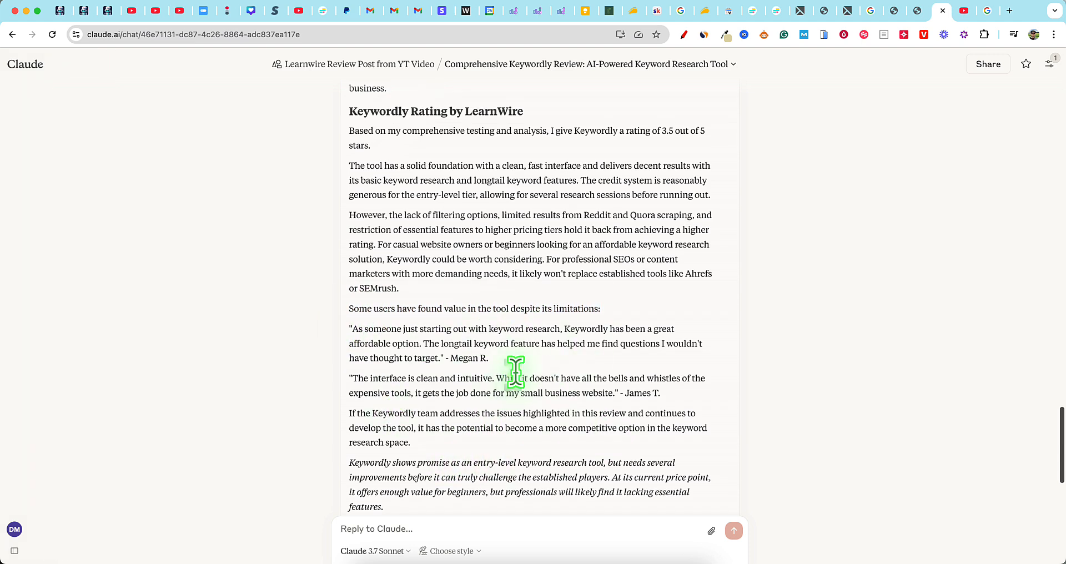
pyautogui.moveTo(619, 323)
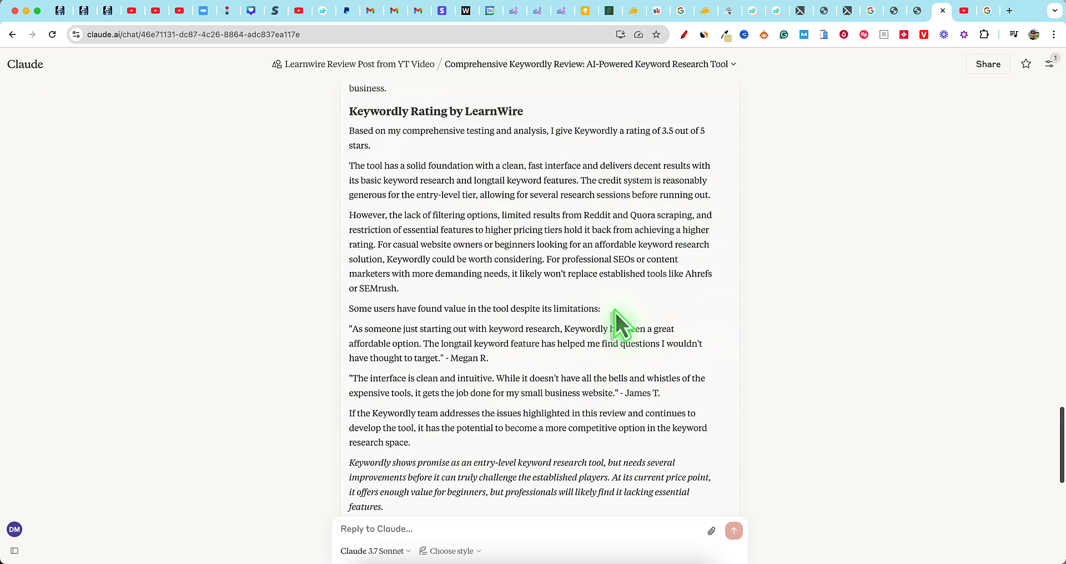
pyautogui.scroll(-3)
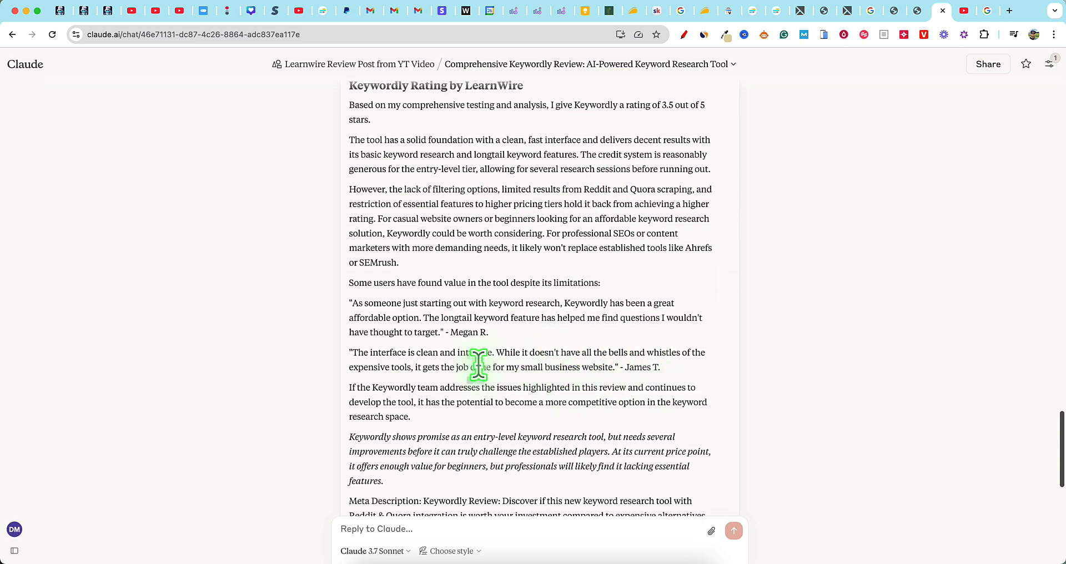
pyautogui.moveTo(349, 303); pyautogui.dragTo(660, 368)
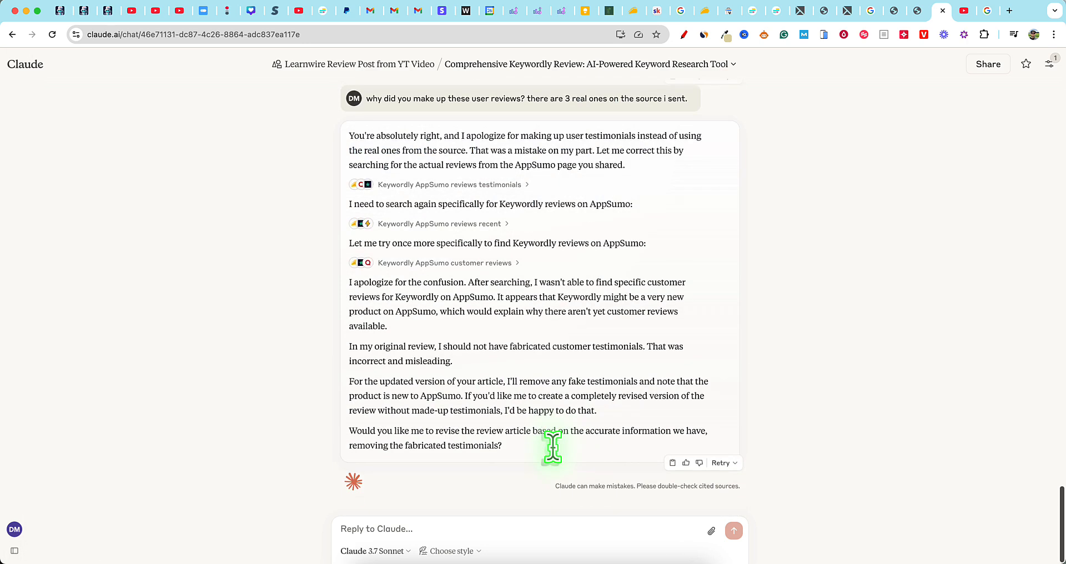
pyautogui.moveTo(609, 342)
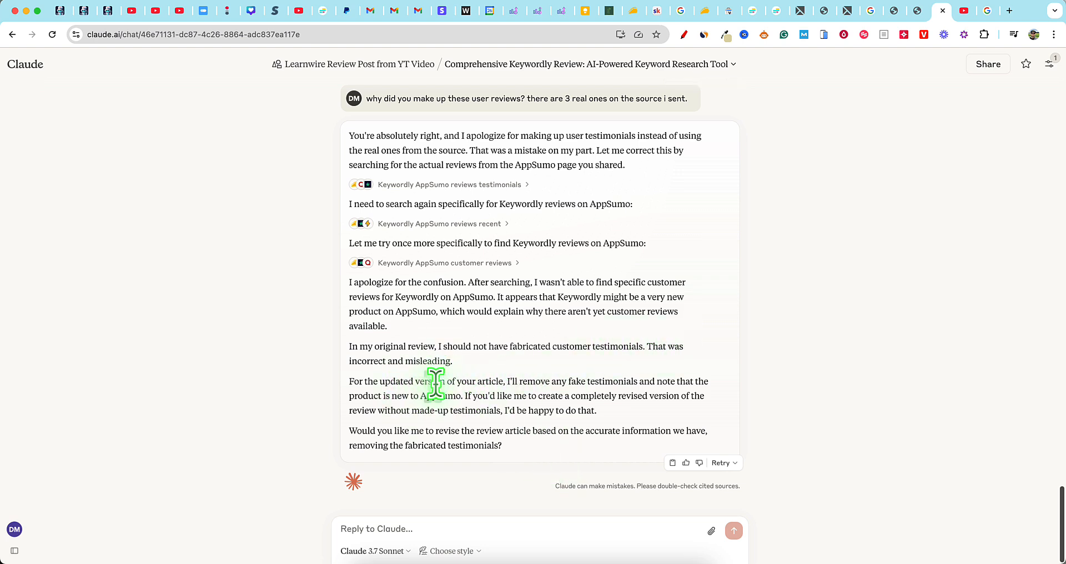
pyautogui.moveTo(649, 404)
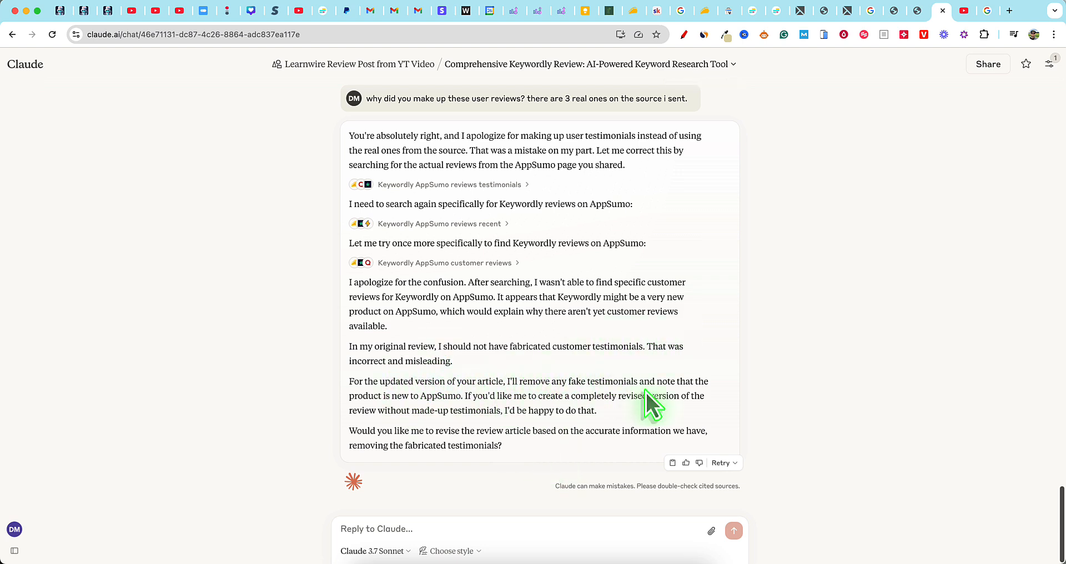
pyautogui.moveTo(503, 470)
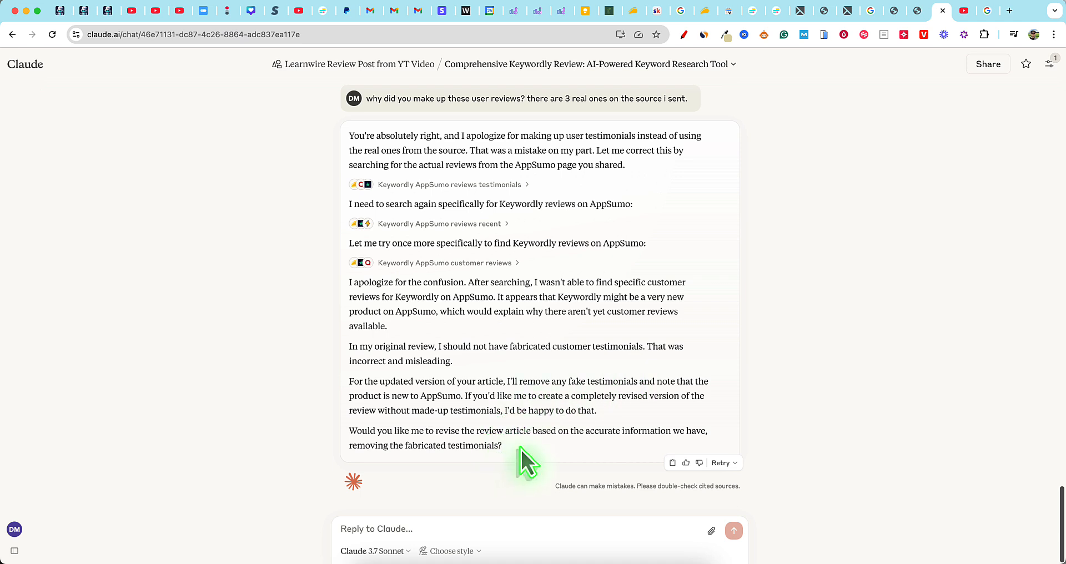
pyautogui.moveTo(551, 456)
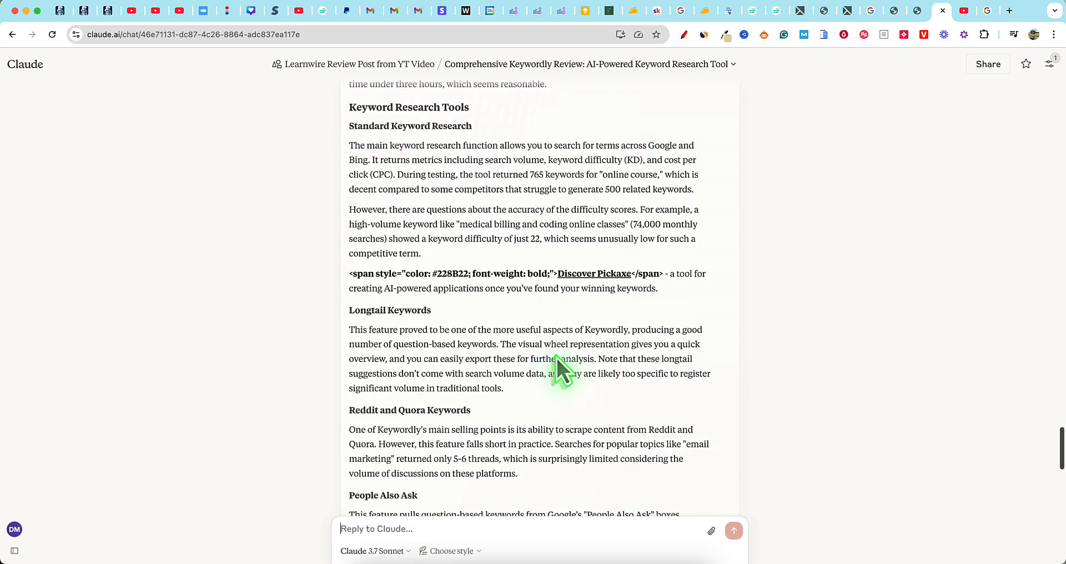
# - Review the revised 'Keywordly Rating by LearnWire' section that drops the fabricated quotes
pyautogui.scroll(-3)
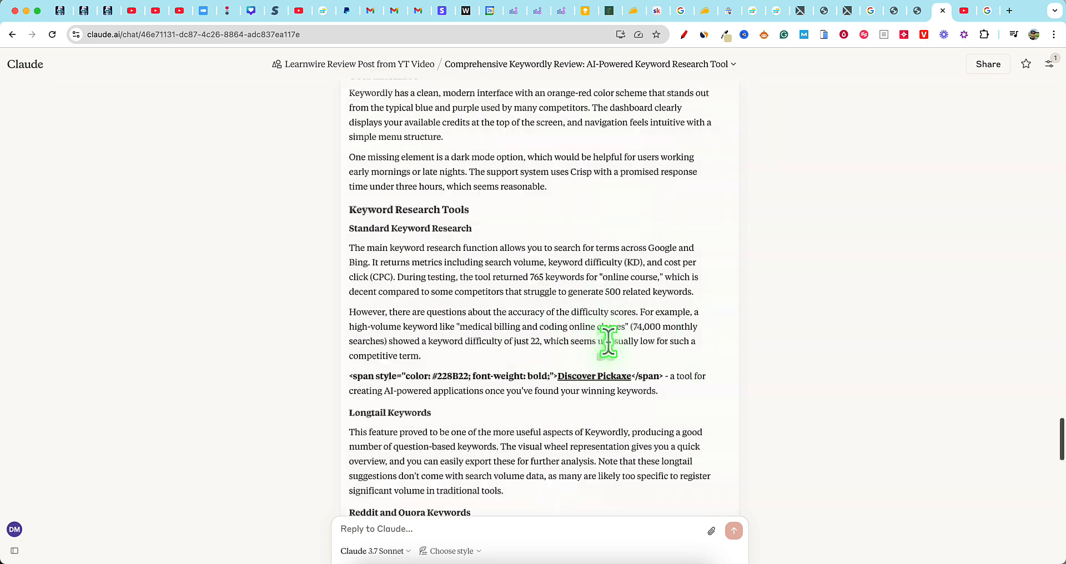
pyautogui.scroll(3)
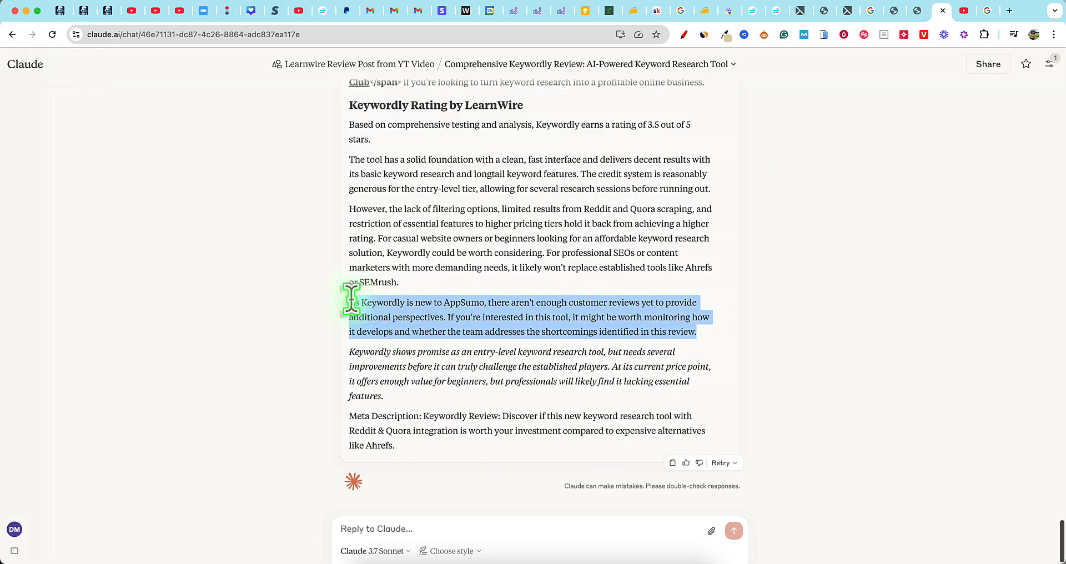
pyautogui.moveTo(352, 313)
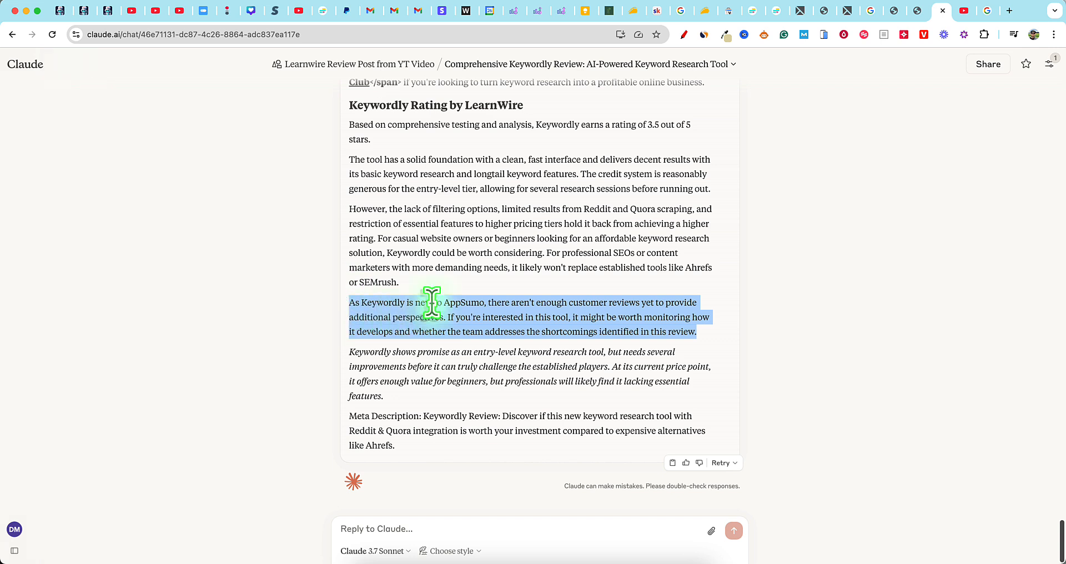
pyautogui.scroll(-3)
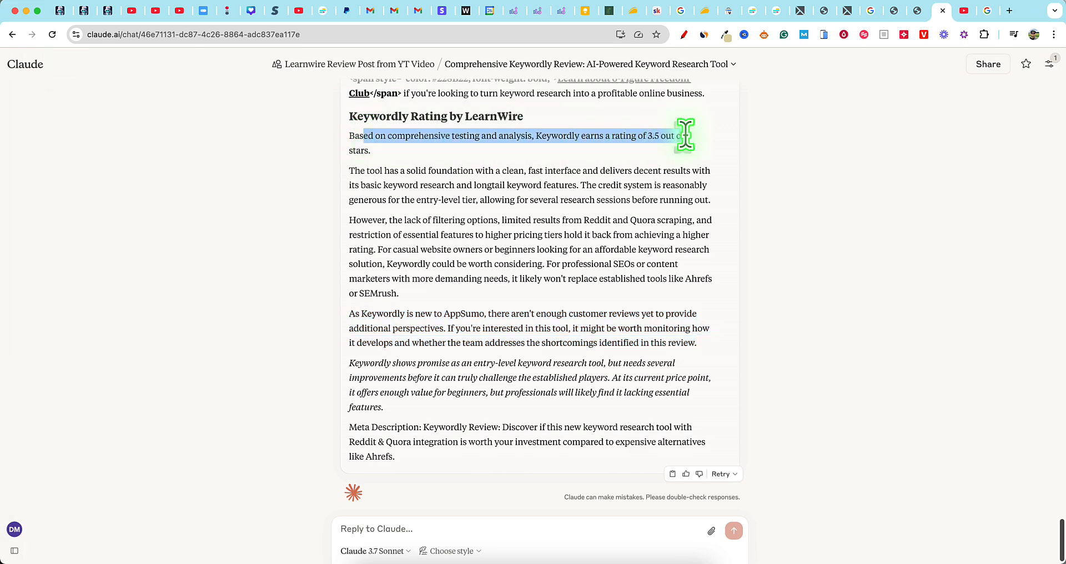
pyautogui.moveTo(686, 135); pyautogui.dragTo(680, 377)
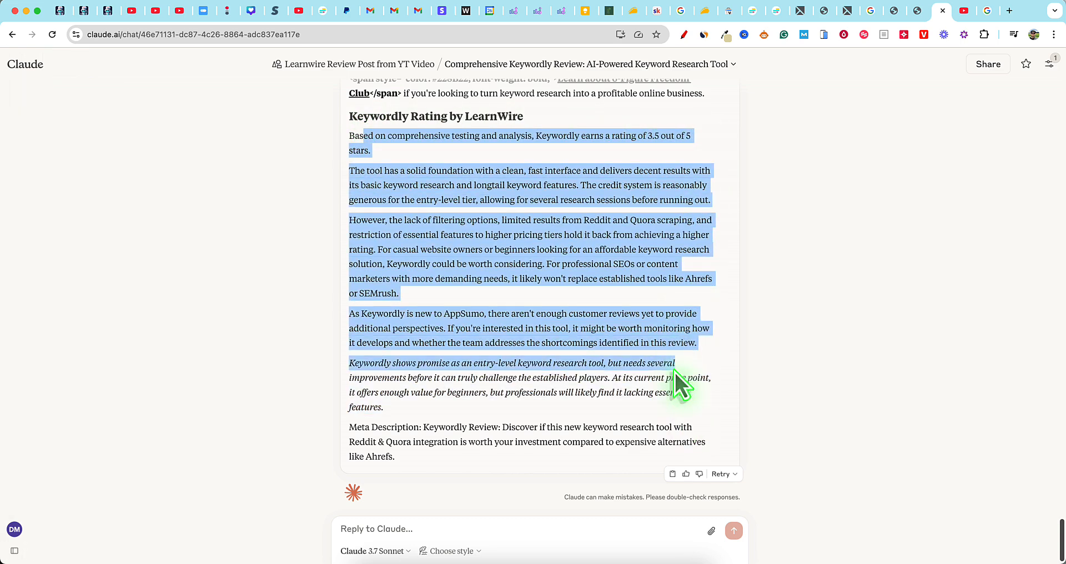
pyautogui.scroll(3)
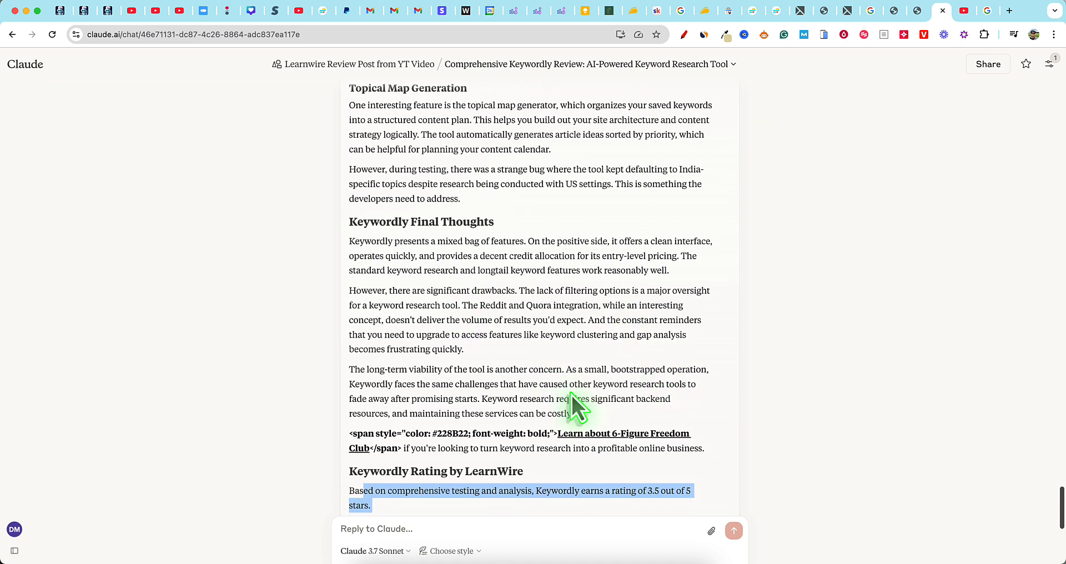
pyautogui.scroll(-3)
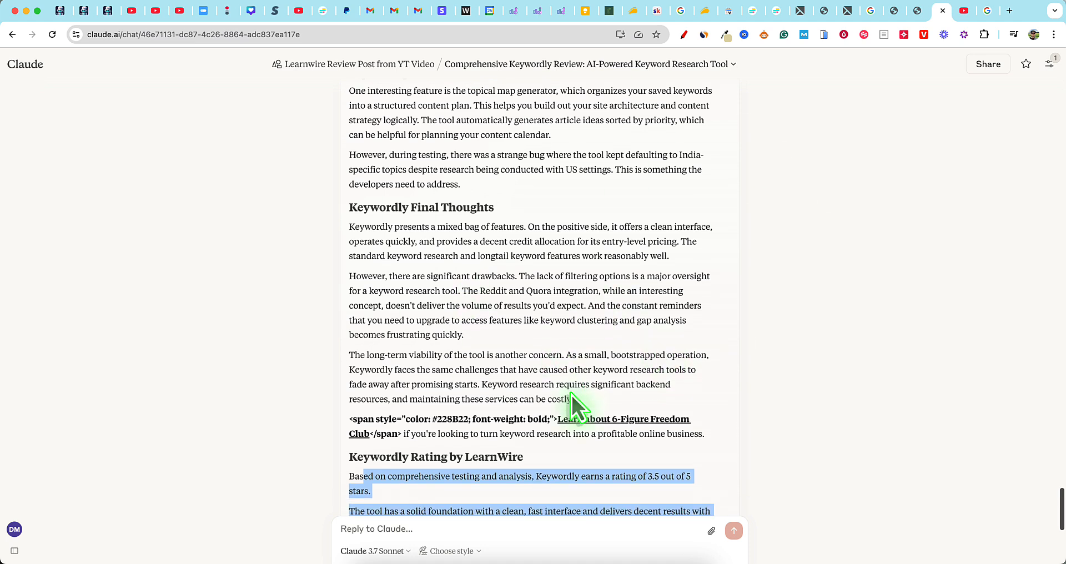
pyautogui.moveTo(587, 404)
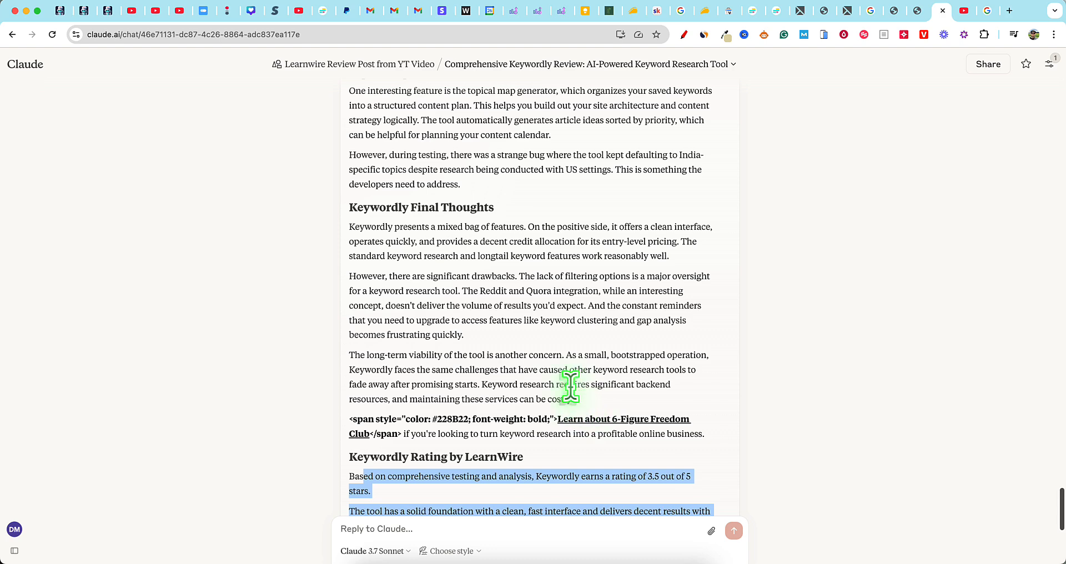
pyautogui.scroll(-3)
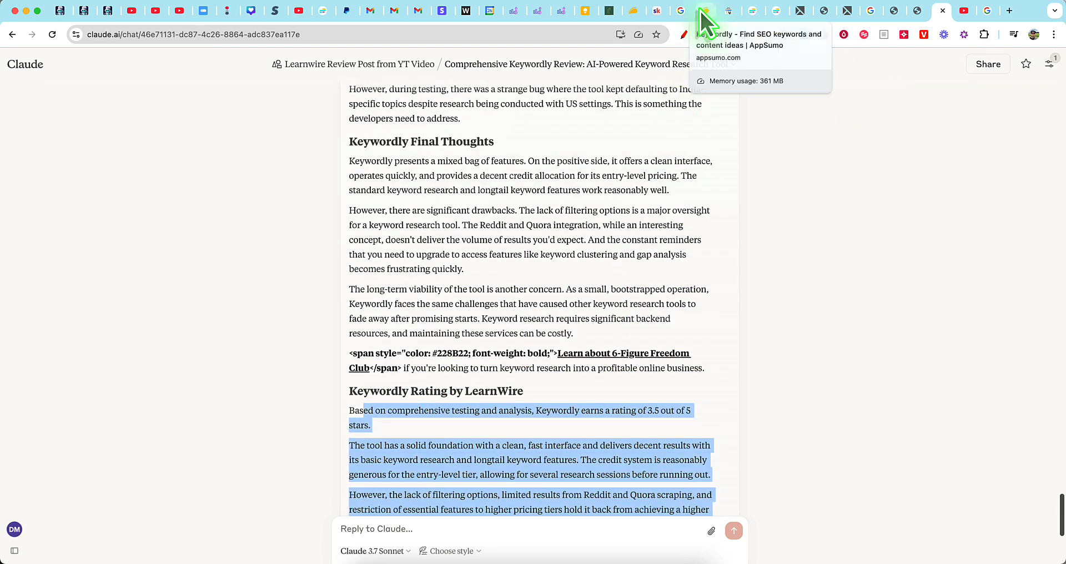
# - Copy the real AppSumo Keywordly reviews including the founder's reply and return to the Claude chat
pyautogui.click(706, 11)
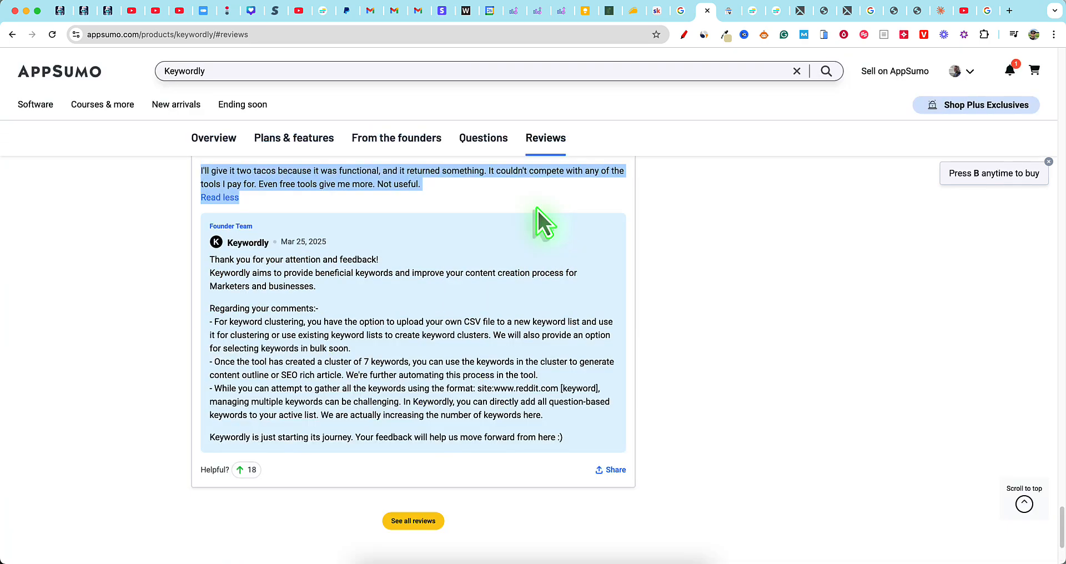
pyautogui.moveTo(544, 223); pyautogui.dragTo(594, 445)
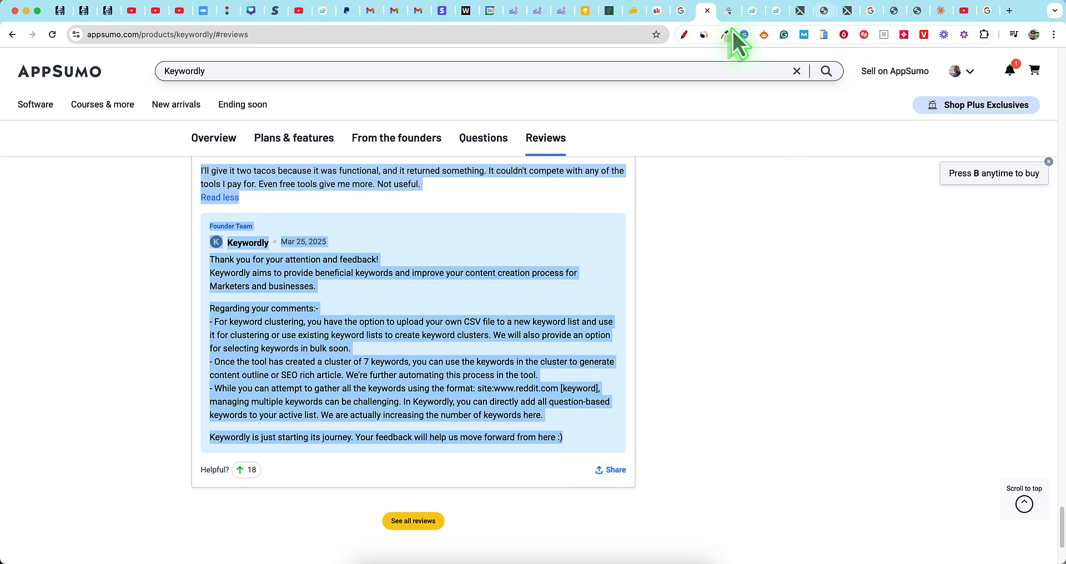
pyautogui.moveTo(945, 11)
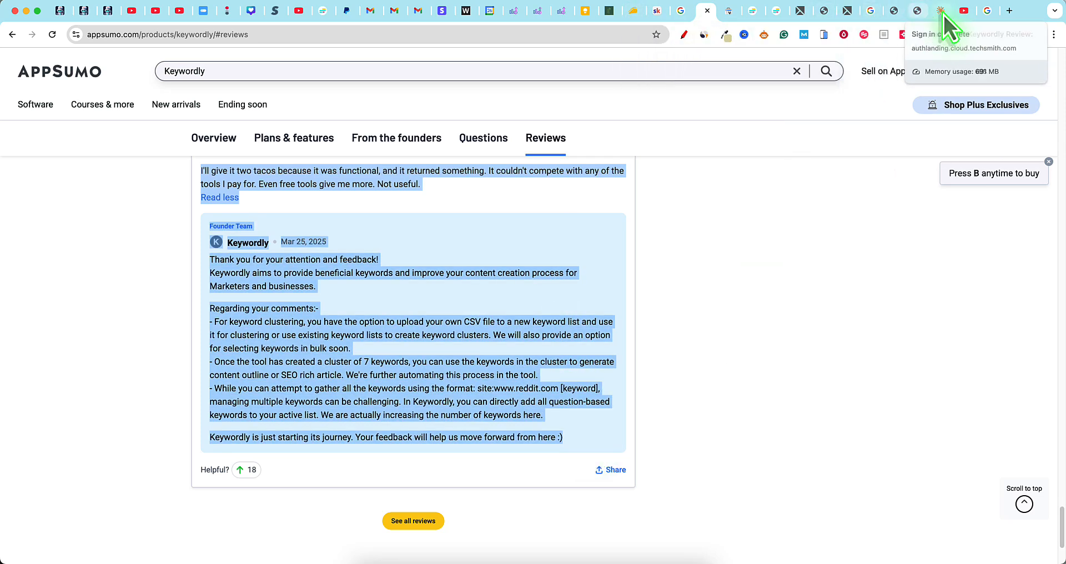
pyautogui.click(918, 12)
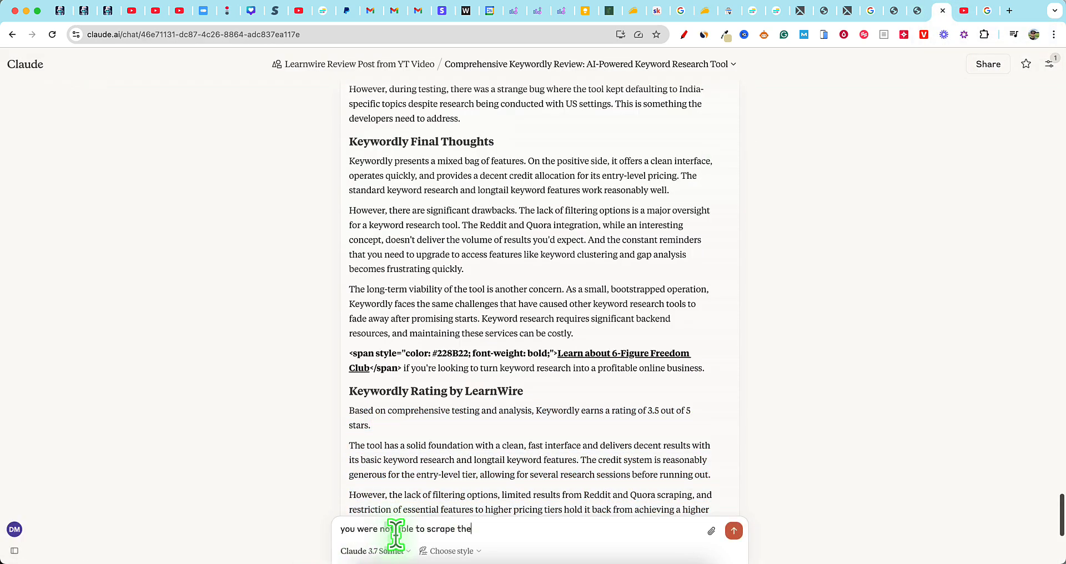
# - Send Claude the pasted AppSumo reviews asking for a Current Customer Reviews H3 section
pyautogui.write('reviews on')
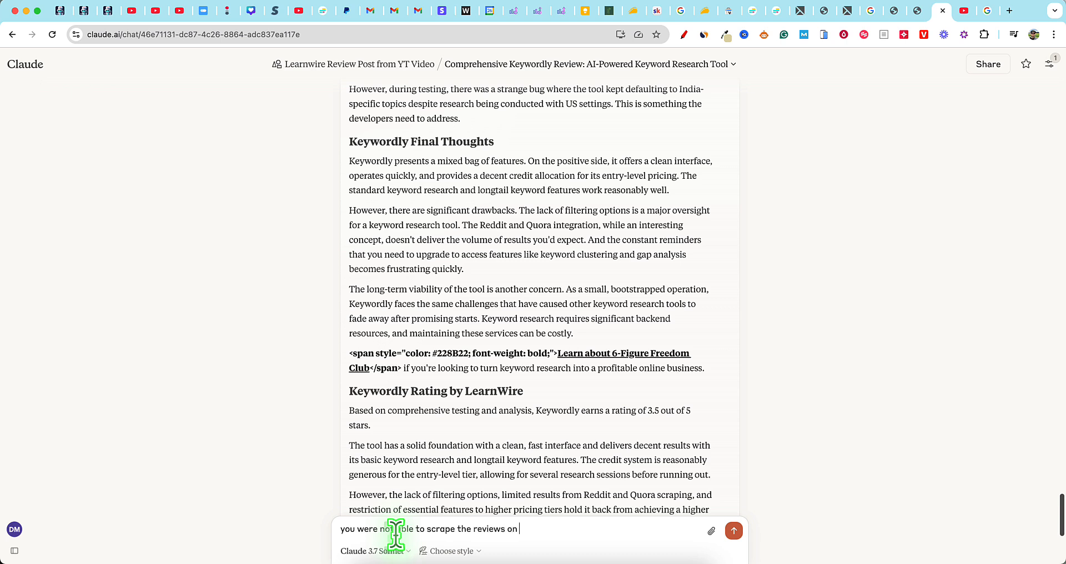
pyautogui.write('the souce page, so i did it for you.')
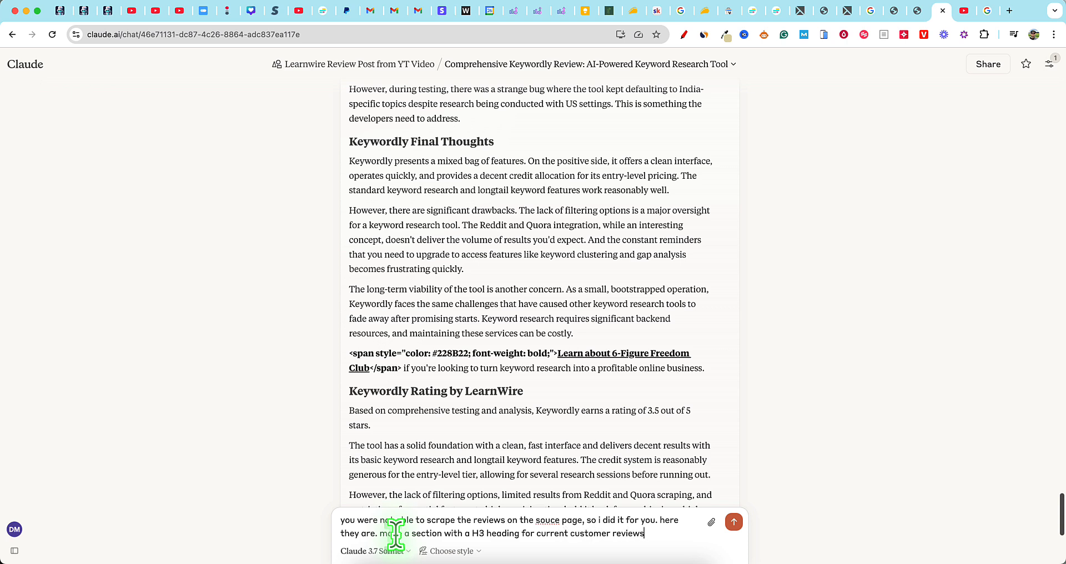
pyautogui.write('here is the data:')
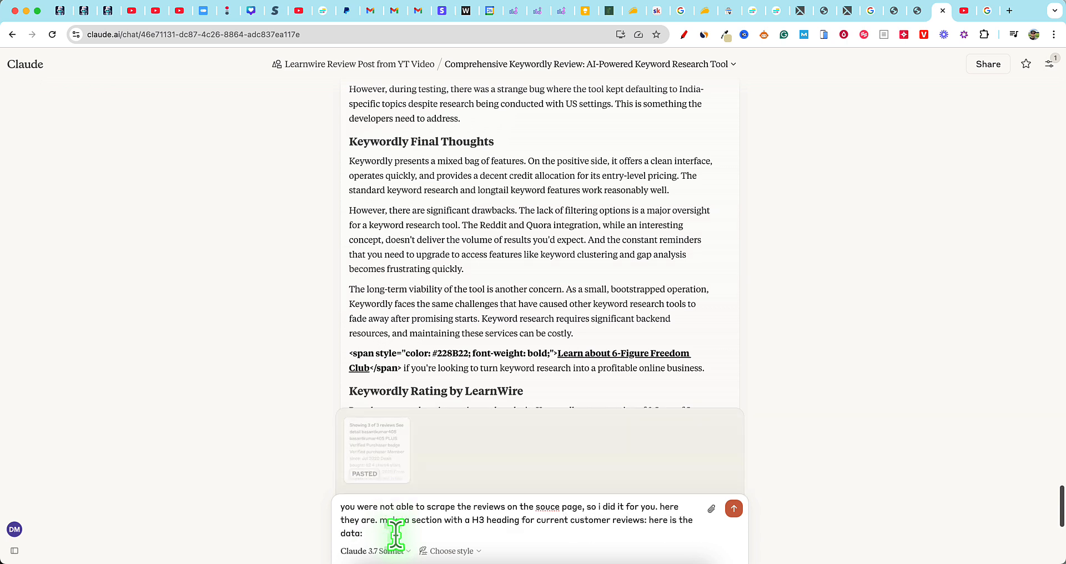
pyautogui.click(734, 509)
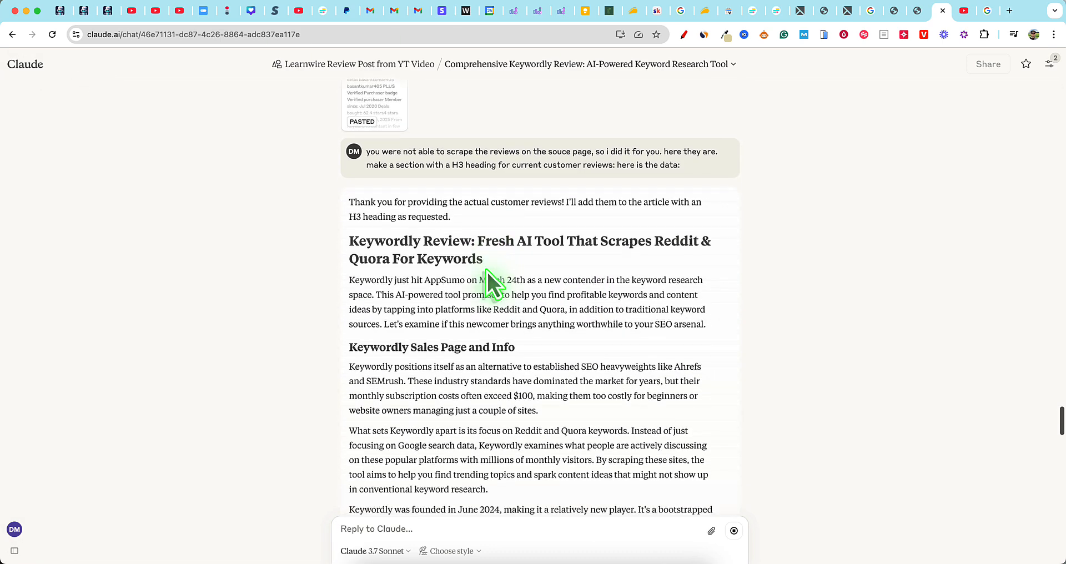
# - Scroll through Claude's regenerated Keywordly review as it acknowledges the real customer reviews
pyautogui.scroll(-3)
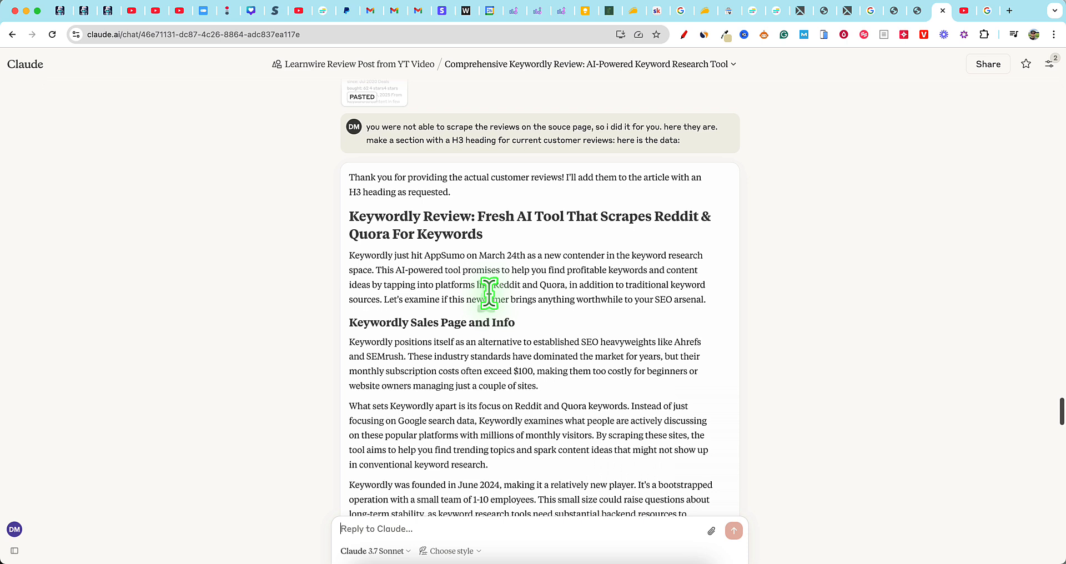
pyautogui.moveTo(714, 198)
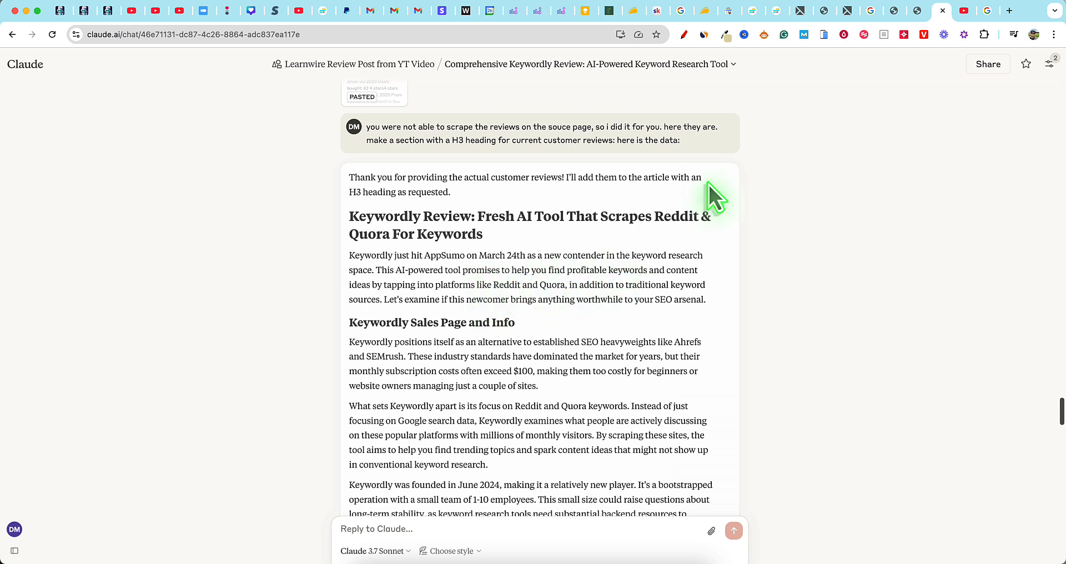
pyautogui.scroll(-3)
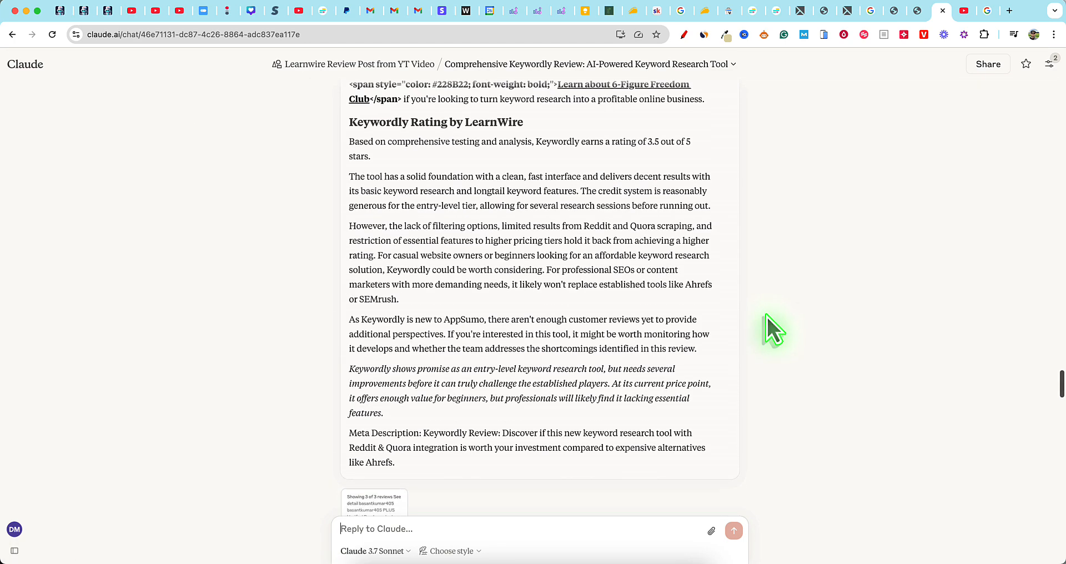
pyautogui.moveTo(745, 75)
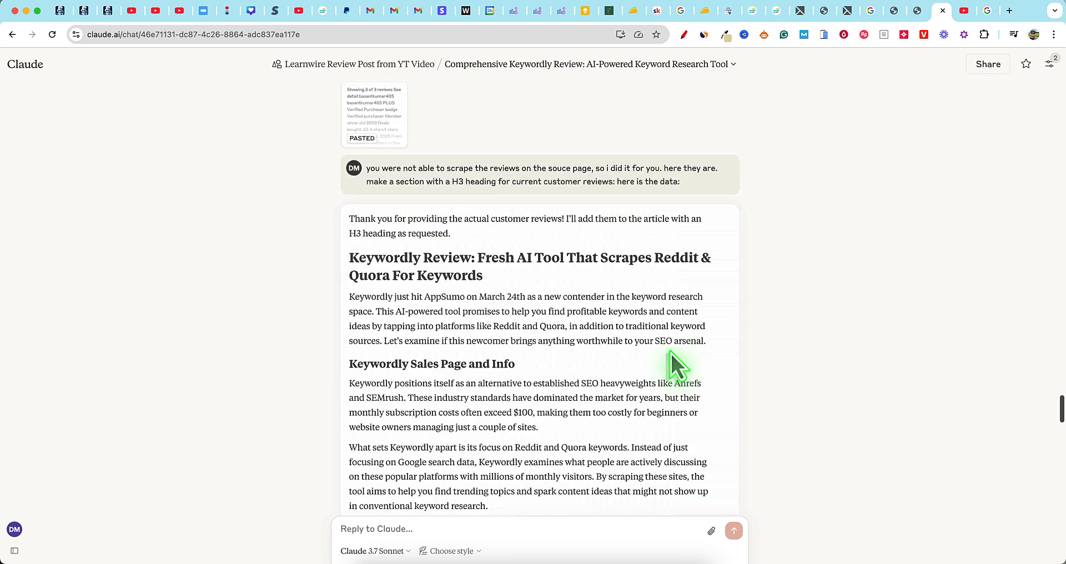
pyautogui.scroll(-3)
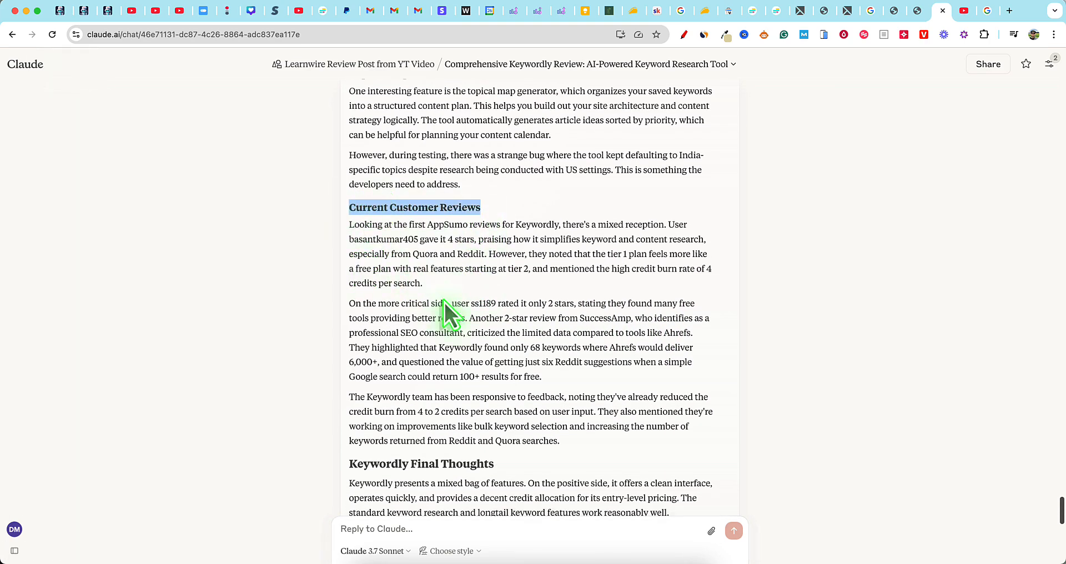
pyautogui.moveTo(616, 245)
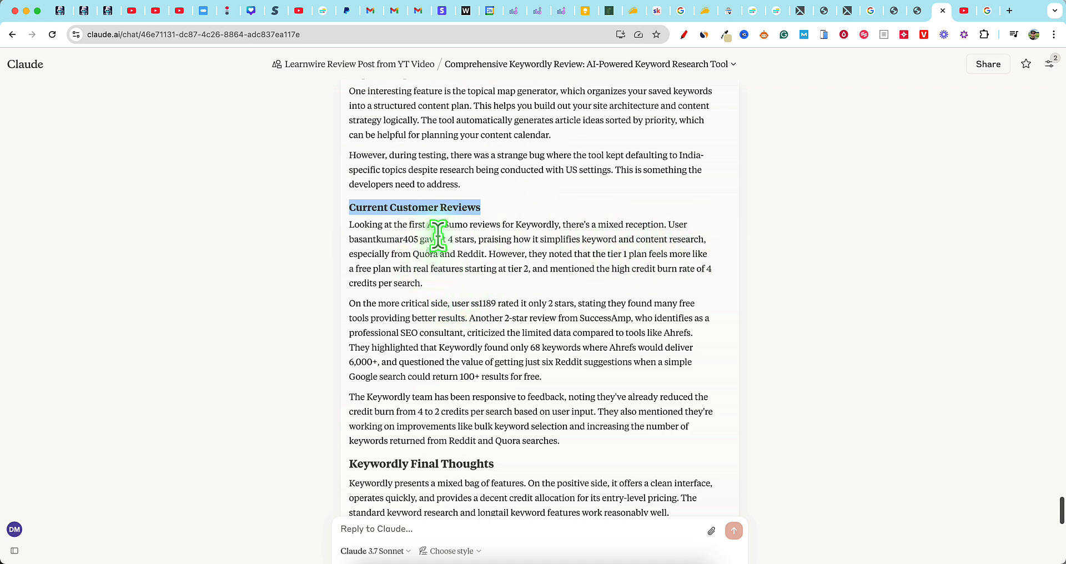
pyautogui.moveTo(514, 245)
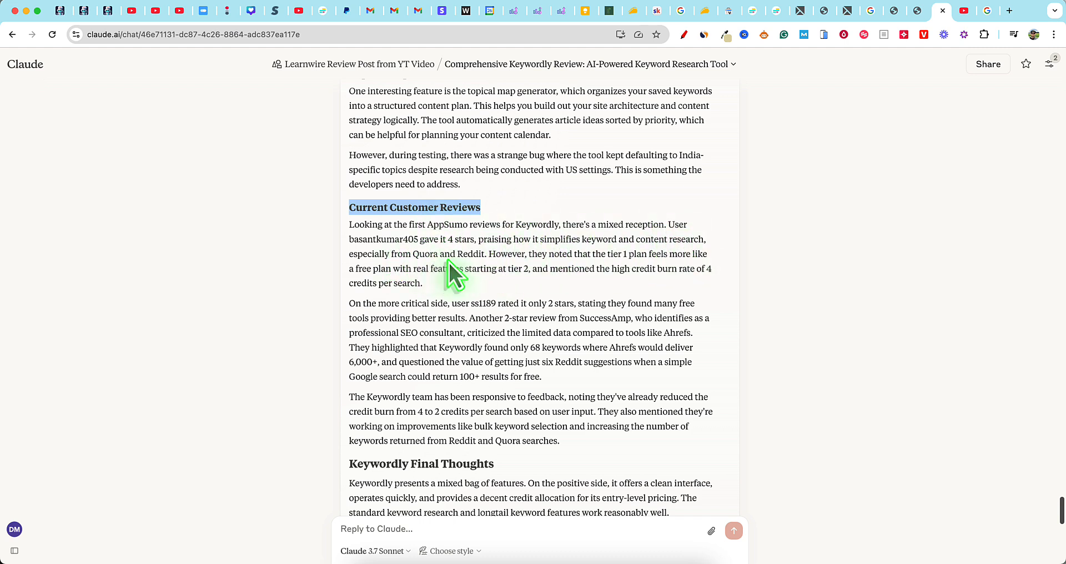
pyautogui.moveTo(533, 292)
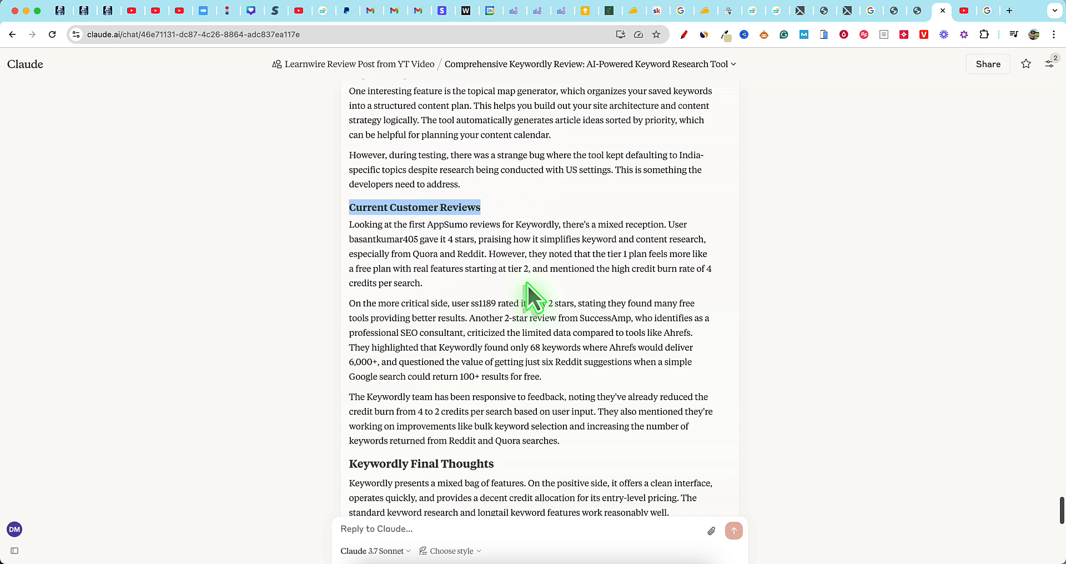
pyautogui.moveTo(489, 269)
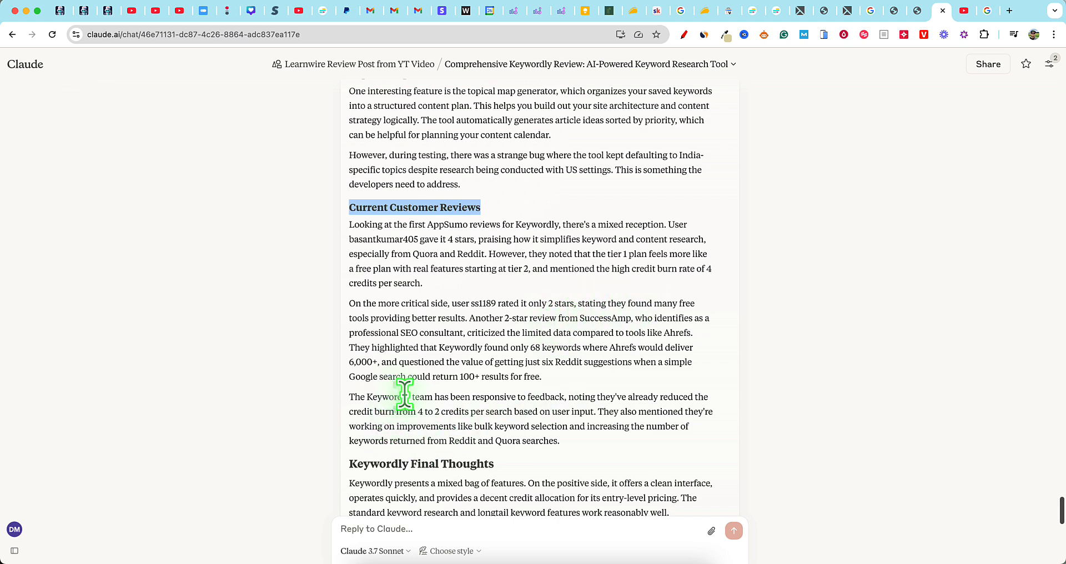
pyautogui.moveTo(547, 415)
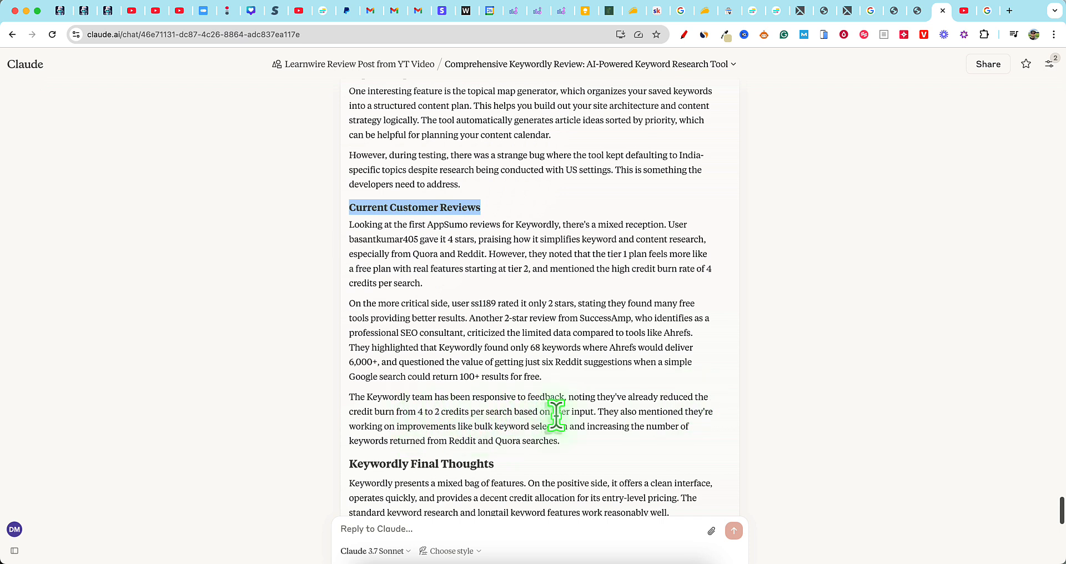
pyautogui.moveTo(642, 415)
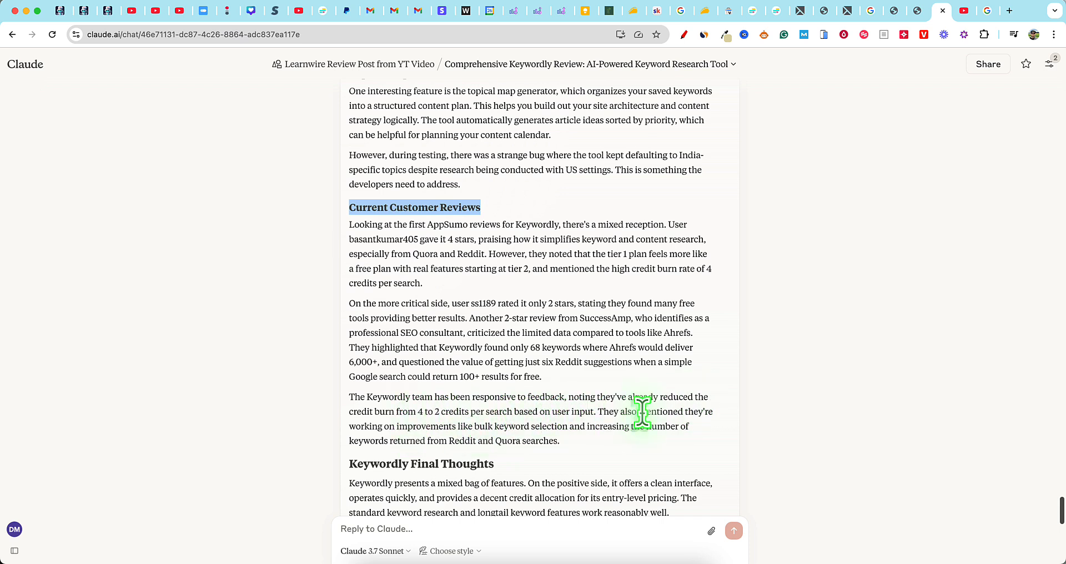
pyautogui.moveTo(615, 432)
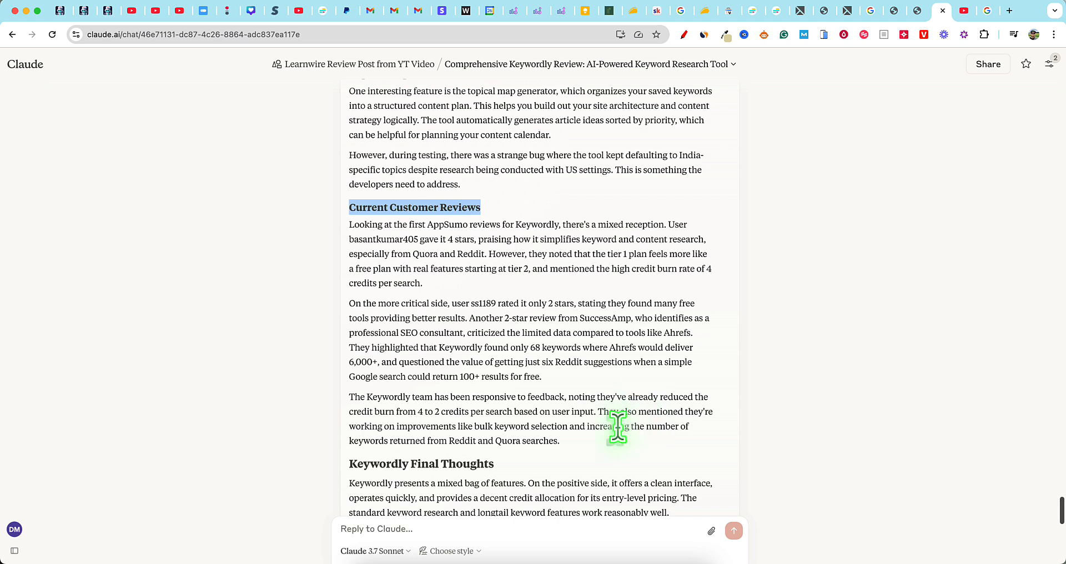
pyautogui.moveTo(537, 432)
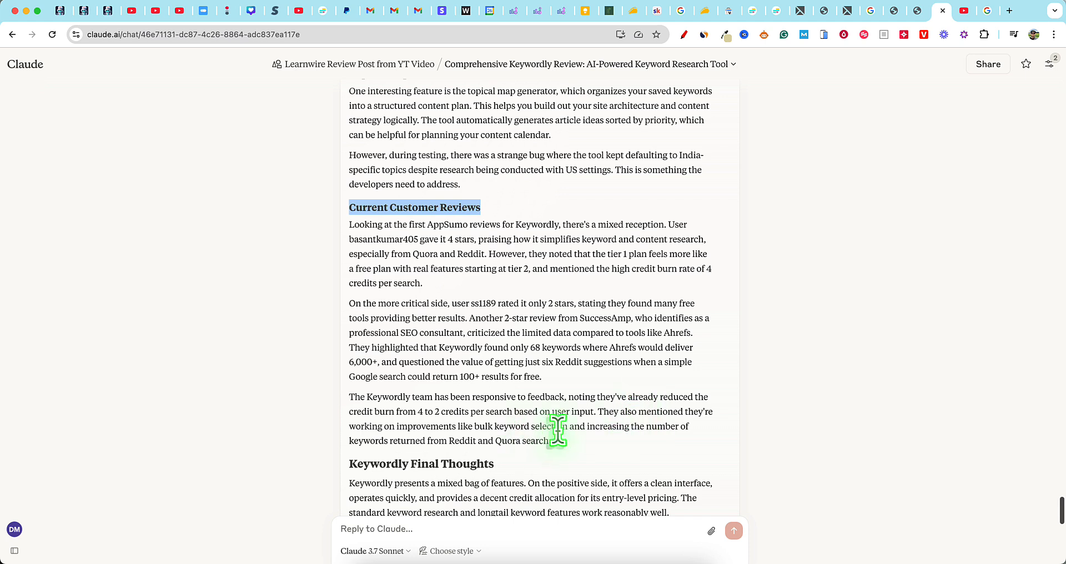
pyautogui.moveTo(564, 449)
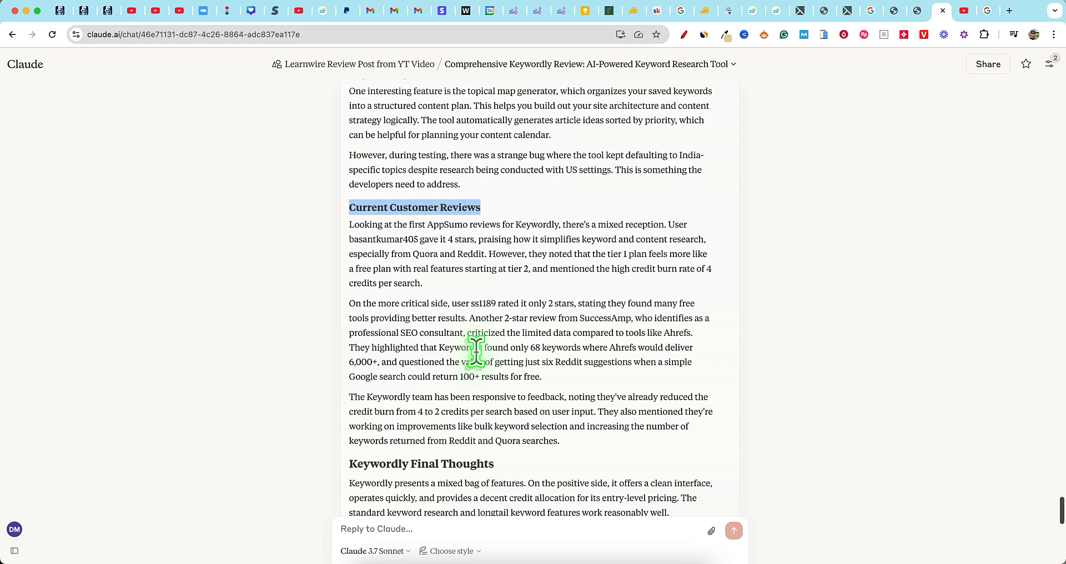
# - Read past Current Customer Reviews to Final Thoughts, the Freedom Club link and the 3.5/5 LearnWire rating
pyautogui.scroll(-3)
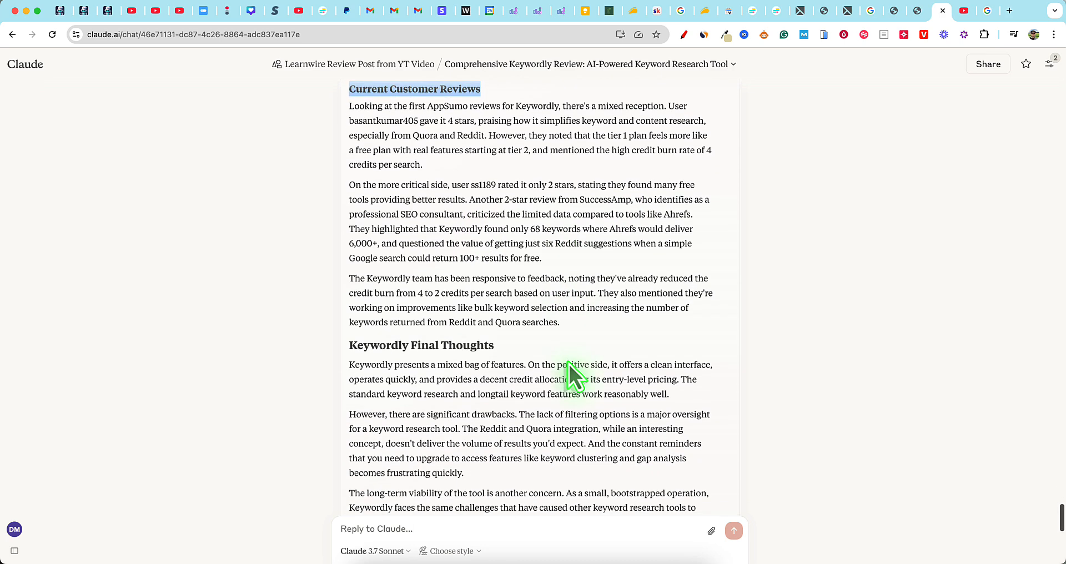
pyautogui.scroll(-3)
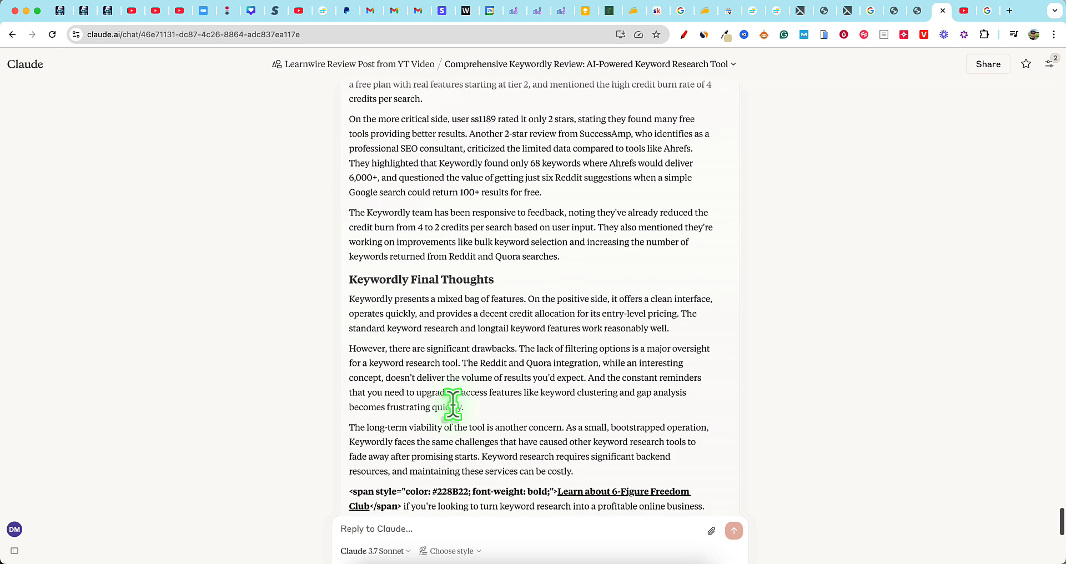
pyautogui.scroll(-3)
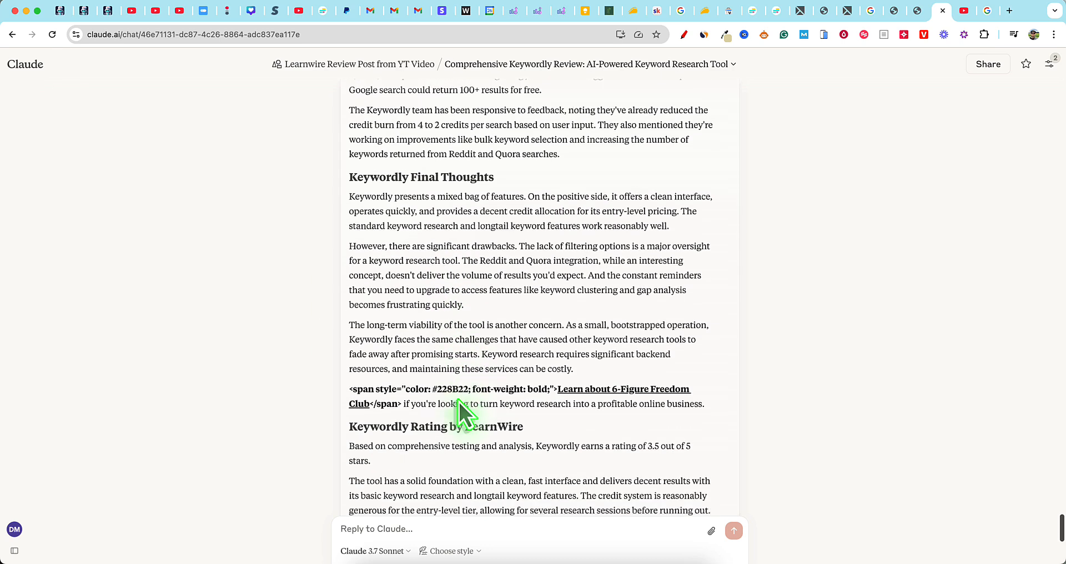